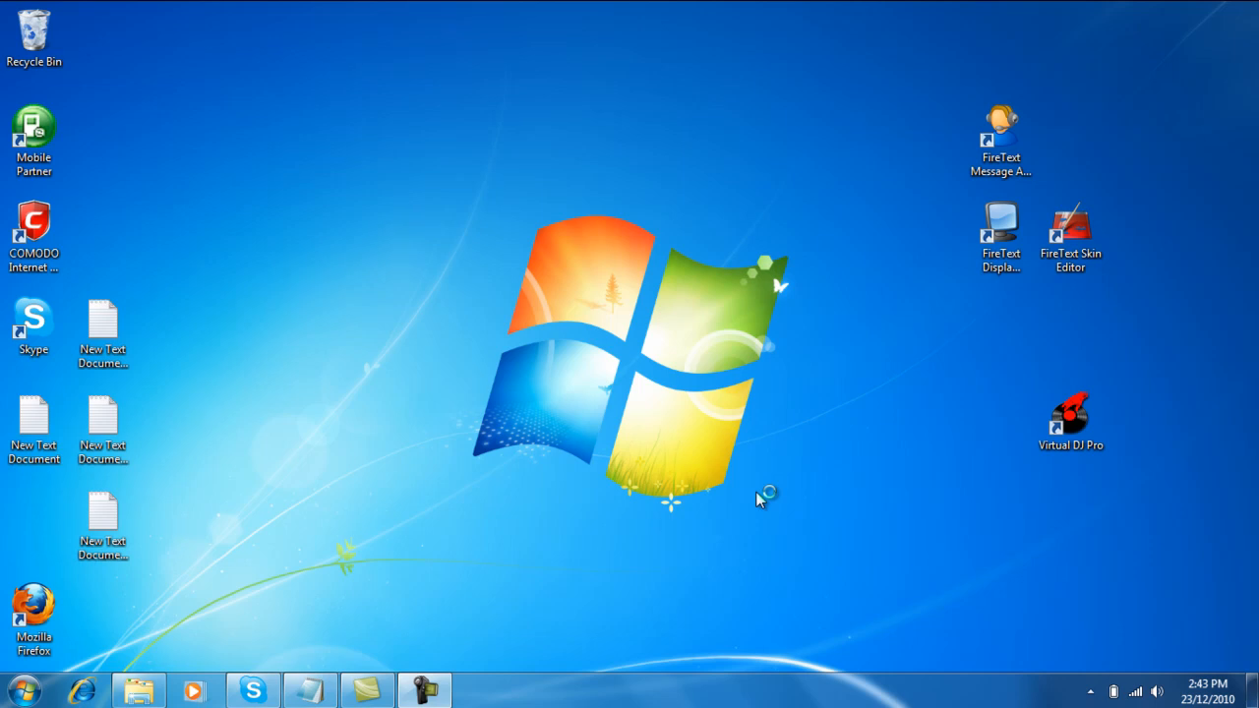
mouse_move(960, 93)
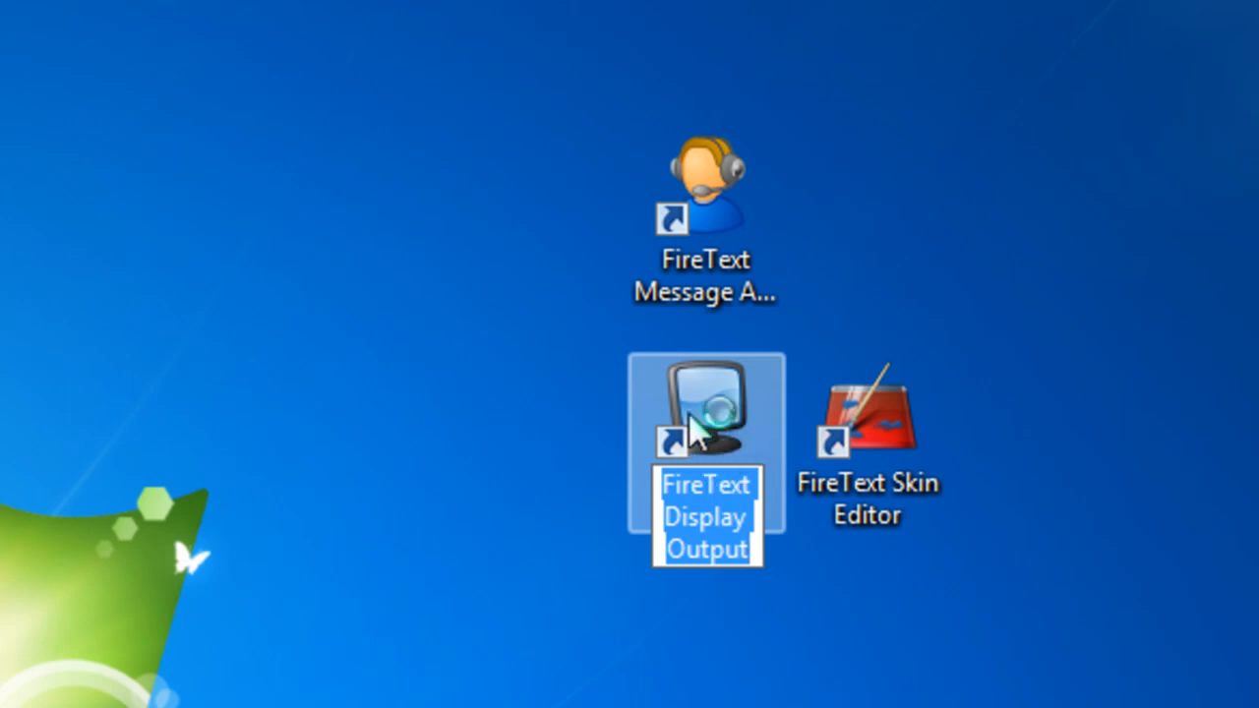
Launch FireText Display Output from its desktop shortcut so the Message Screen starts on standby
double_click(704, 416)
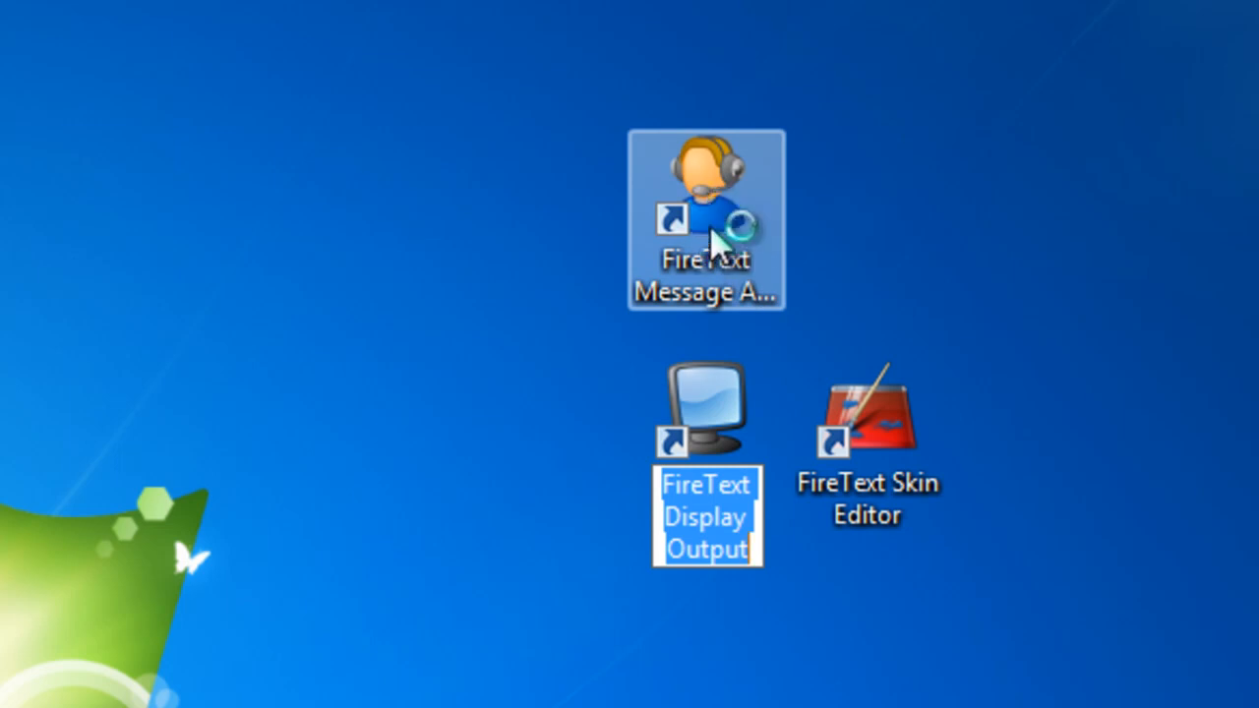
click(705, 206)
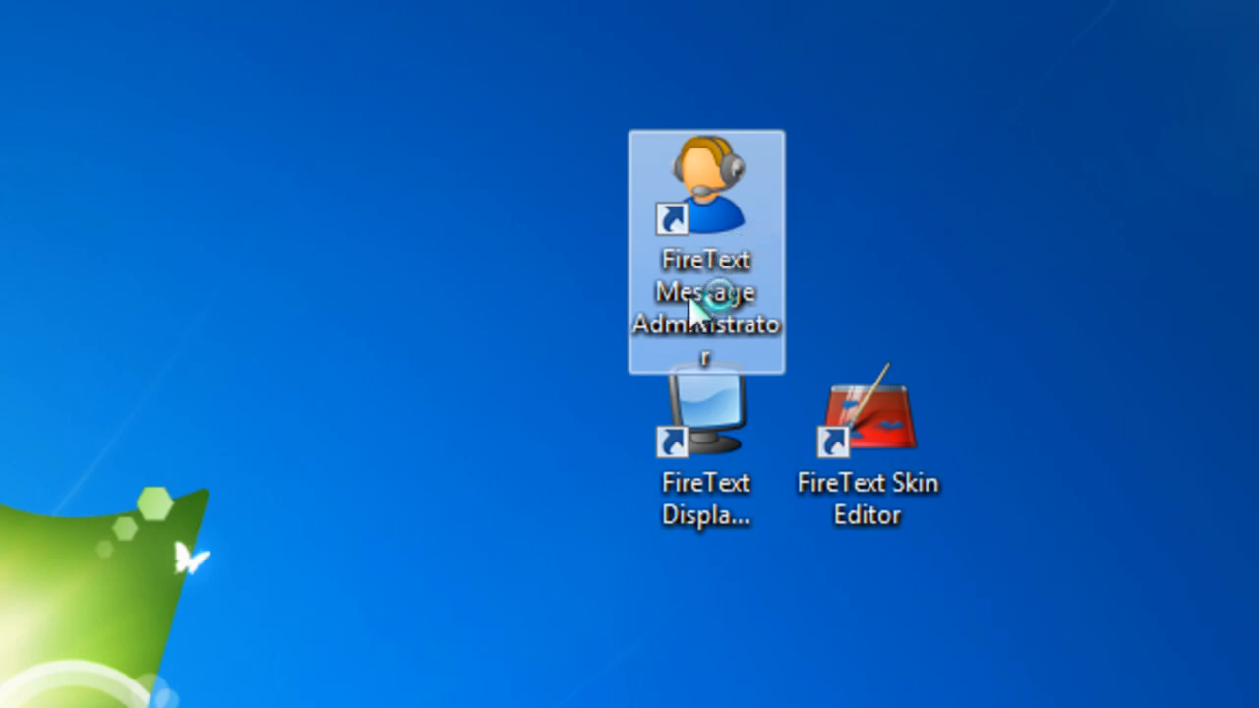
mouse_move(735, 285)
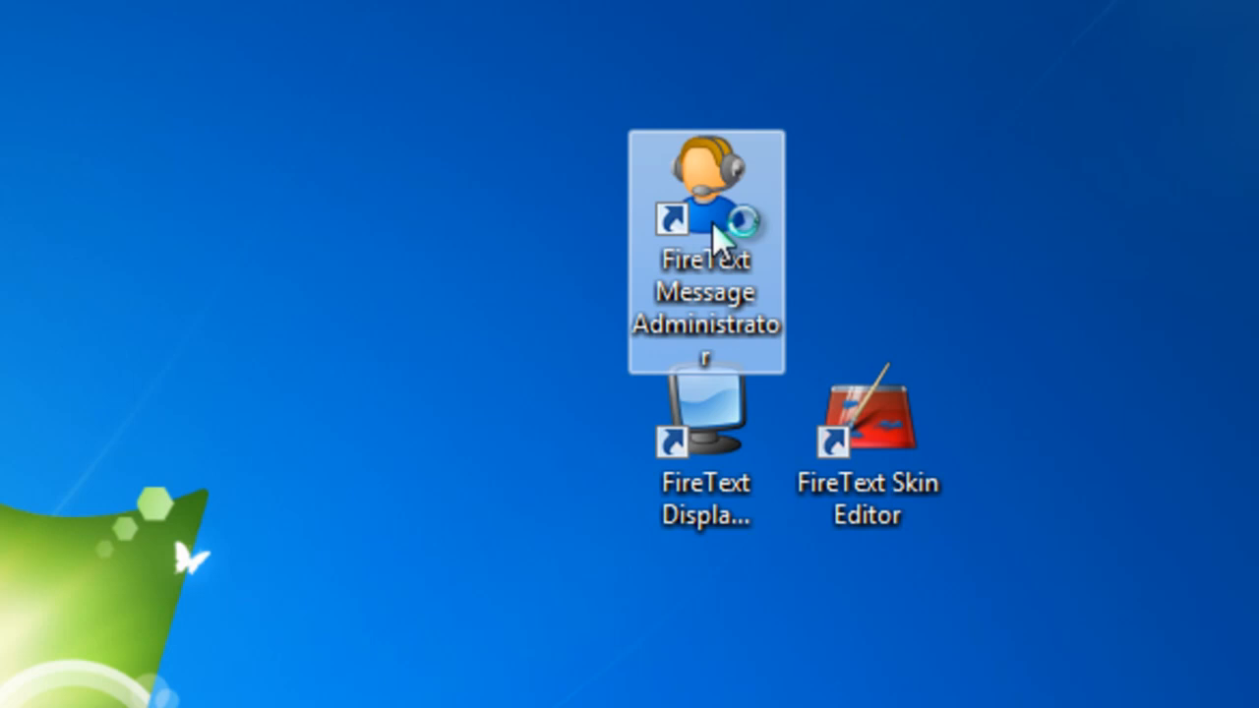
mouse_move(720, 259)
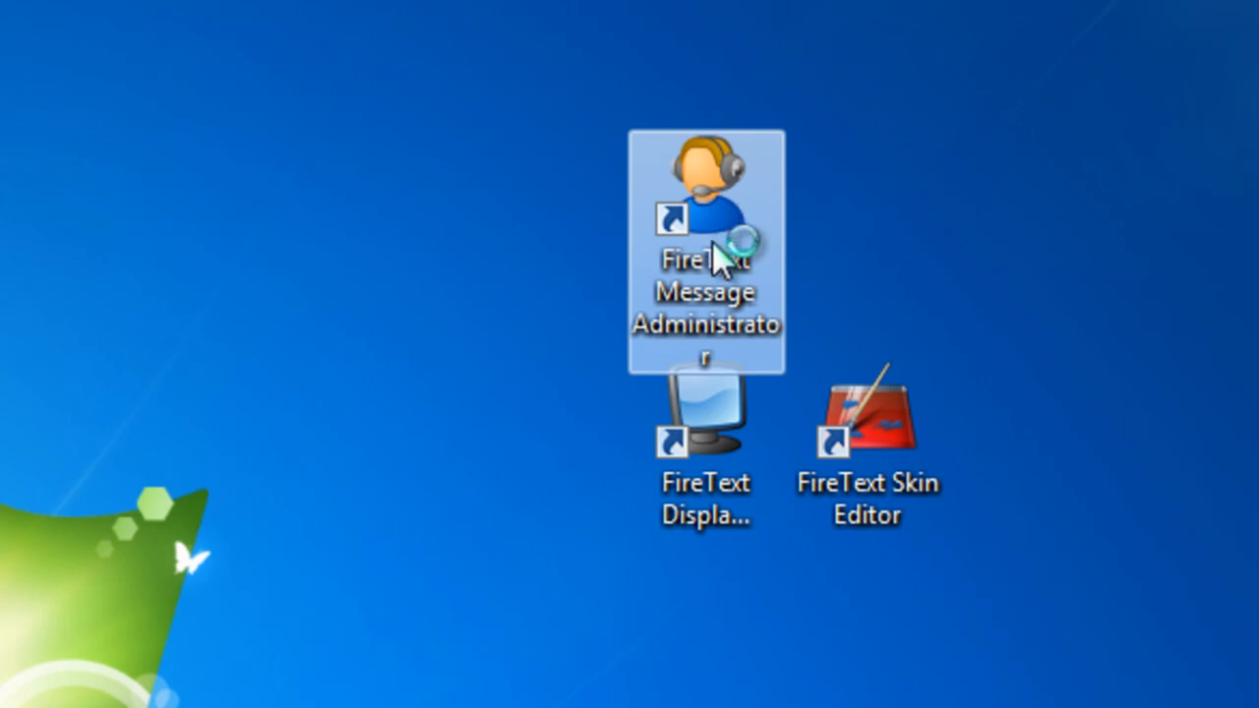
mouse_move(718, 227)
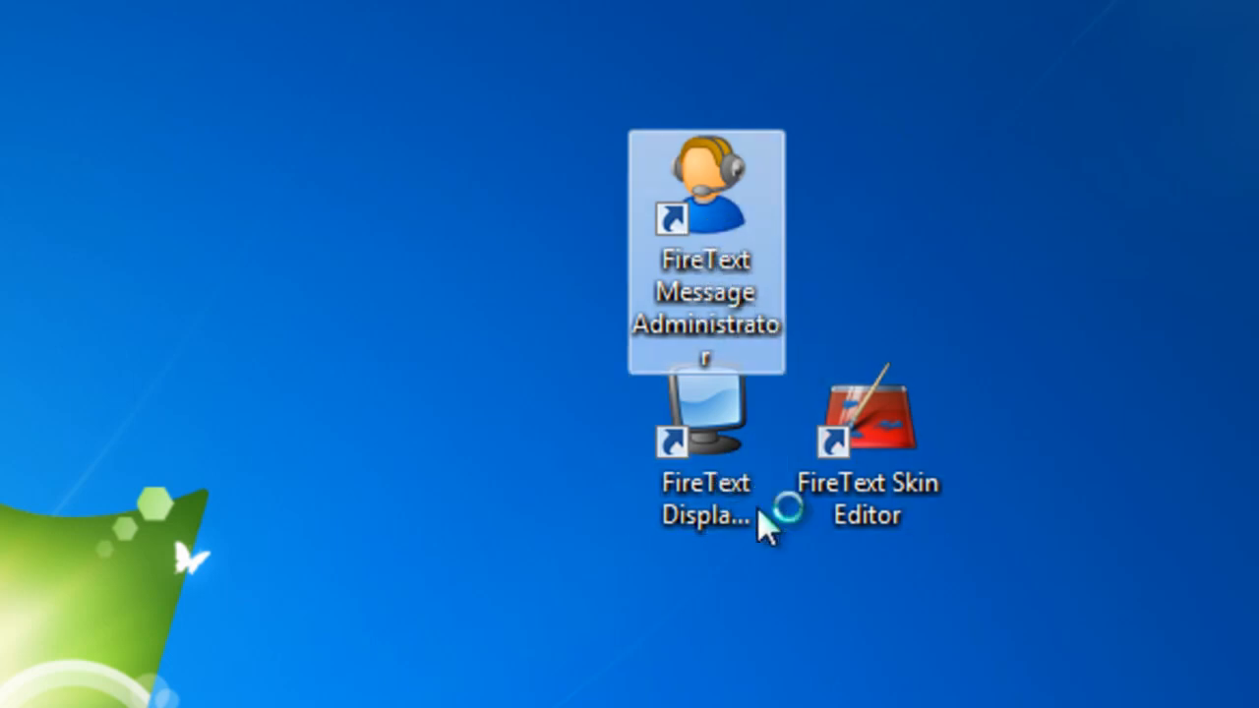
click(704, 433)
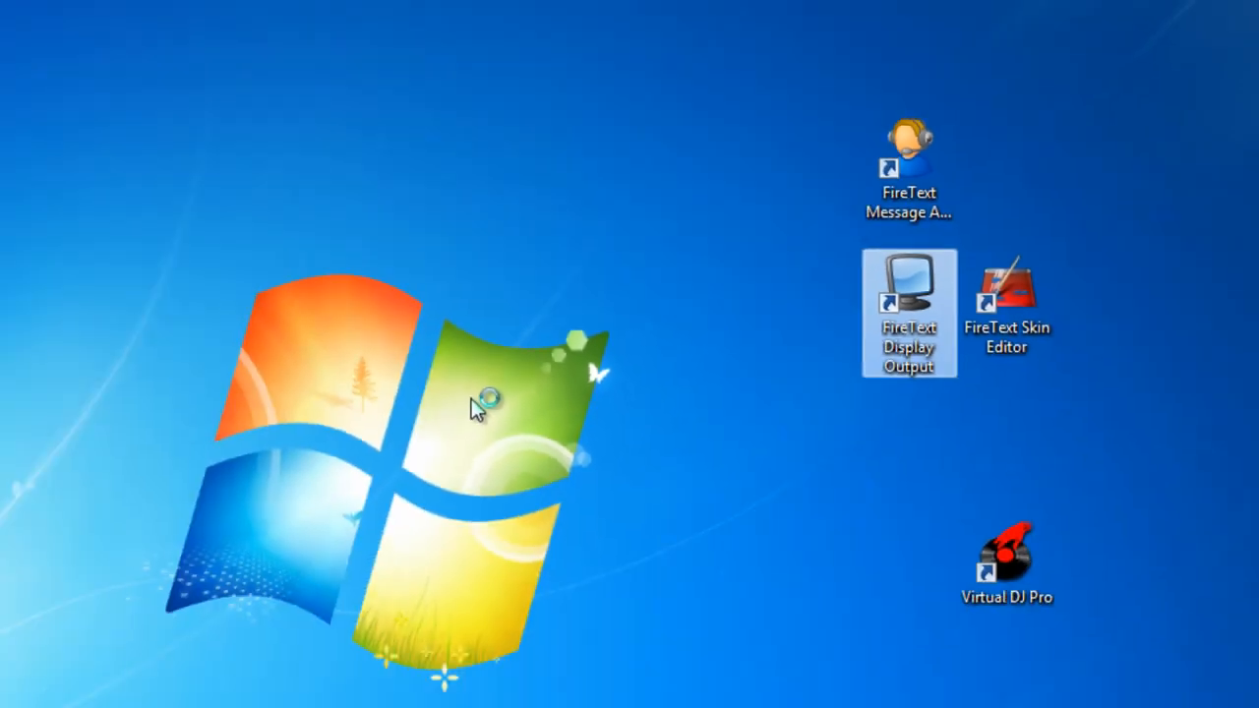
double_click(908, 295)
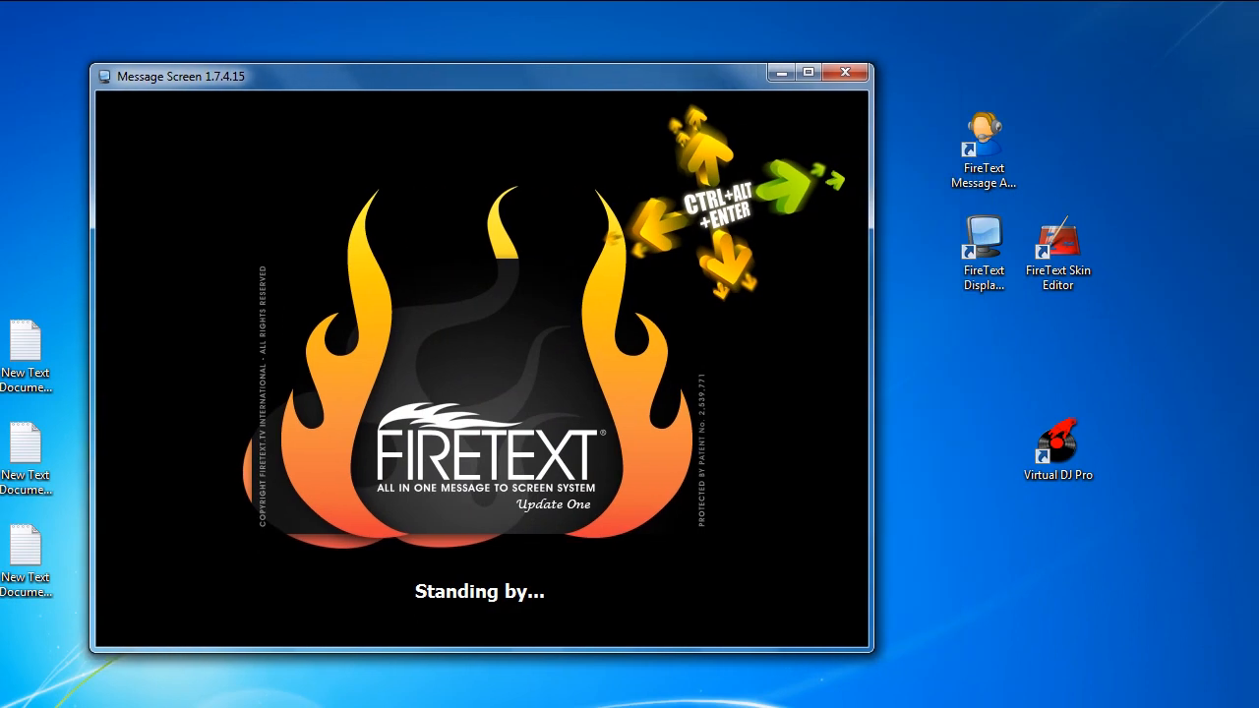
click(983, 128)
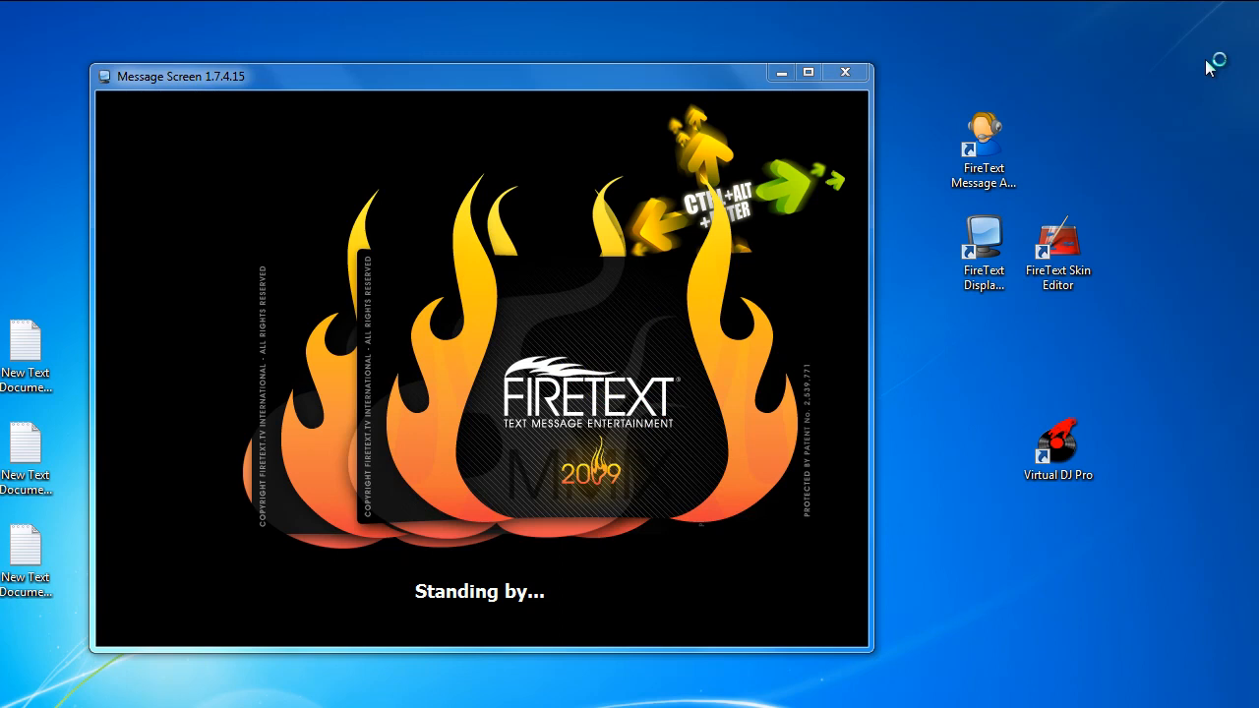
mouse_move(920, 220)
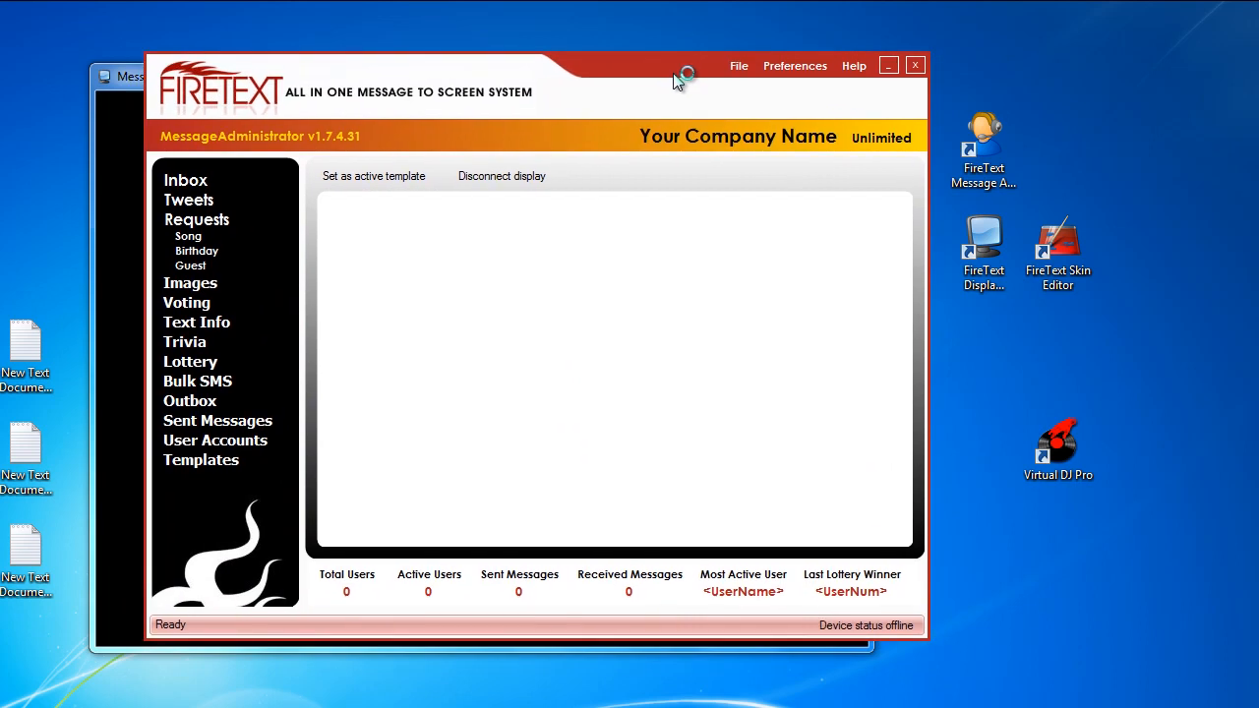
mouse_move(680, 138)
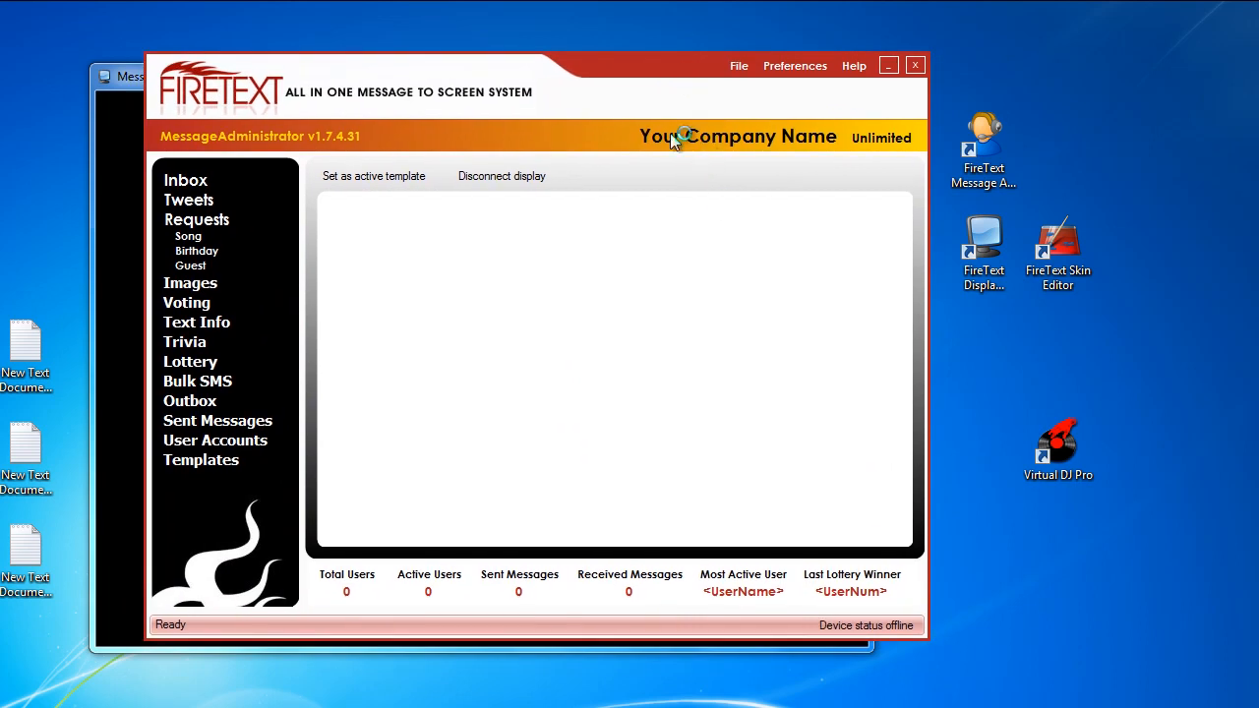
mouse_move(736, 175)
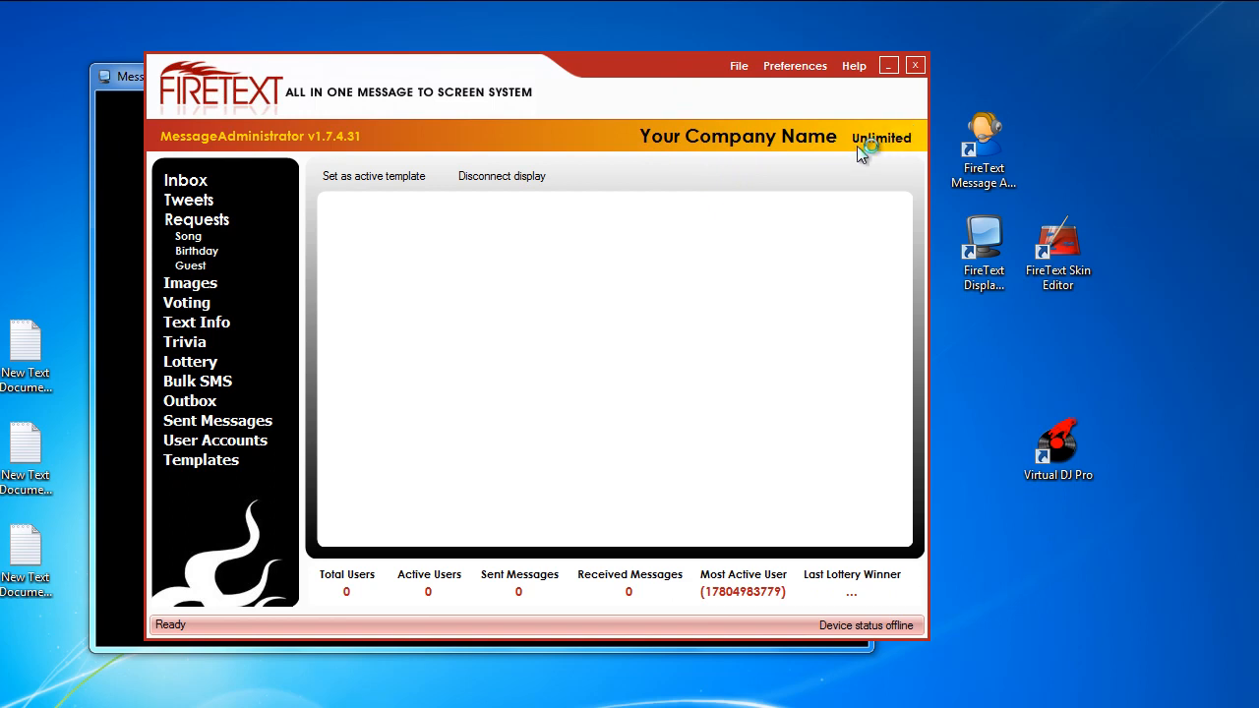
mouse_move(686, 142)
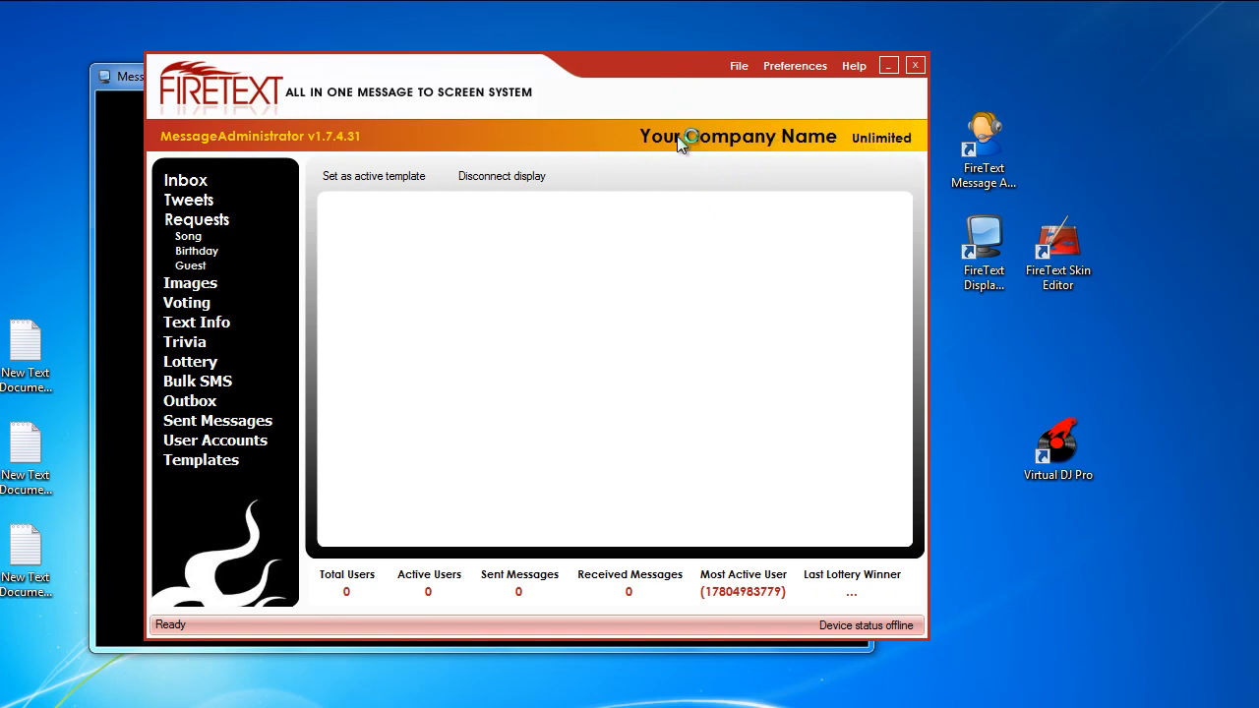
mouse_move(672, 47)
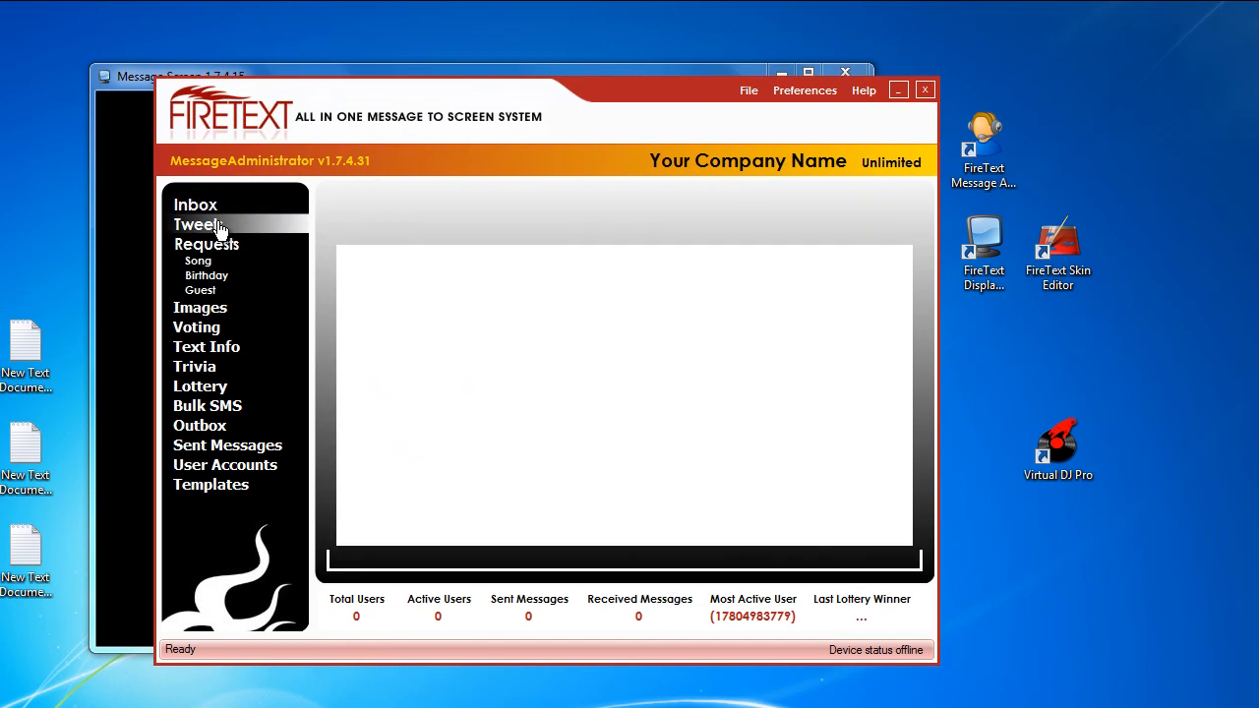
Browse the Inbox, Requests, Guest, Text Info and Trivia sections, ending back on the Inbox
click(194, 204)
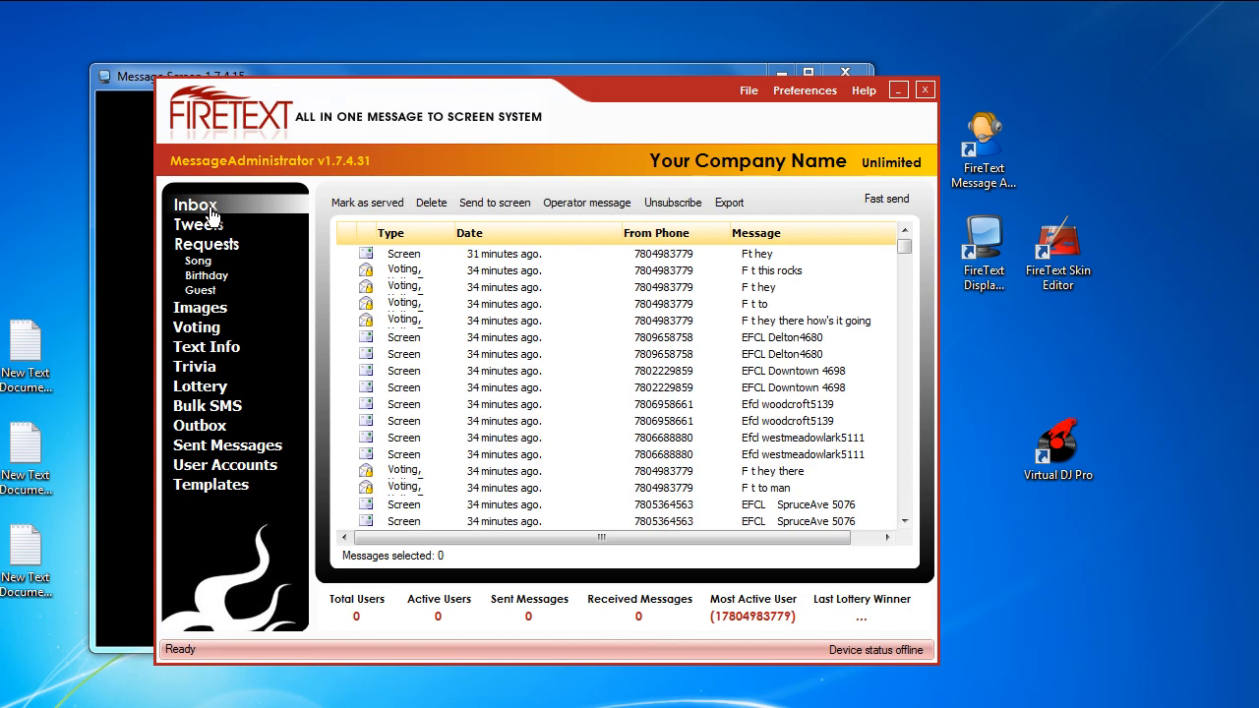
click(206, 244)
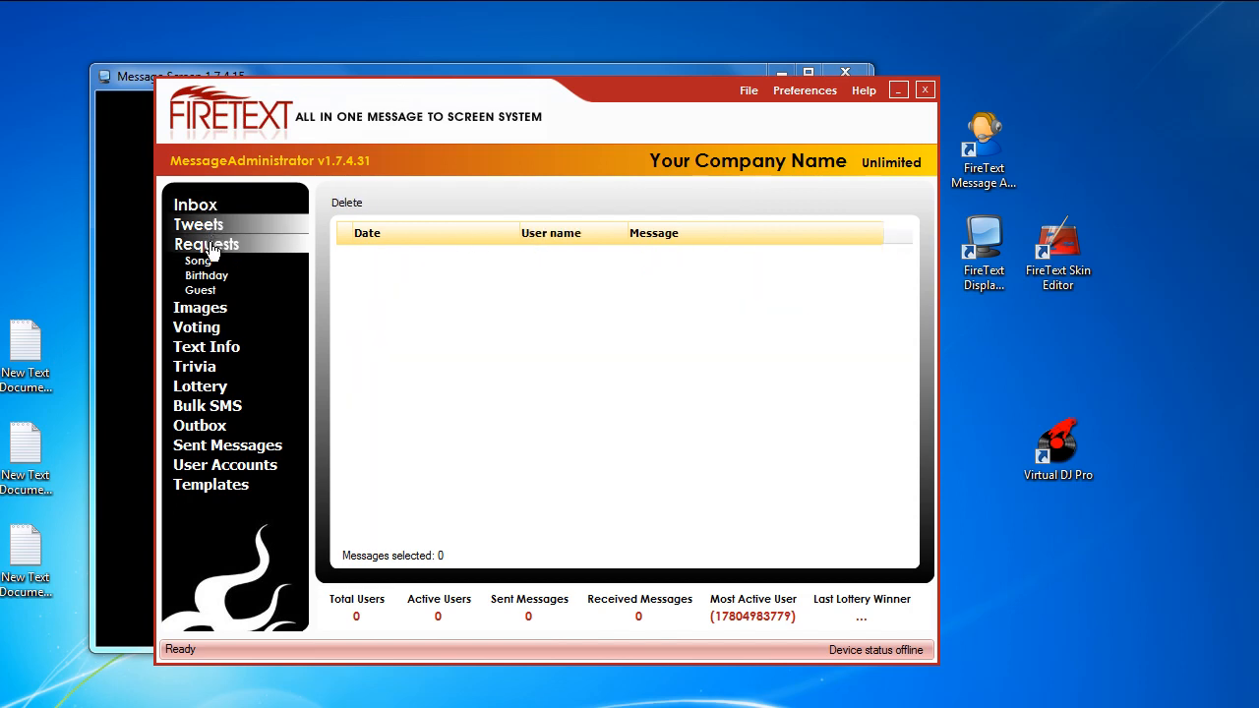
click(206, 276)
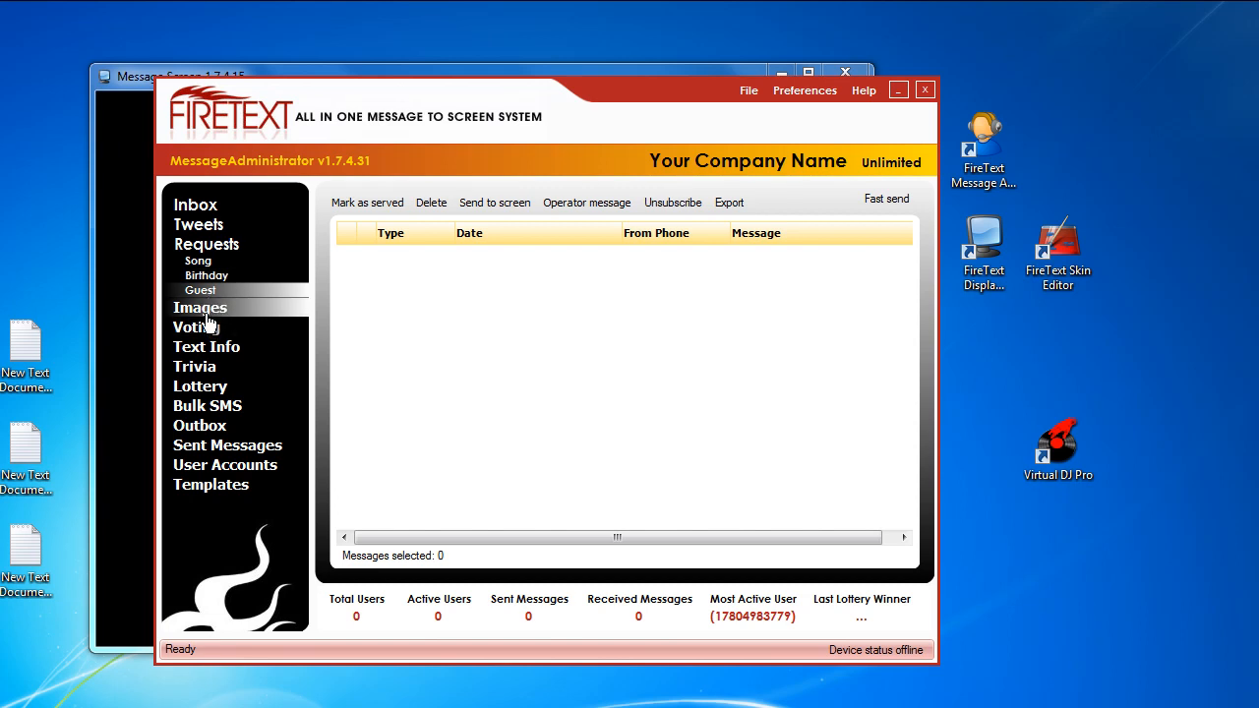
click(204, 346)
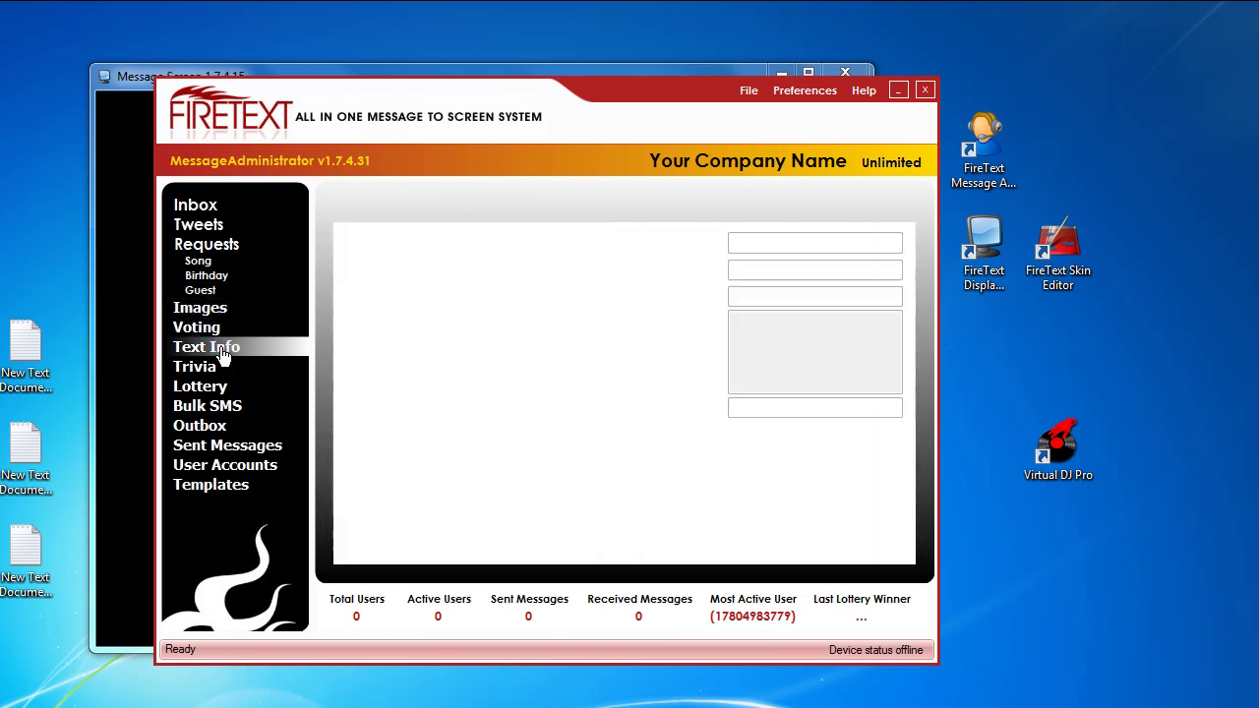
click(195, 366)
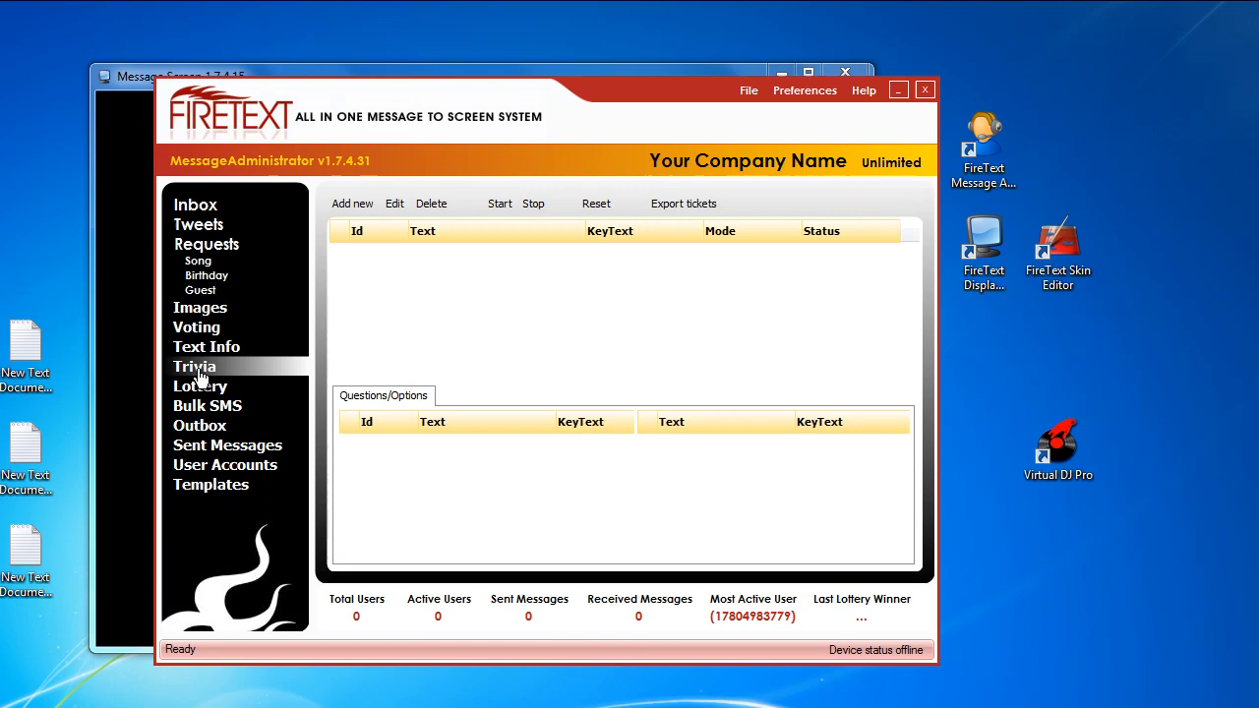
mouse_move(201, 389)
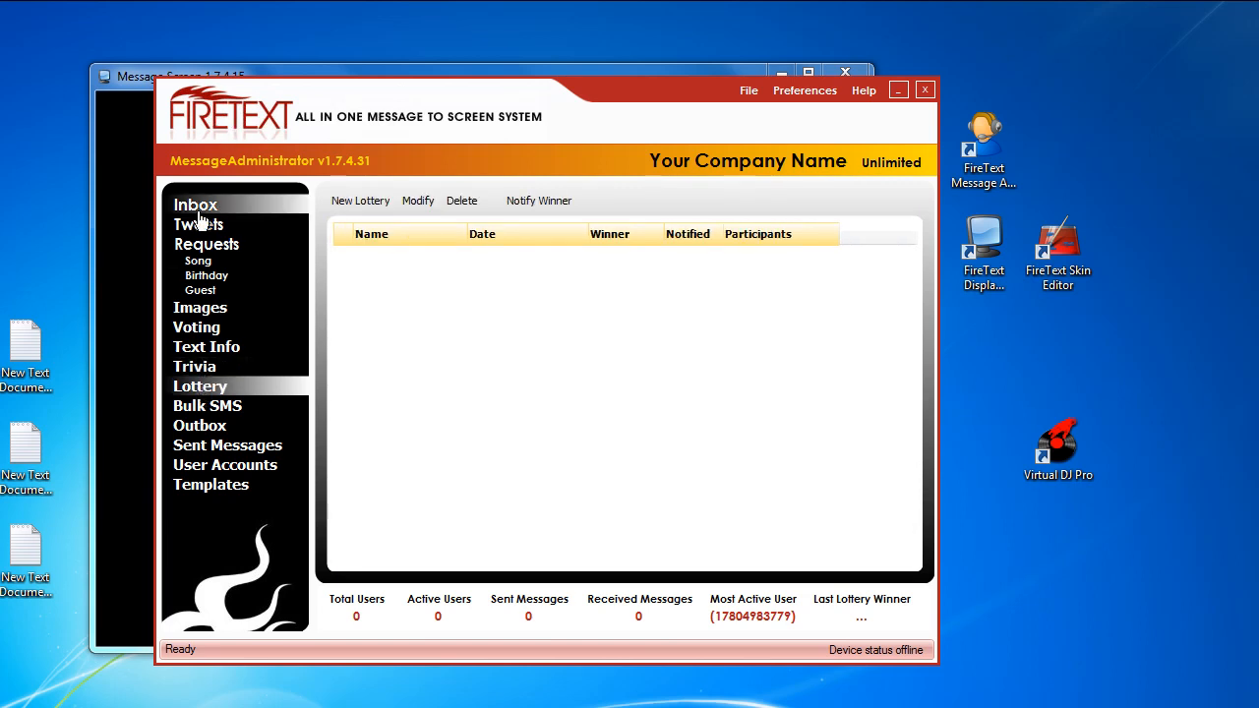
click(194, 204)
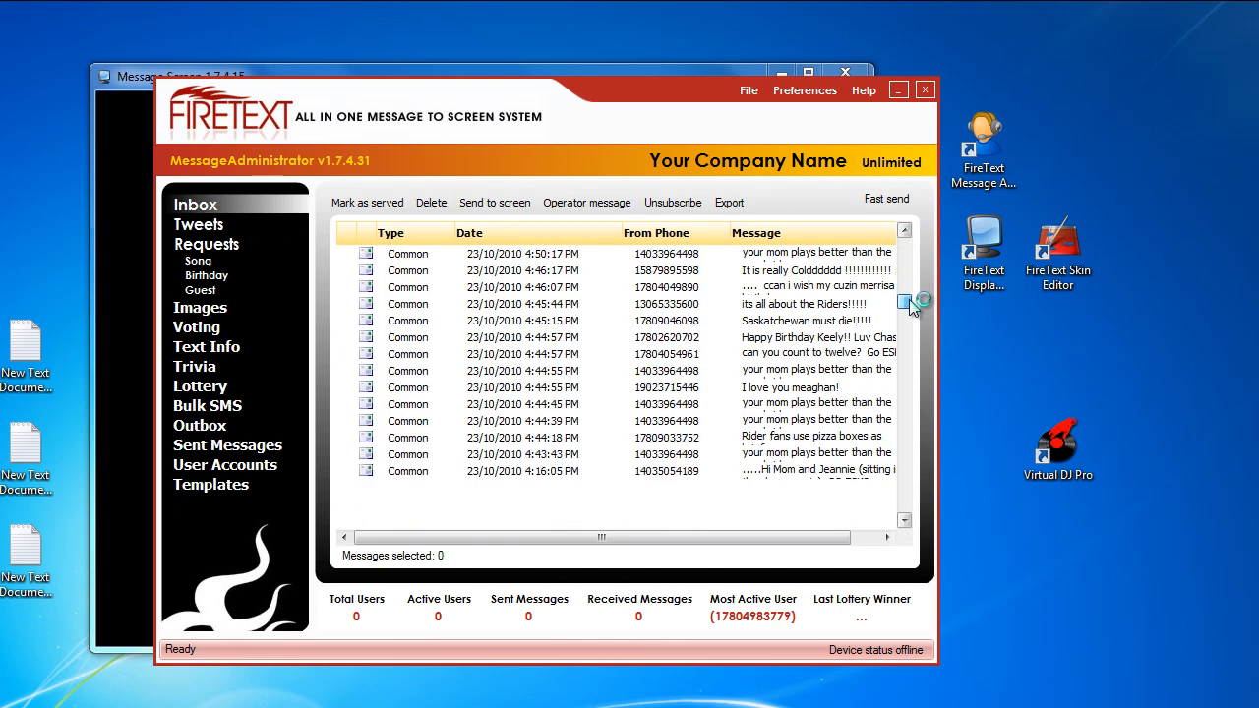
Select the 'natalie is the koolest' message in the Inbox and scroll down to older texts
click(196, 323)
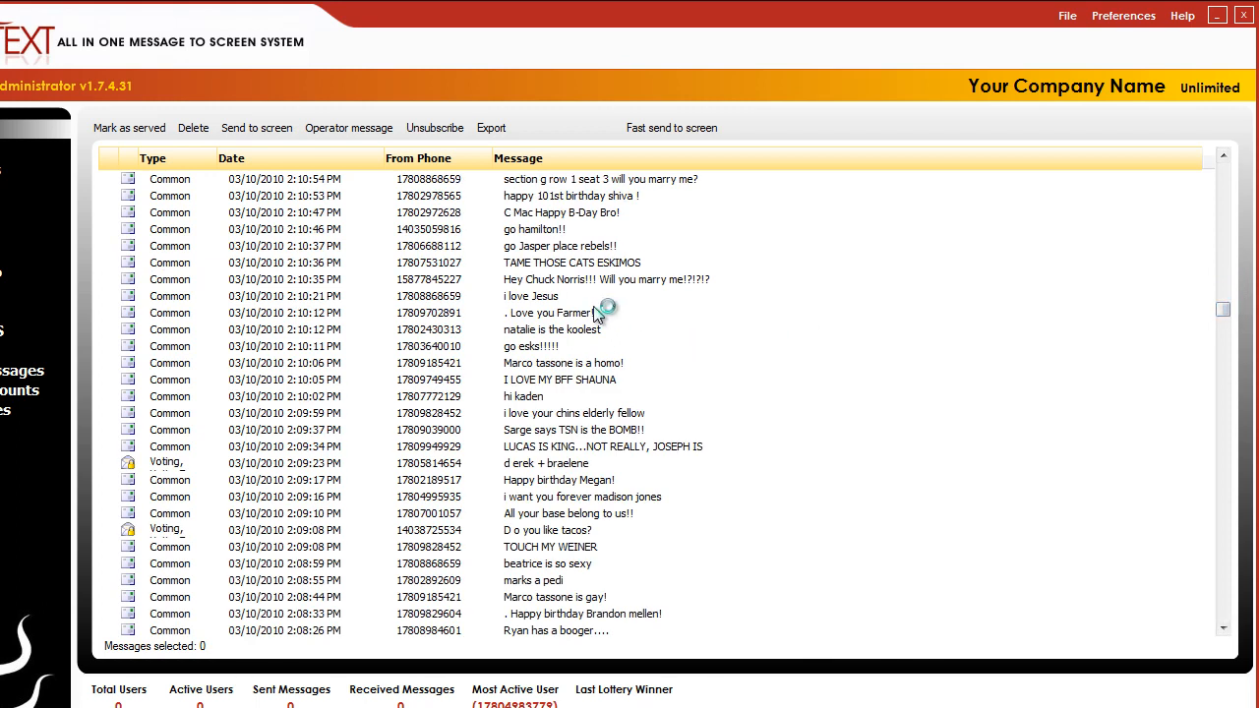
click(550, 331)
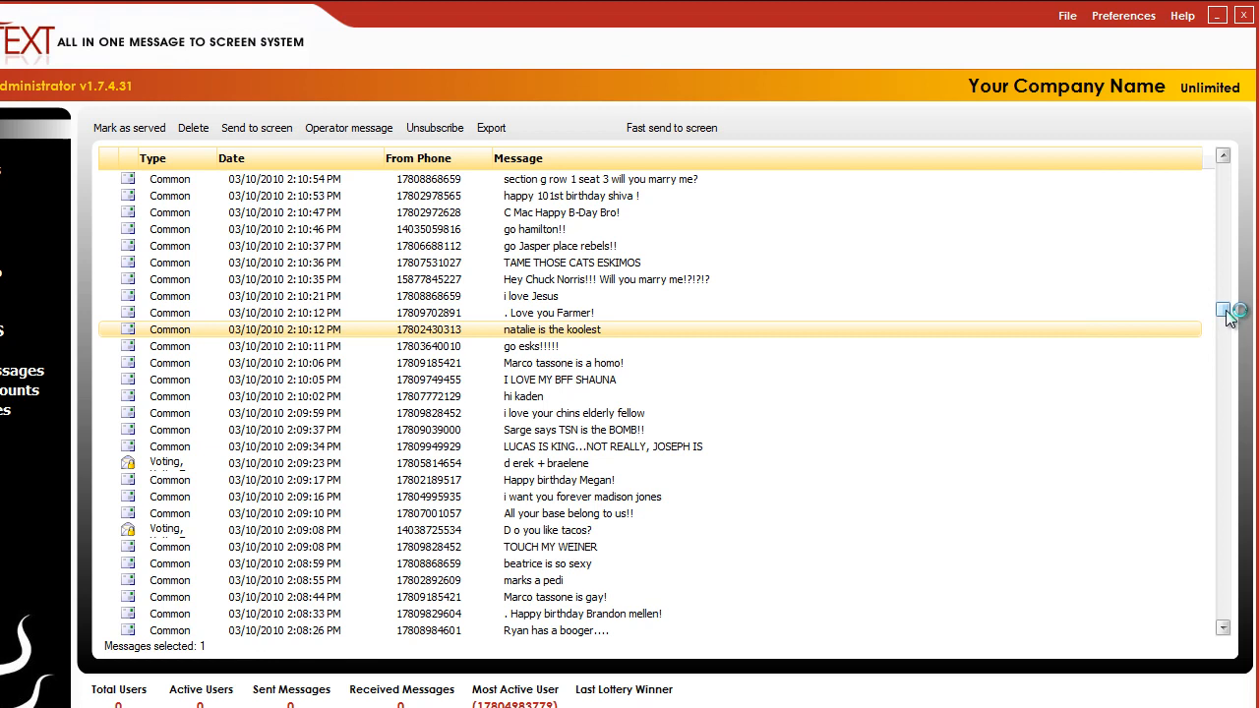
scroll(down, 3)
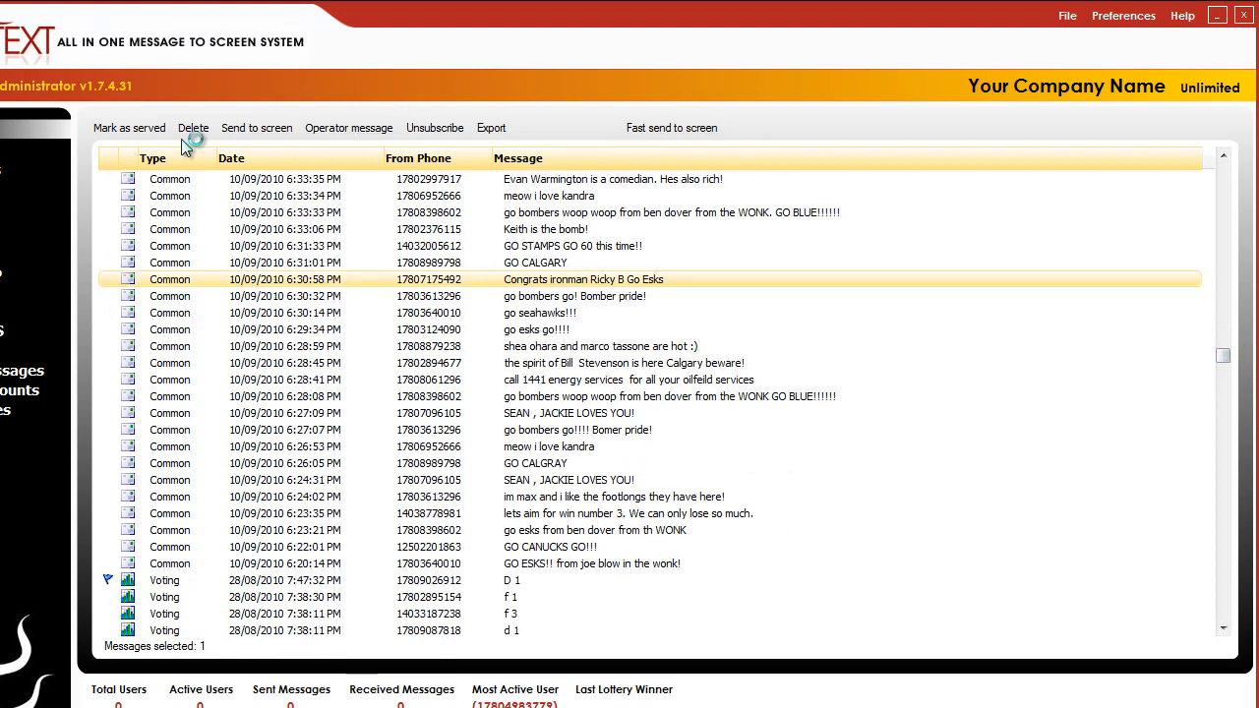
mouse_move(779, 39)
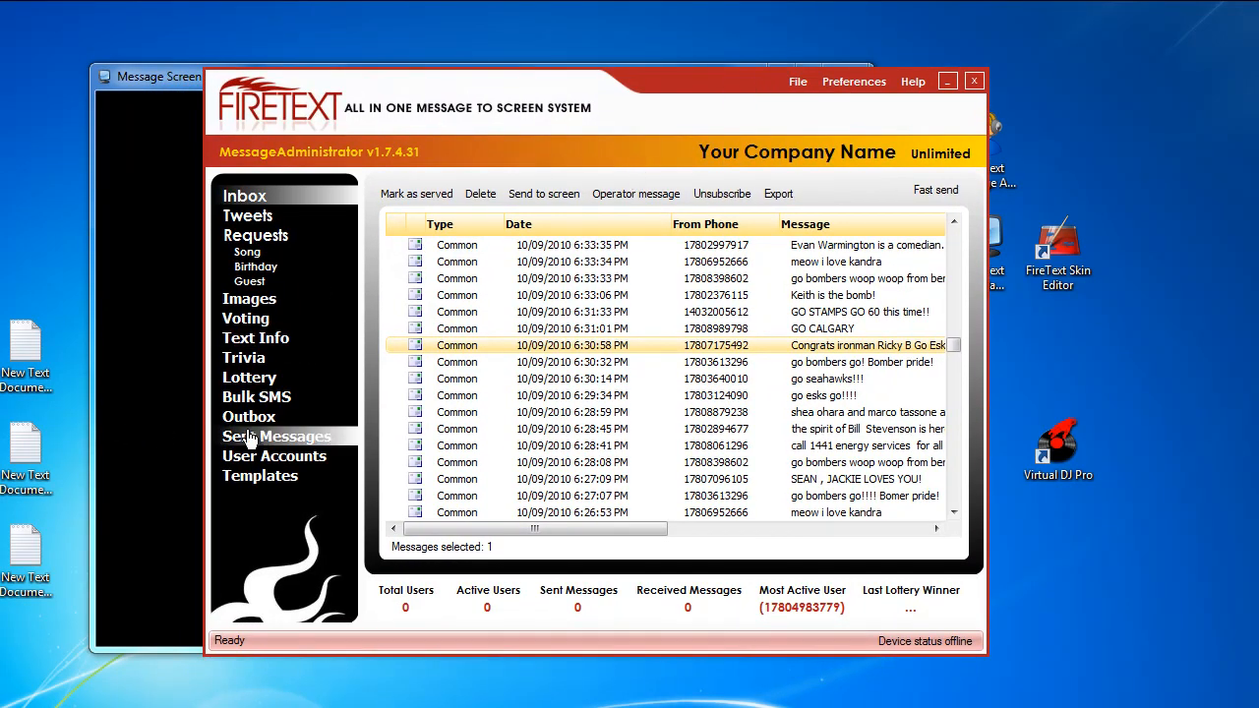
Visit Templates, return to the Inbox list, and bring the Message Screen window forward
click(259, 474)
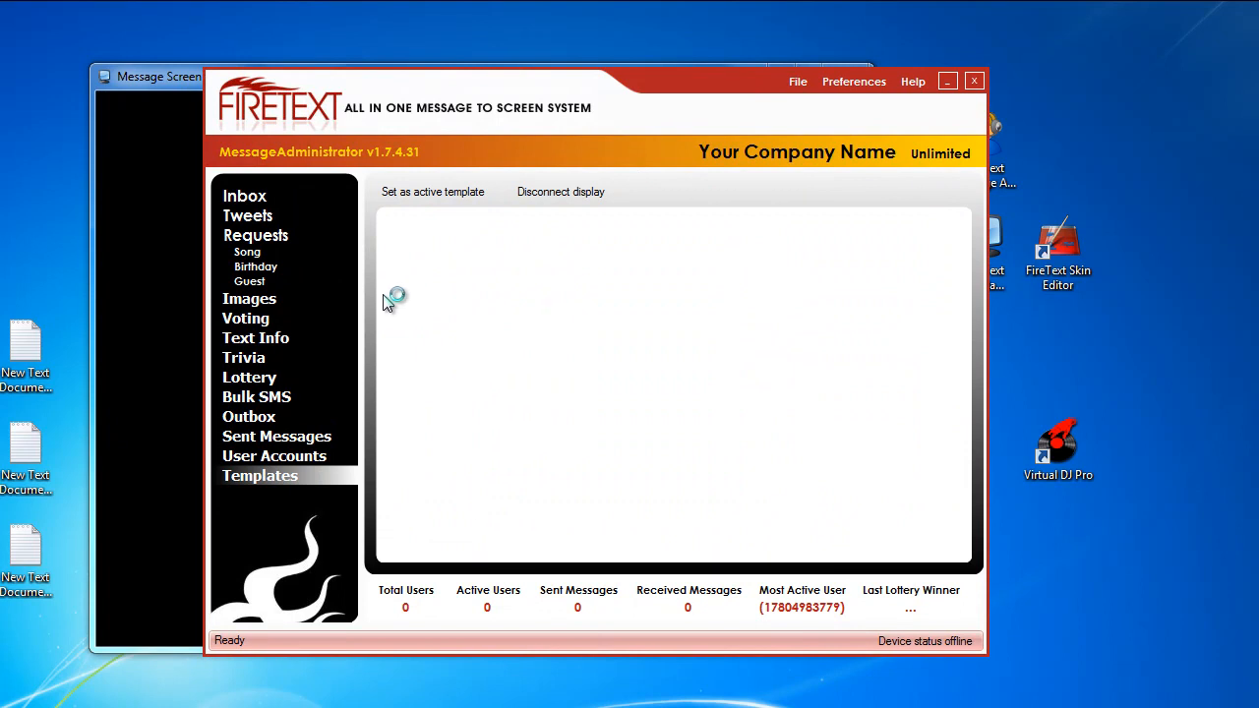
mouse_move(692, 99)
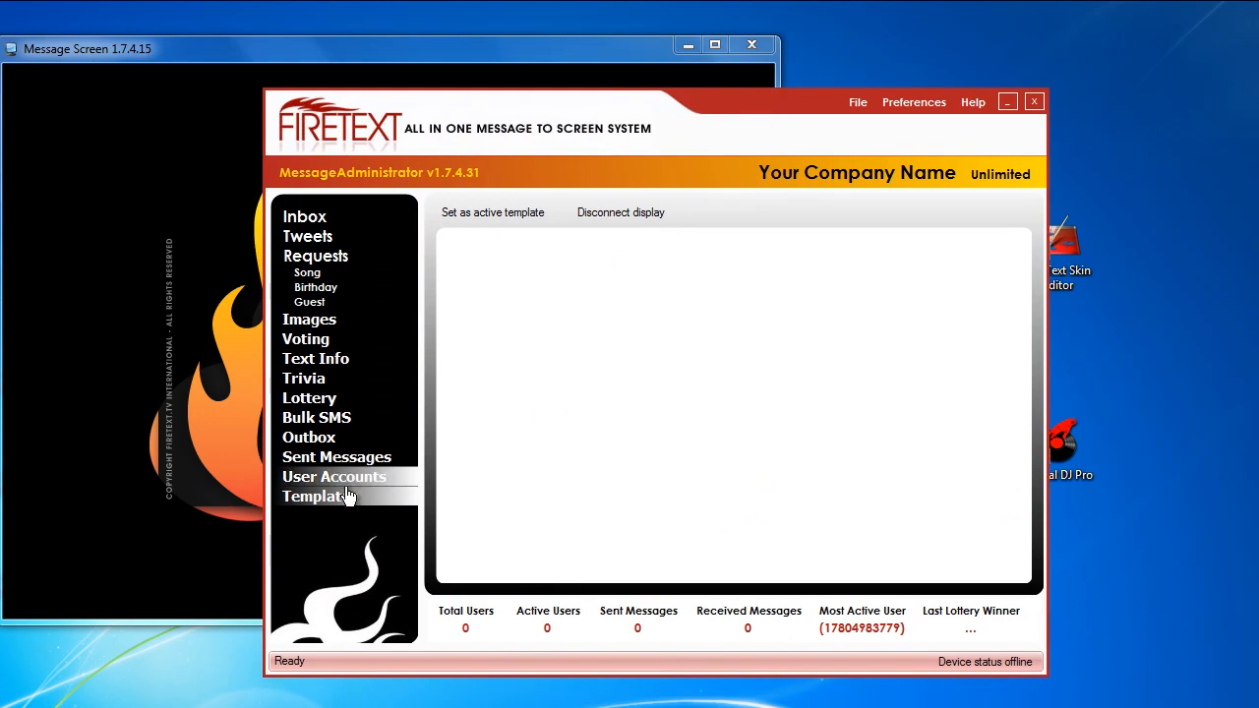
click(318, 496)
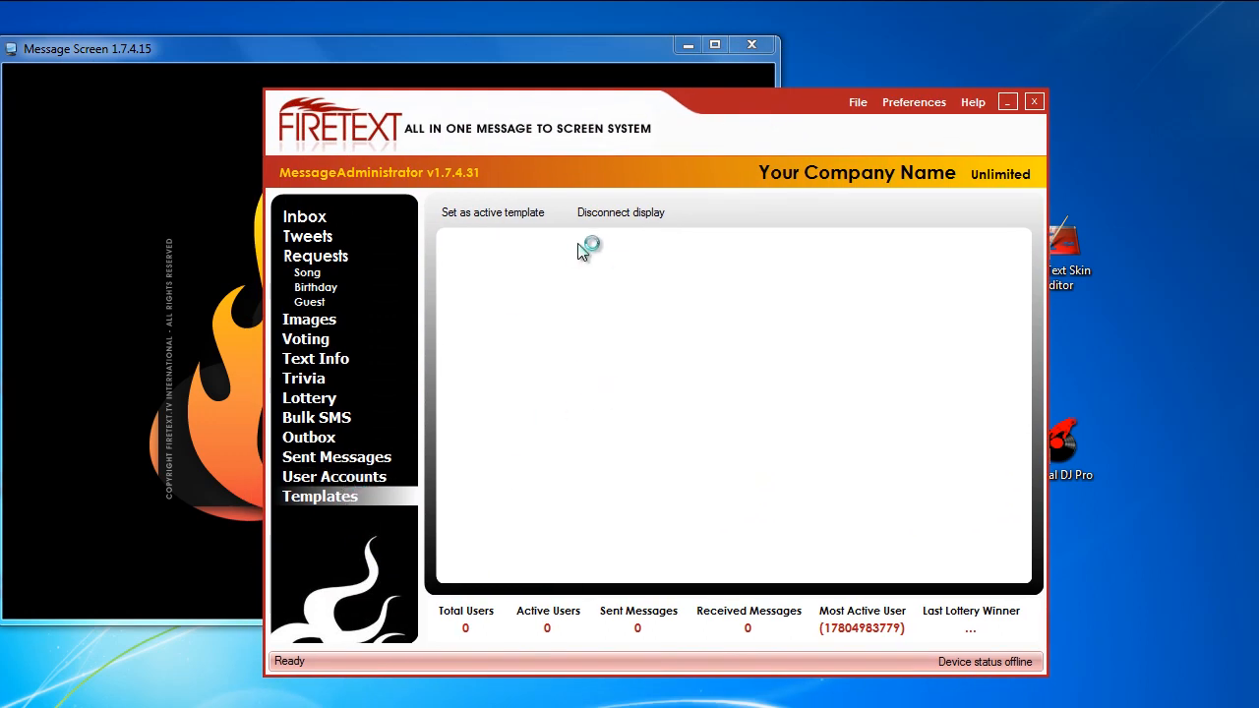
mouse_move(767, 114)
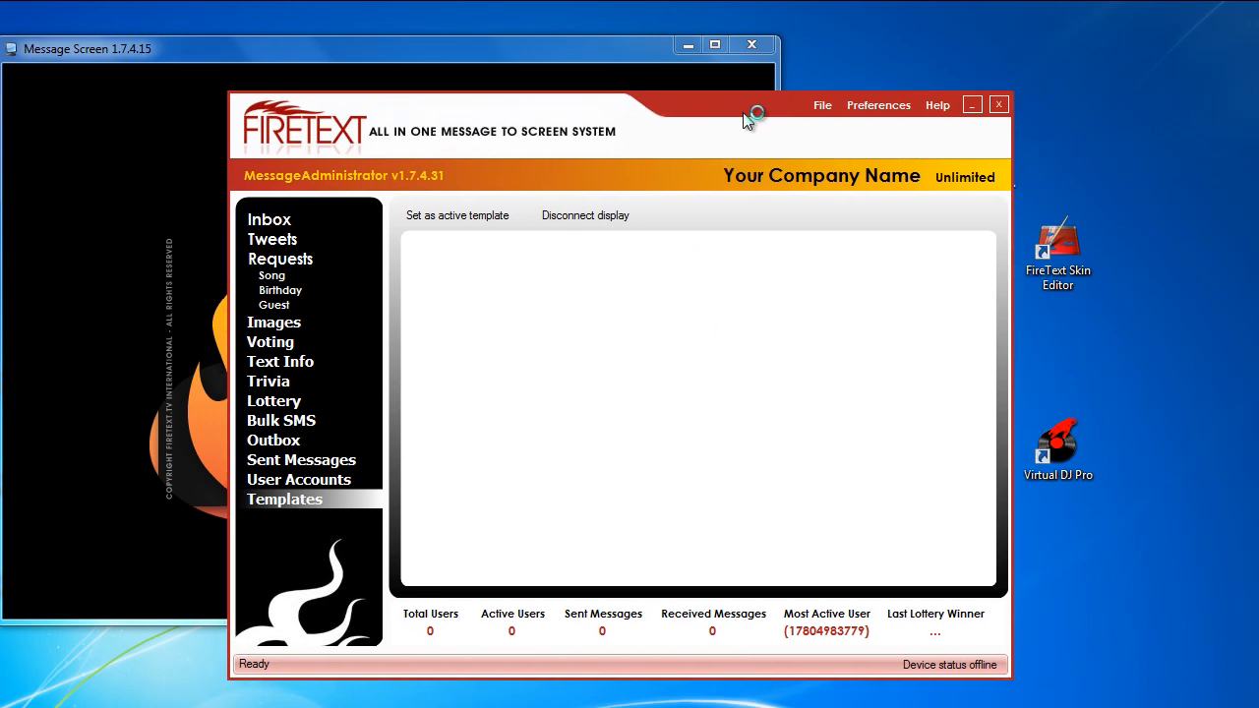
click(270, 220)
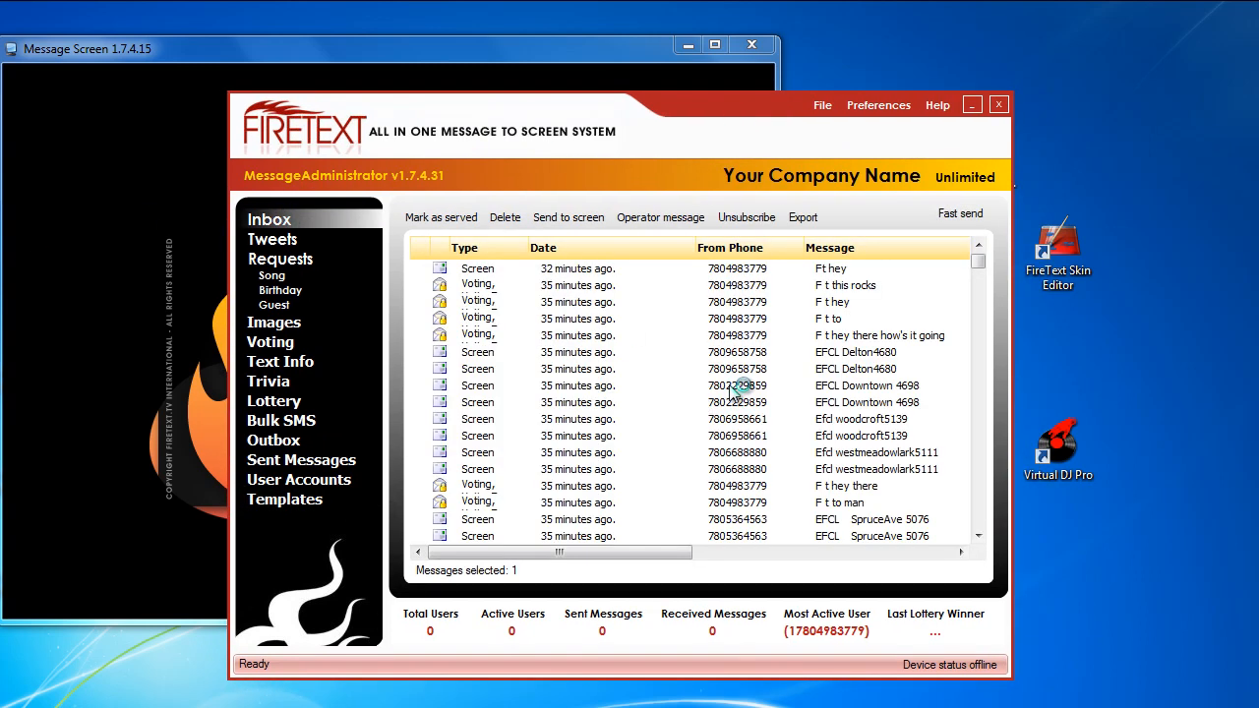
click(727, 386)
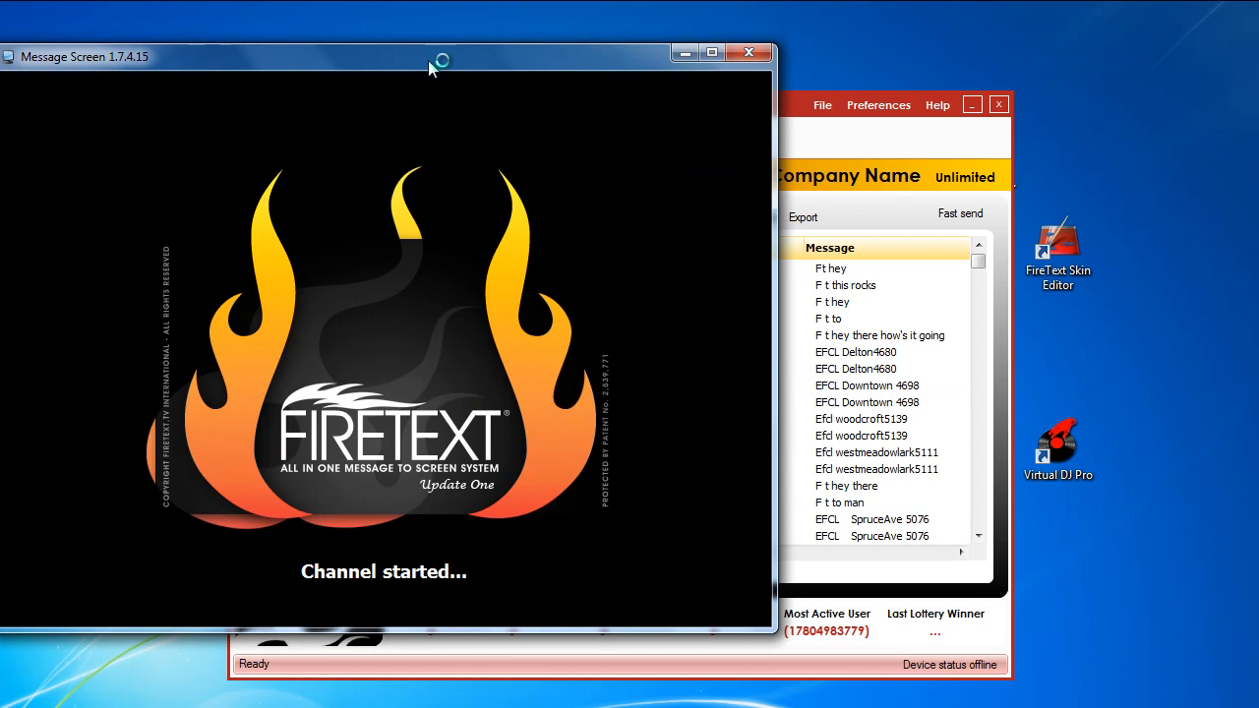
Drag the Message Screen window by its title bar toward the centre of the desktop
drag(429, 63, 197, 69)
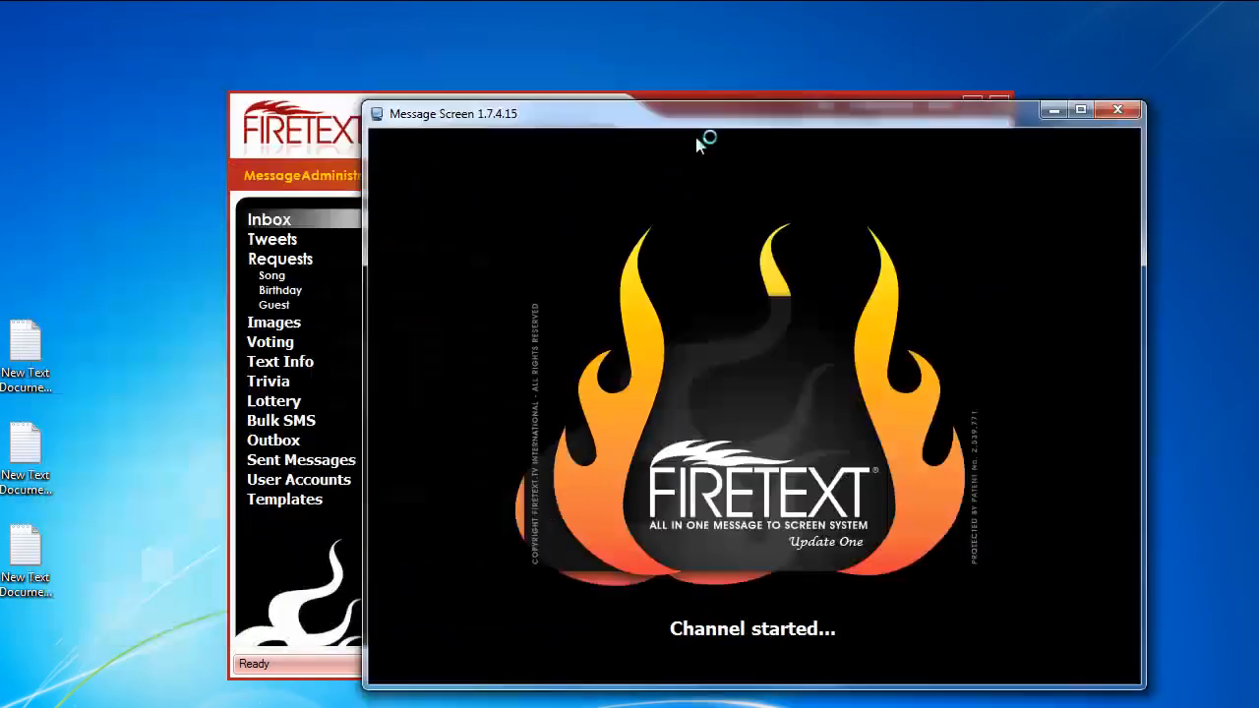
drag(704, 112, 547, 79)
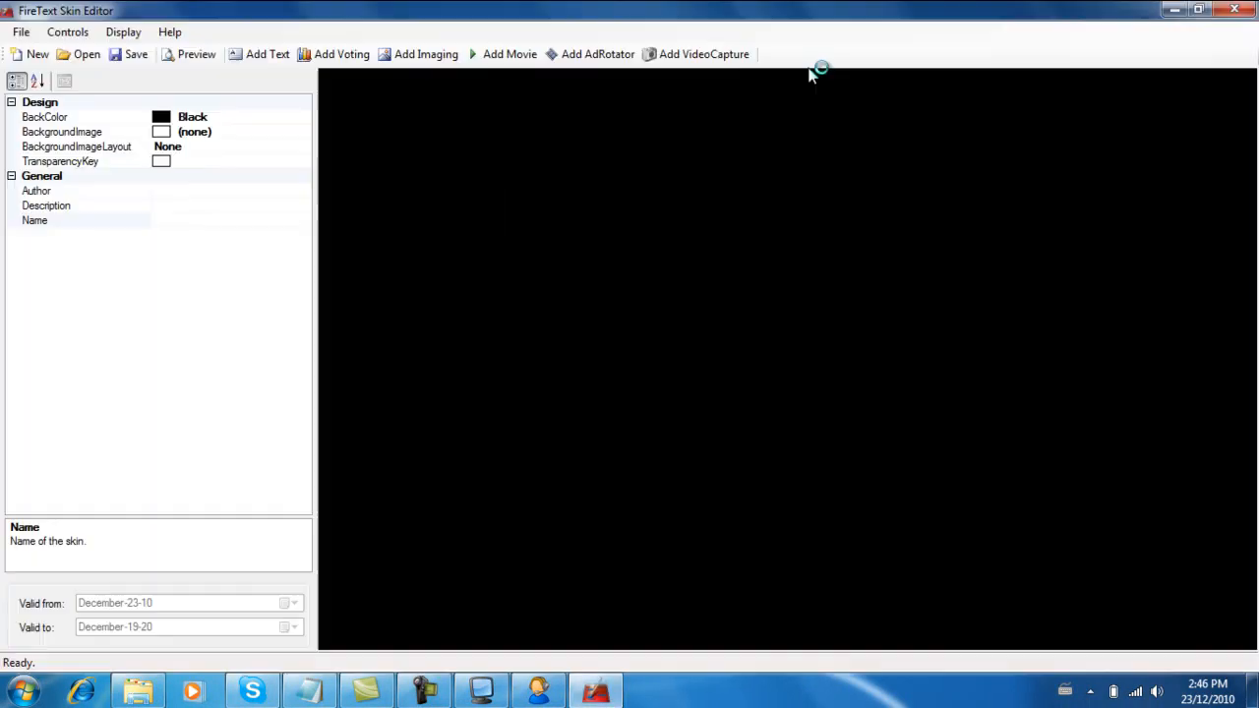
mouse_move(658, 167)
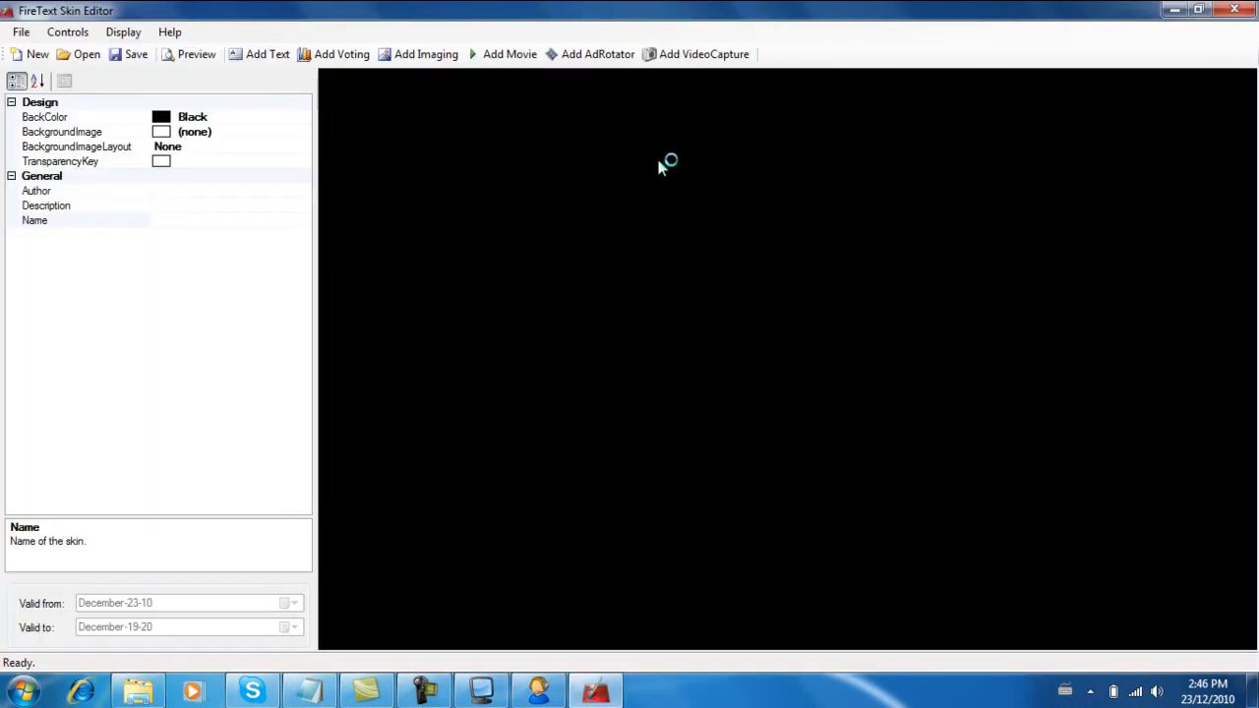
mouse_move(511, 77)
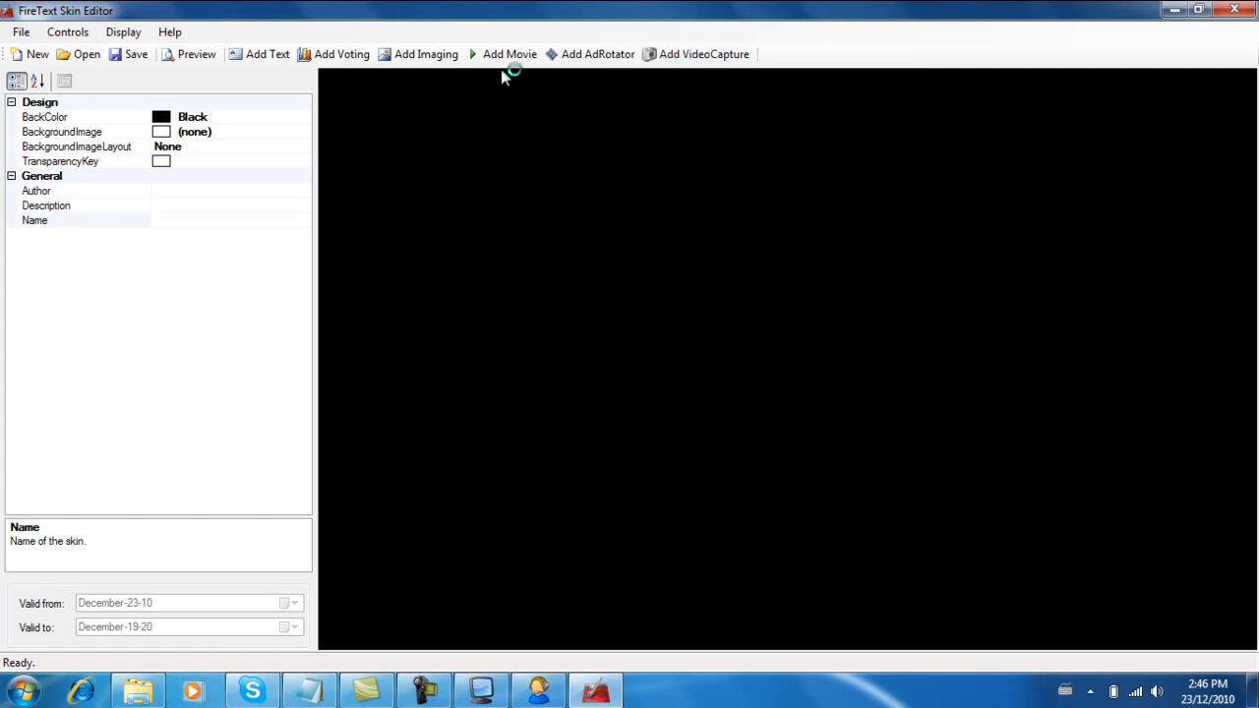
mouse_move(342, 55)
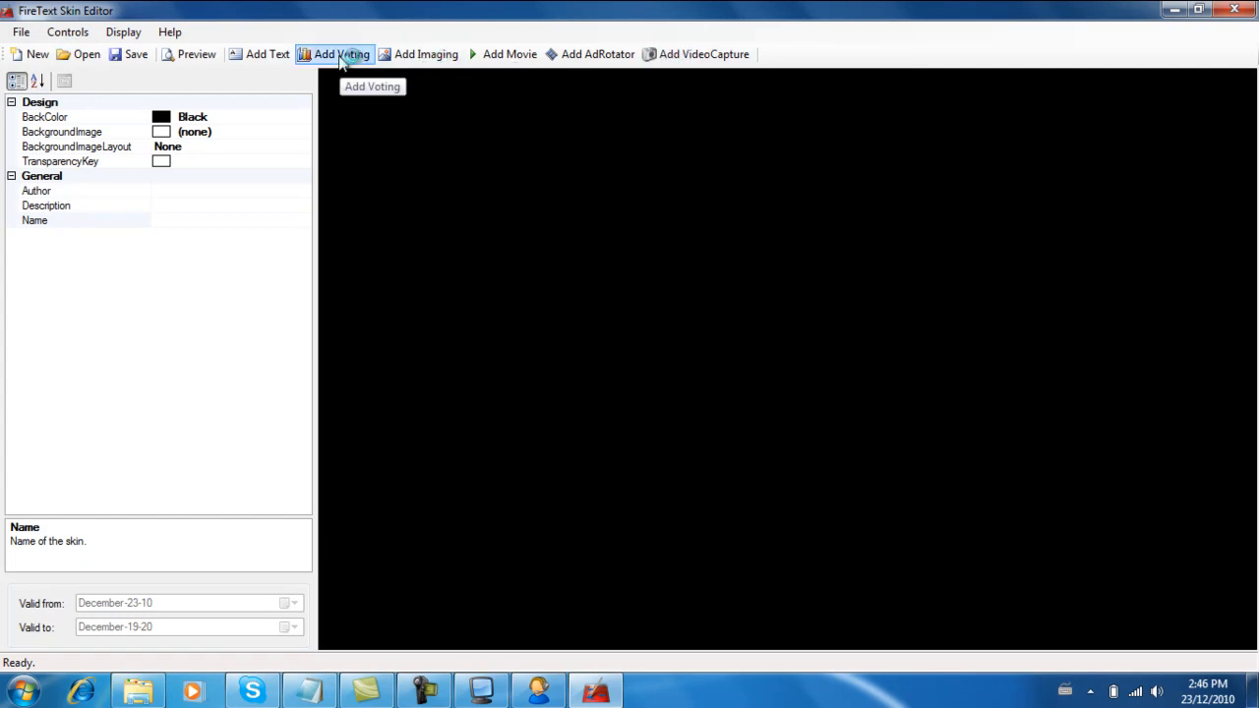
mouse_move(613, 61)
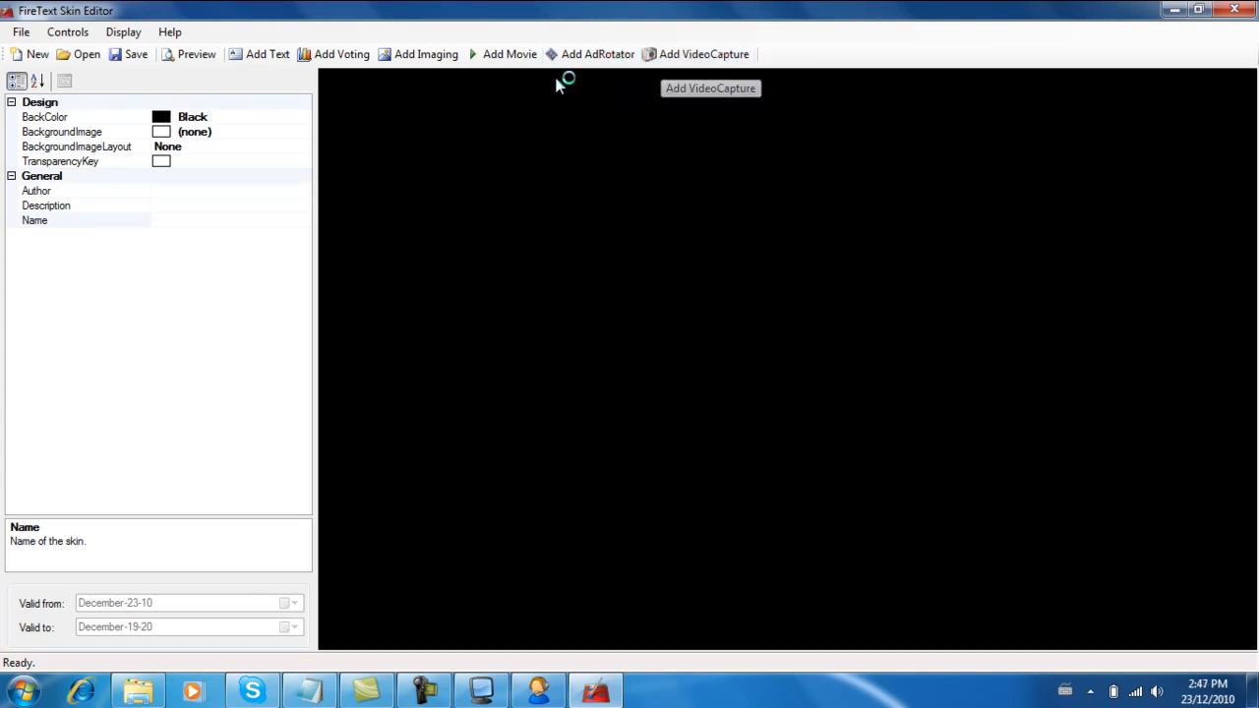
mouse_move(253, 89)
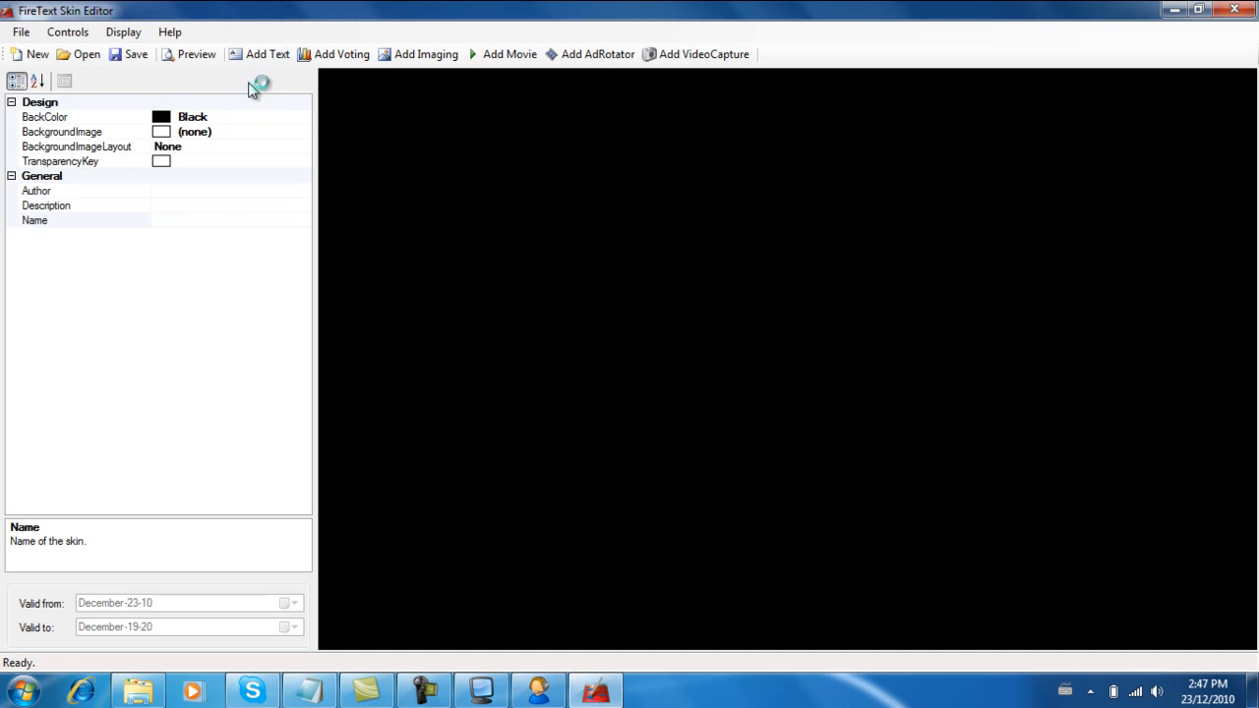
mouse_move(244, 124)
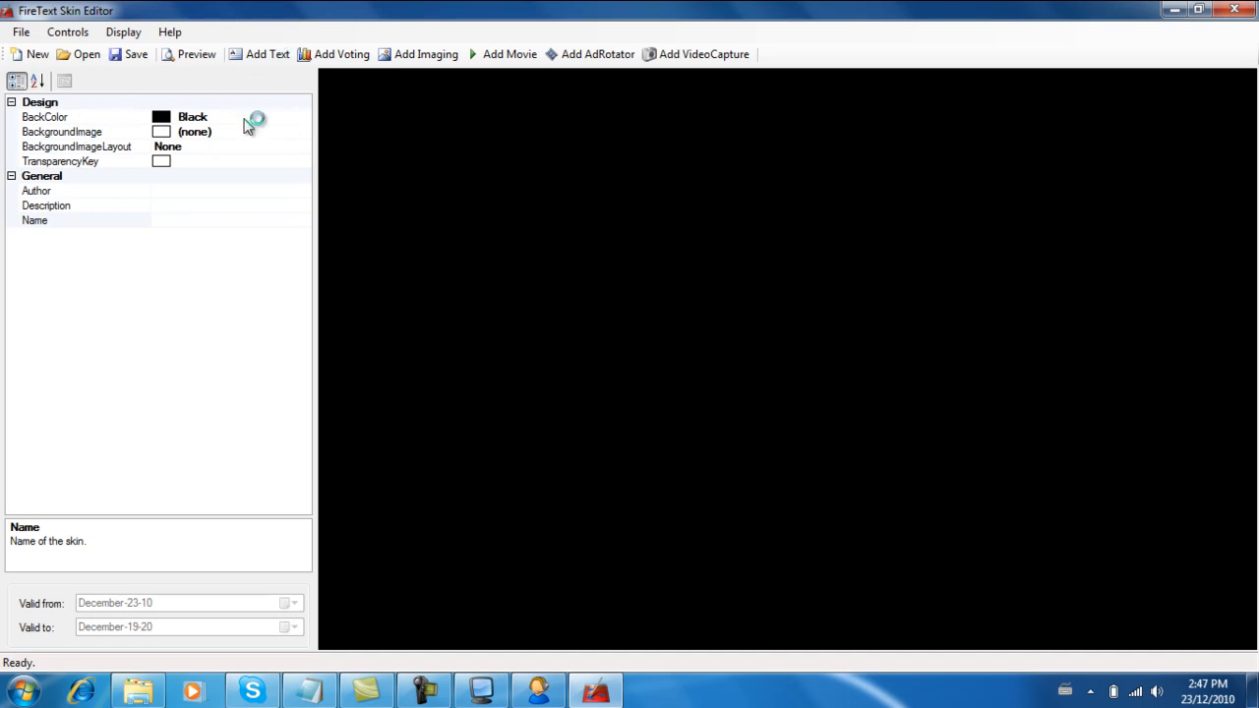
Select the BackgroundImage property of the new blank black skin
click(75, 130)
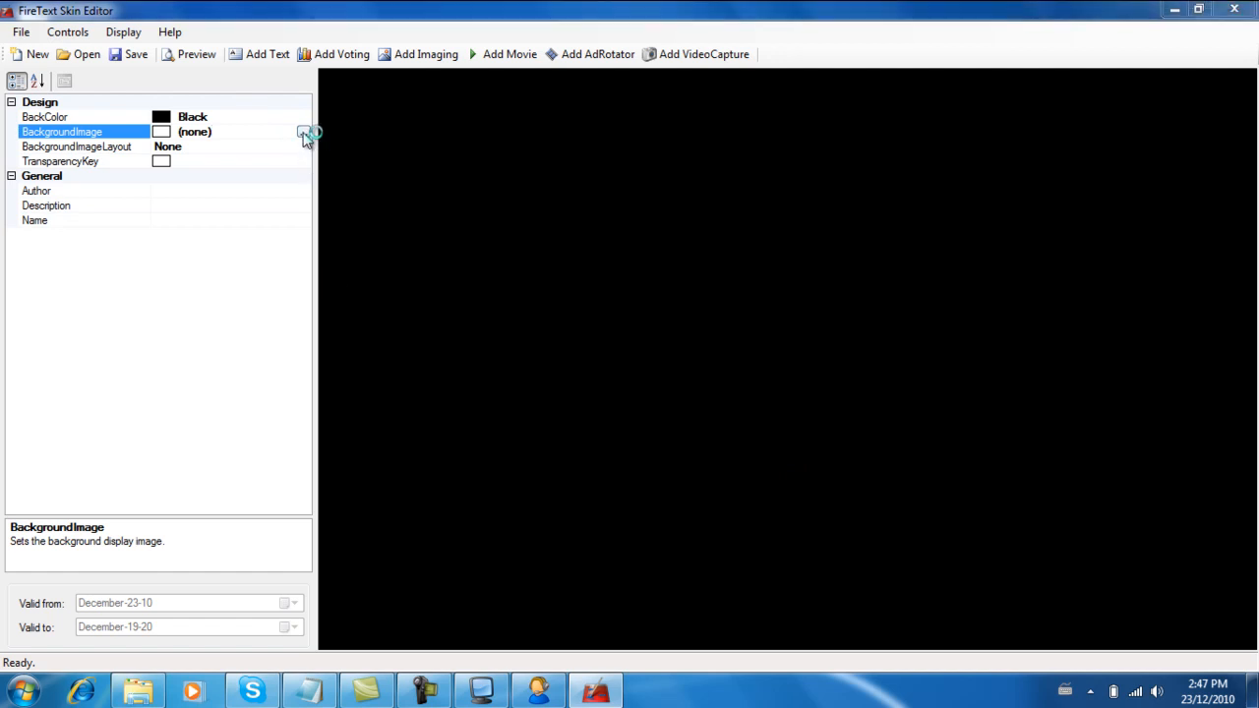
Pick the FireTextWildBills image from Downloads as the skin's background
click(302, 130)
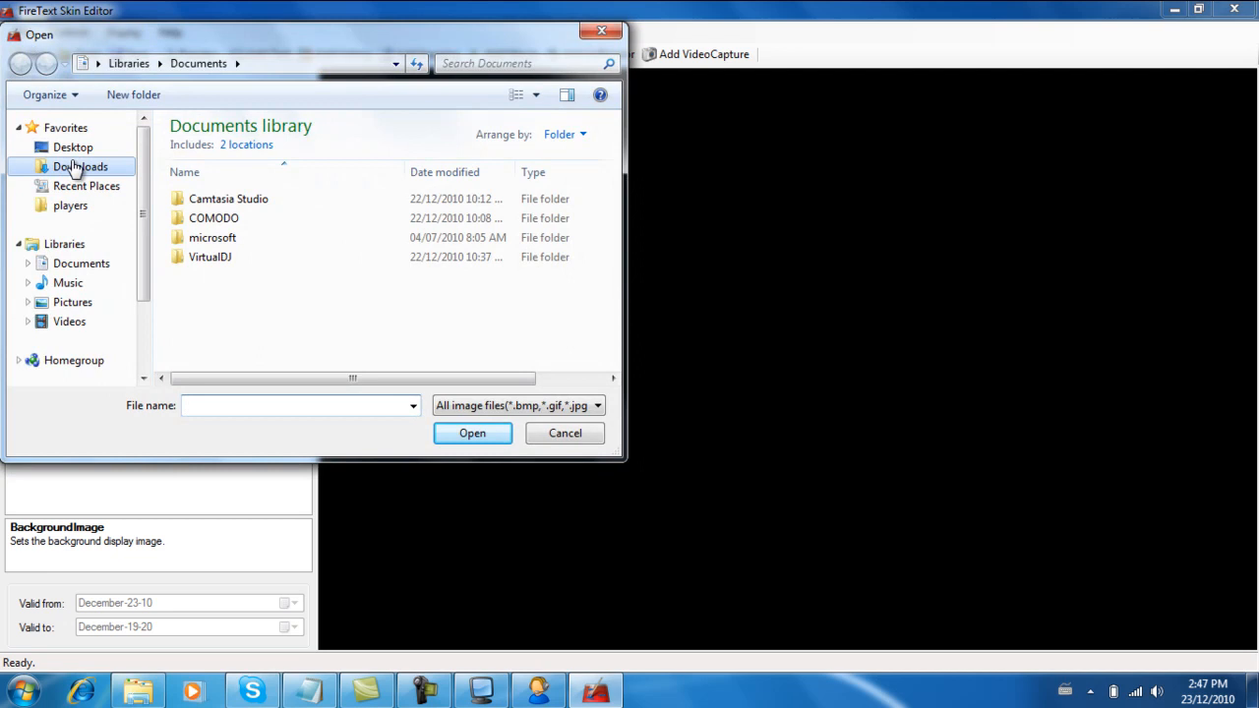
click(81, 165)
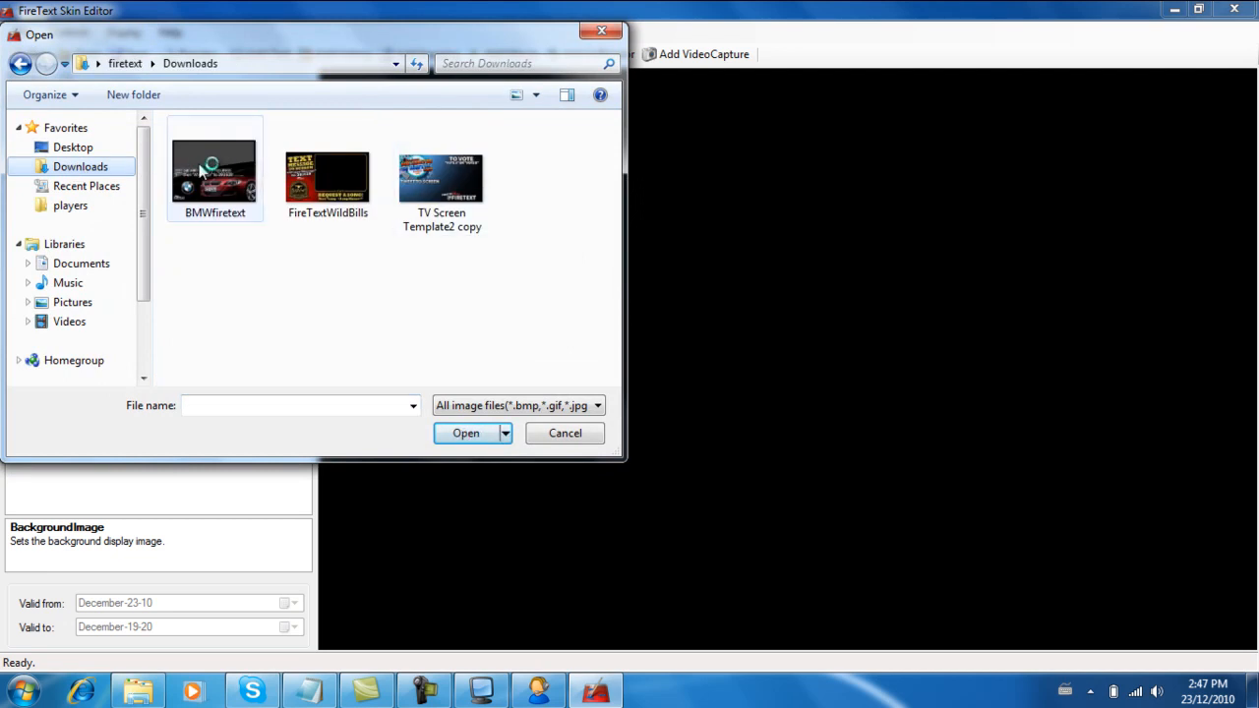
click(326, 177)
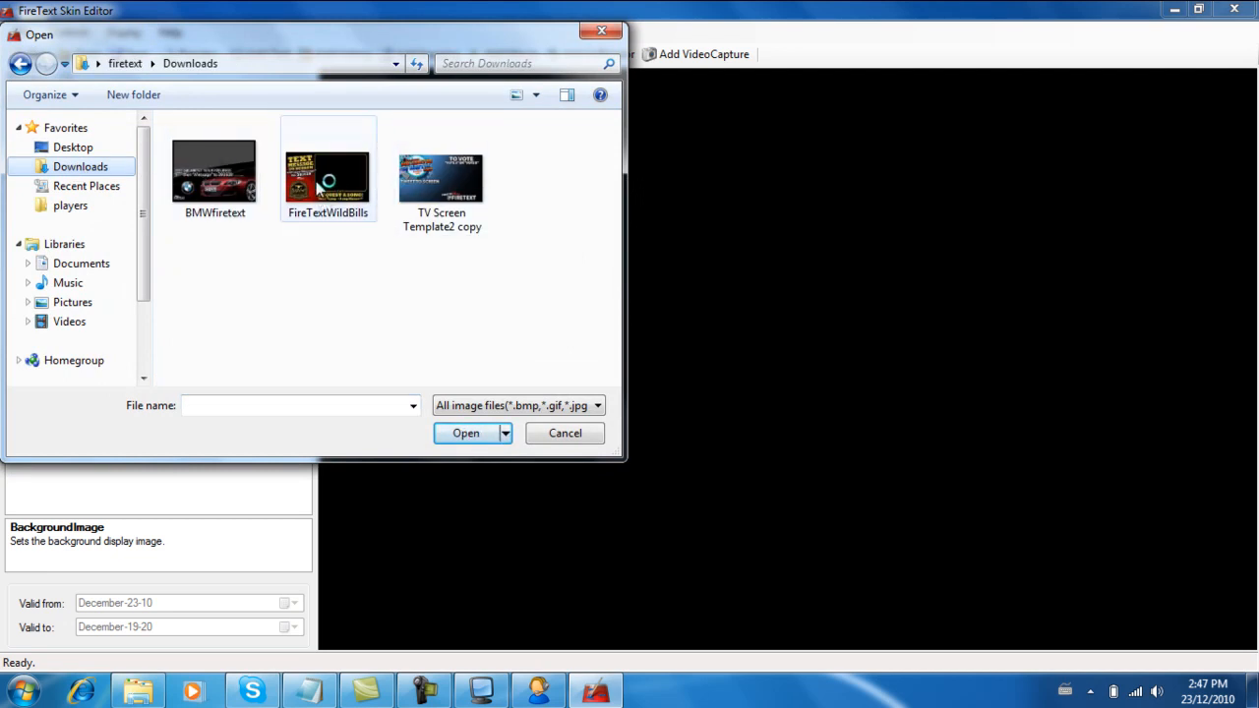
mouse_move(331, 195)
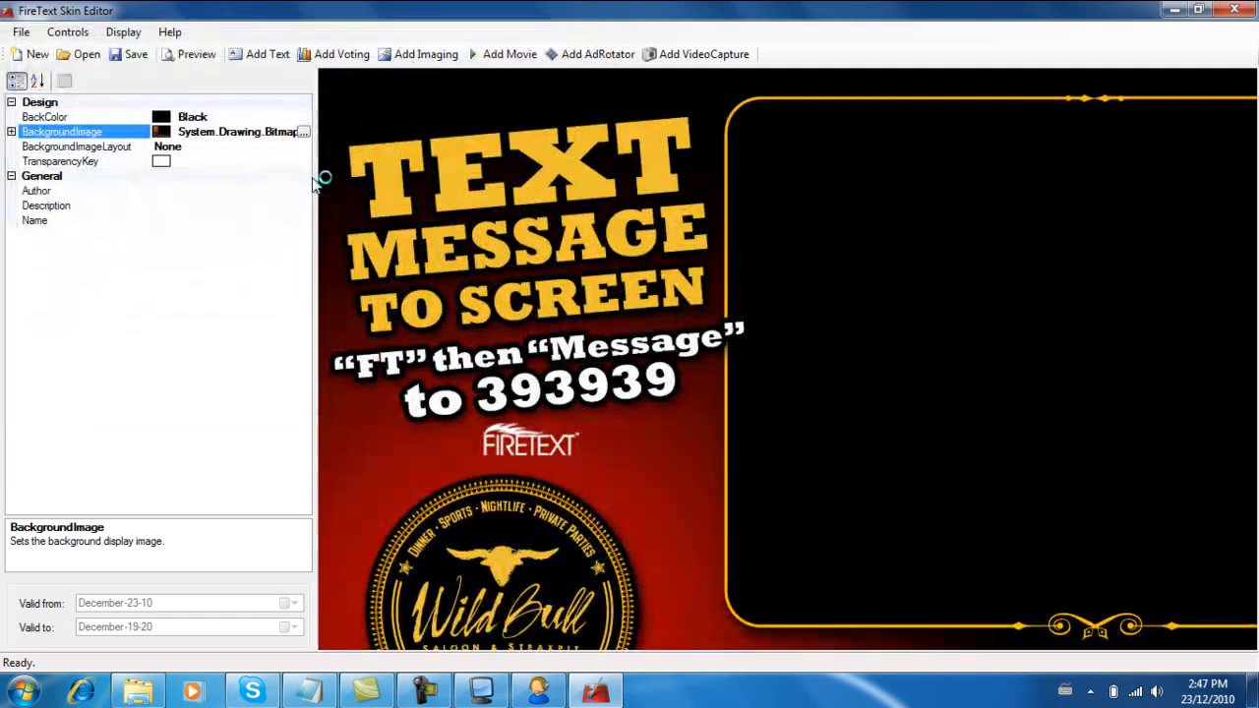
Set BackgroundImageLayout to Stretch so the image fills the whole skin
click(75, 146)
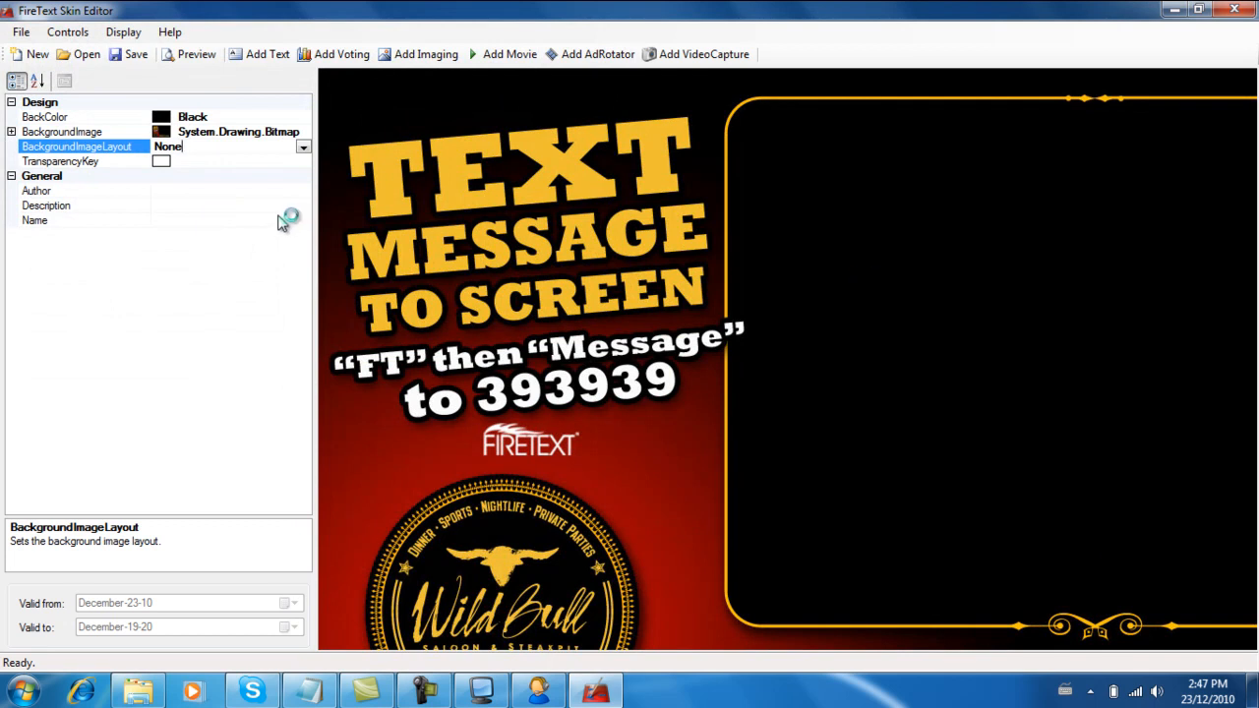
click(303, 146)
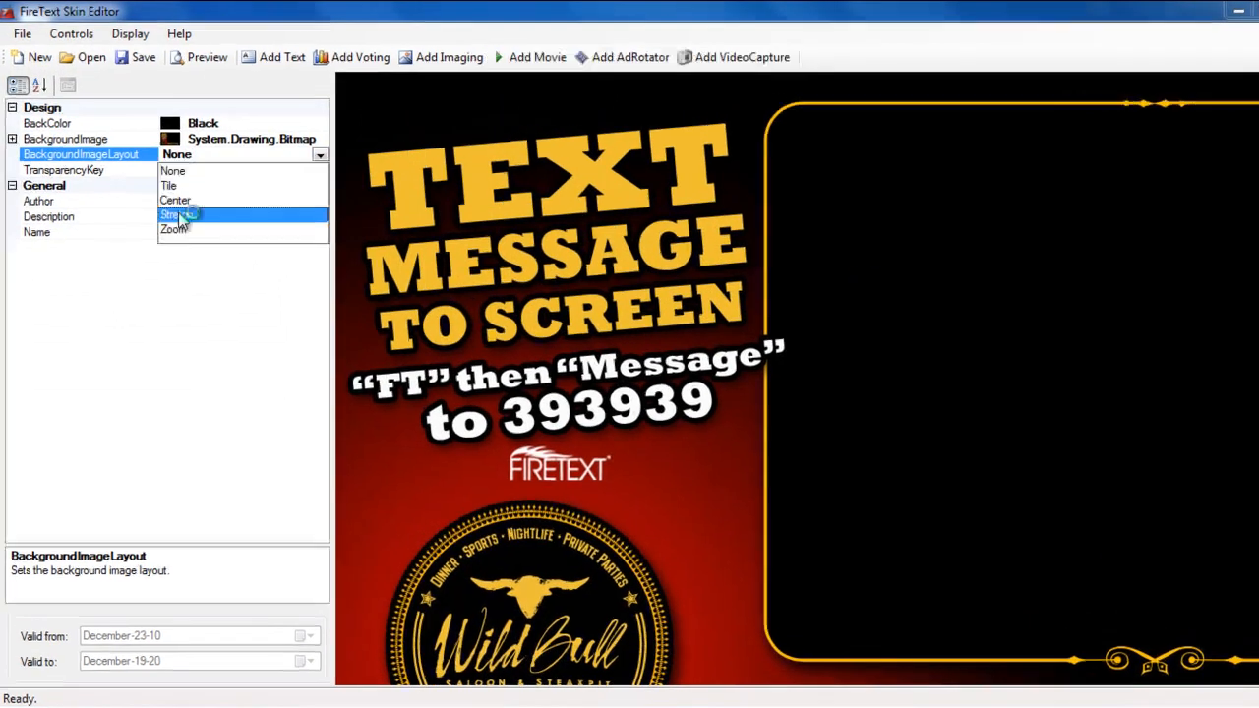
click(175, 214)
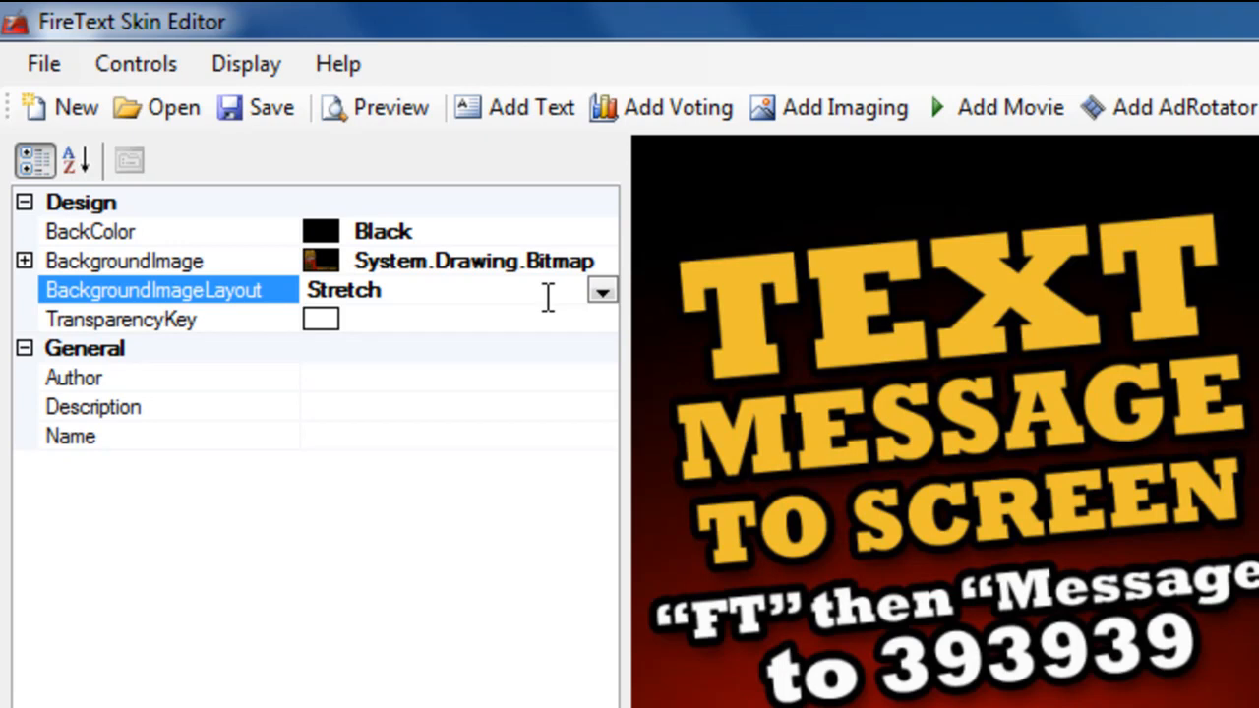
mouse_move(901, 590)
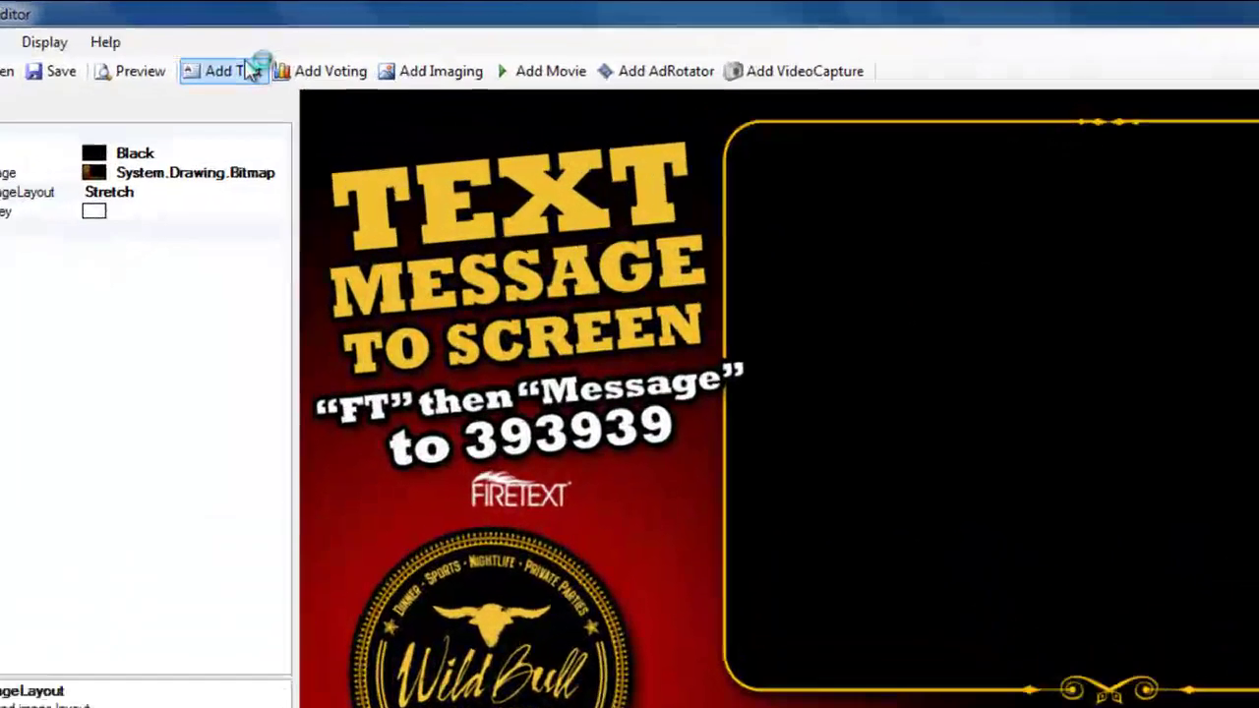
Add a text display control to the skin and select it to show its properties
click(218, 71)
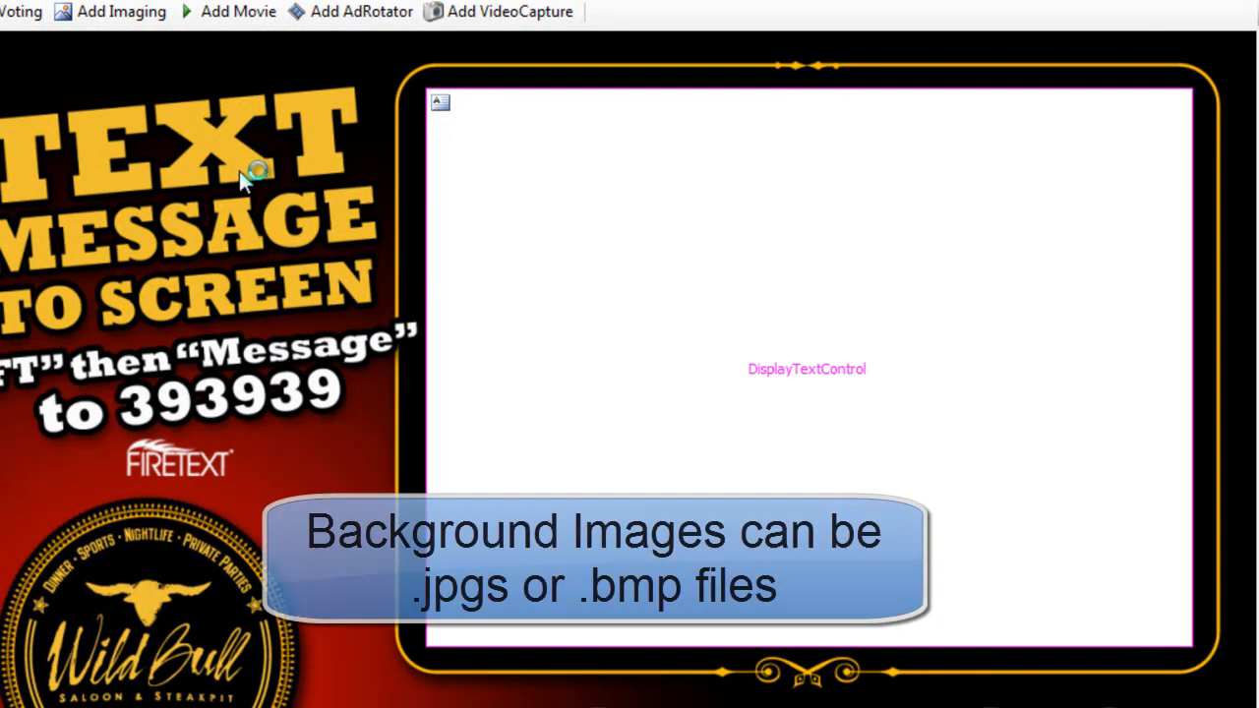
click(745, 220)
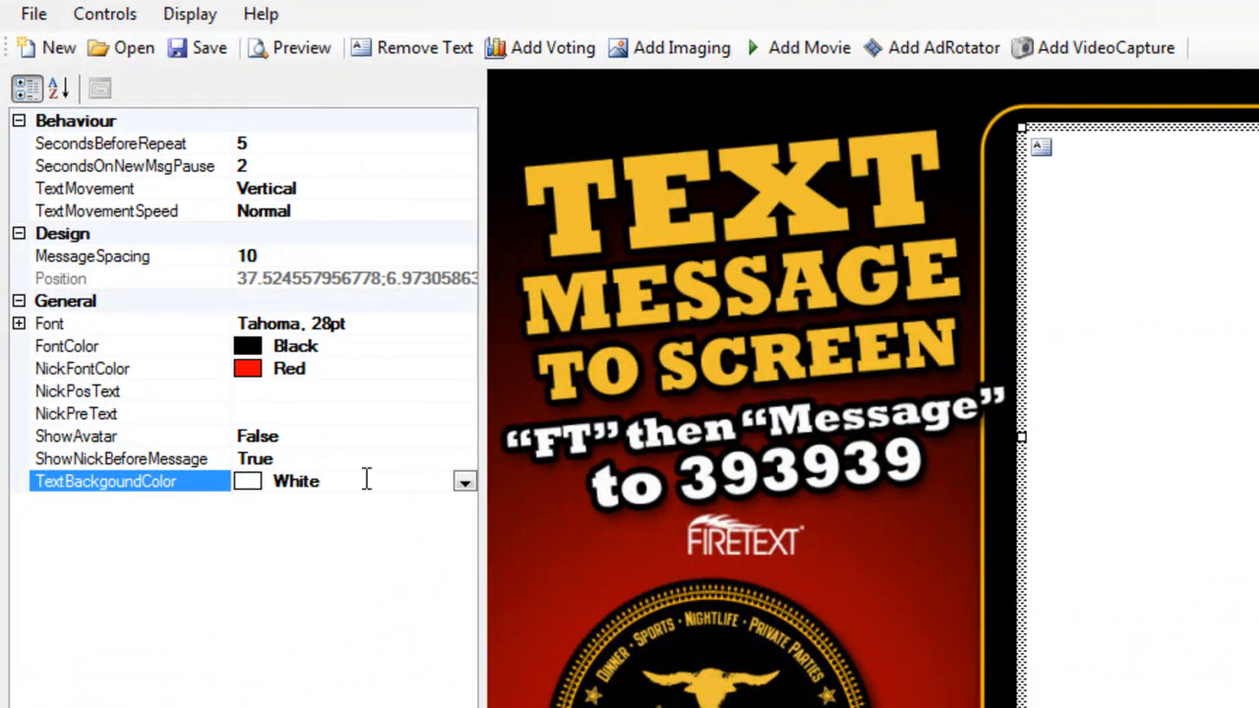
Set the message text area's font colour to WhiteSmoke over a transparent background
click(464, 480)
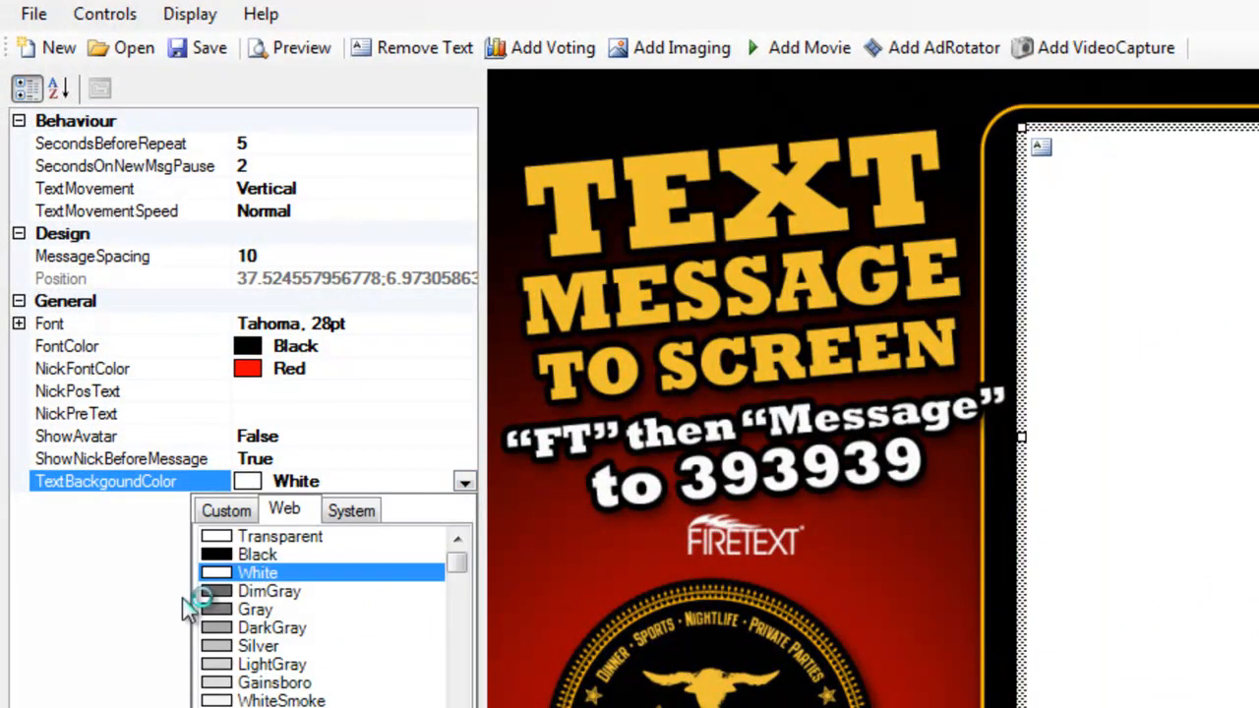
click(279, 535)
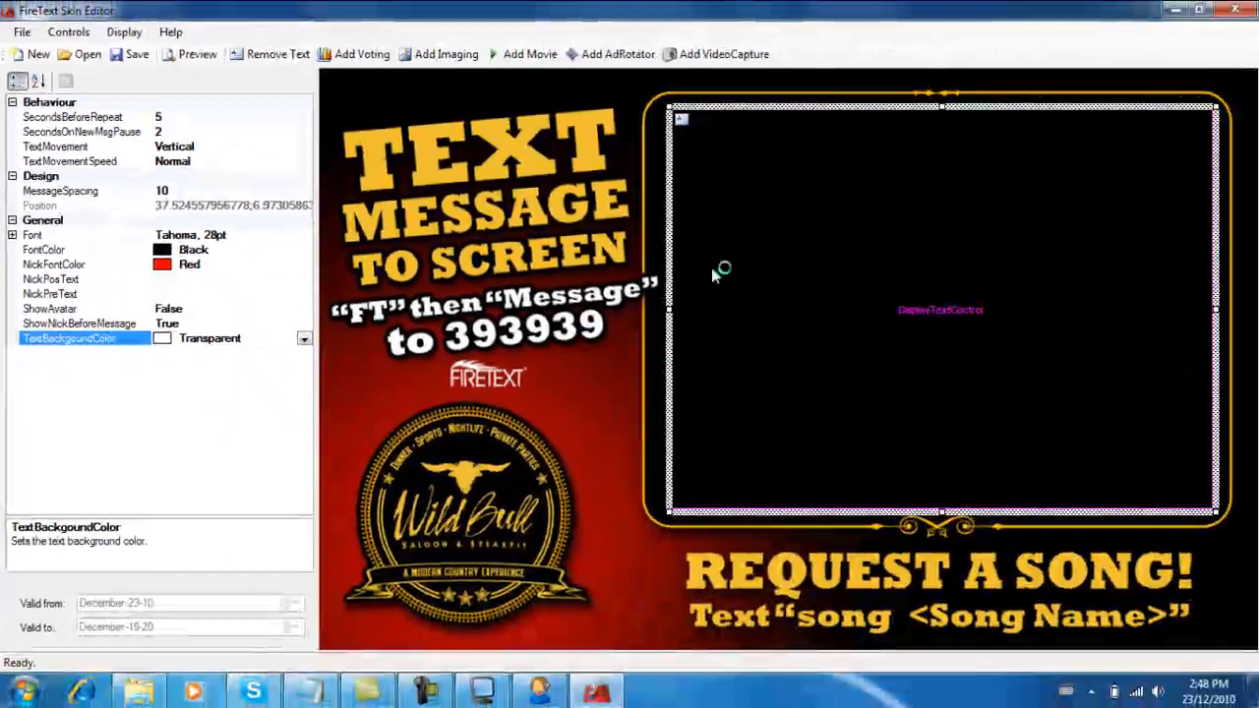
mouse_move(940, 75)
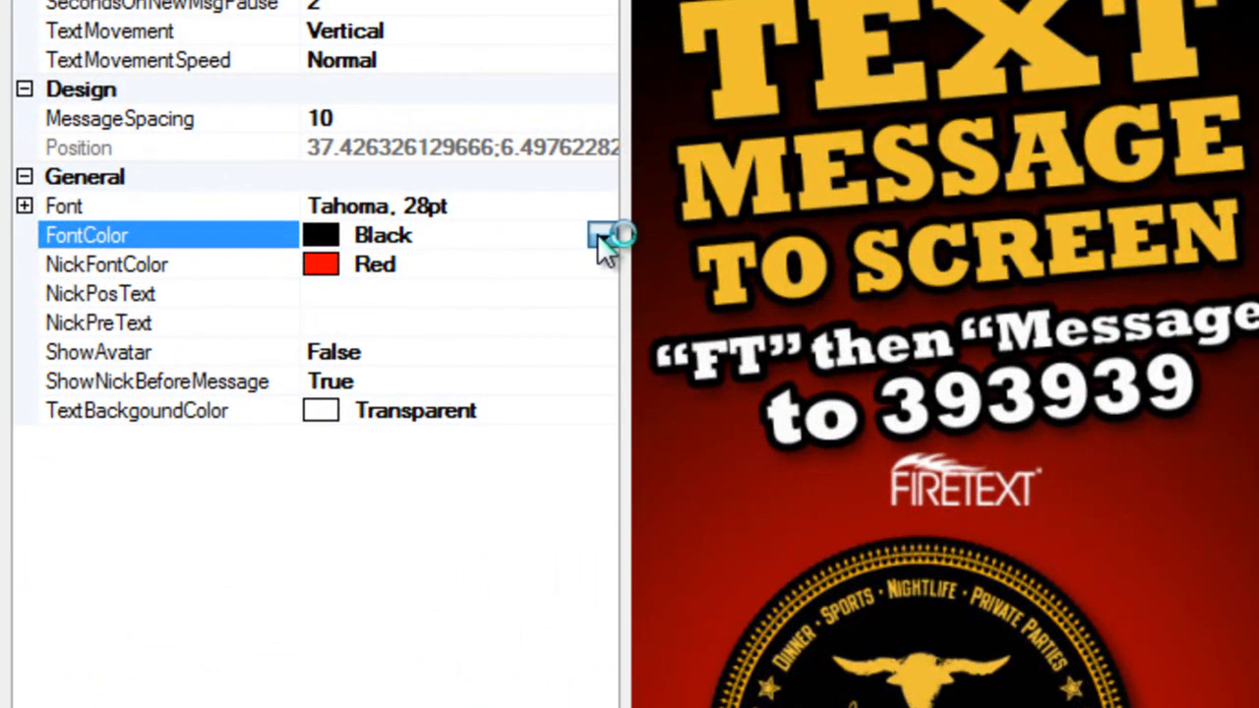
click(602, 236)
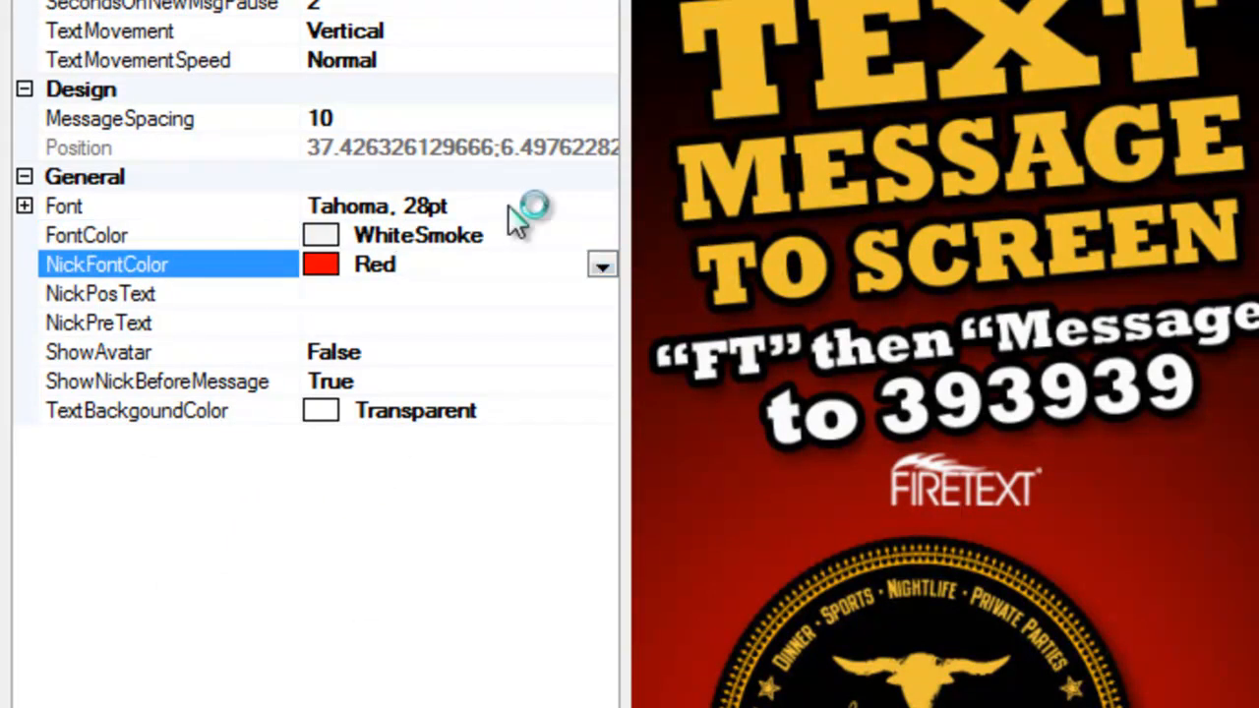
Set the message font to bold Tahoma at 48 points
click(62, 207)
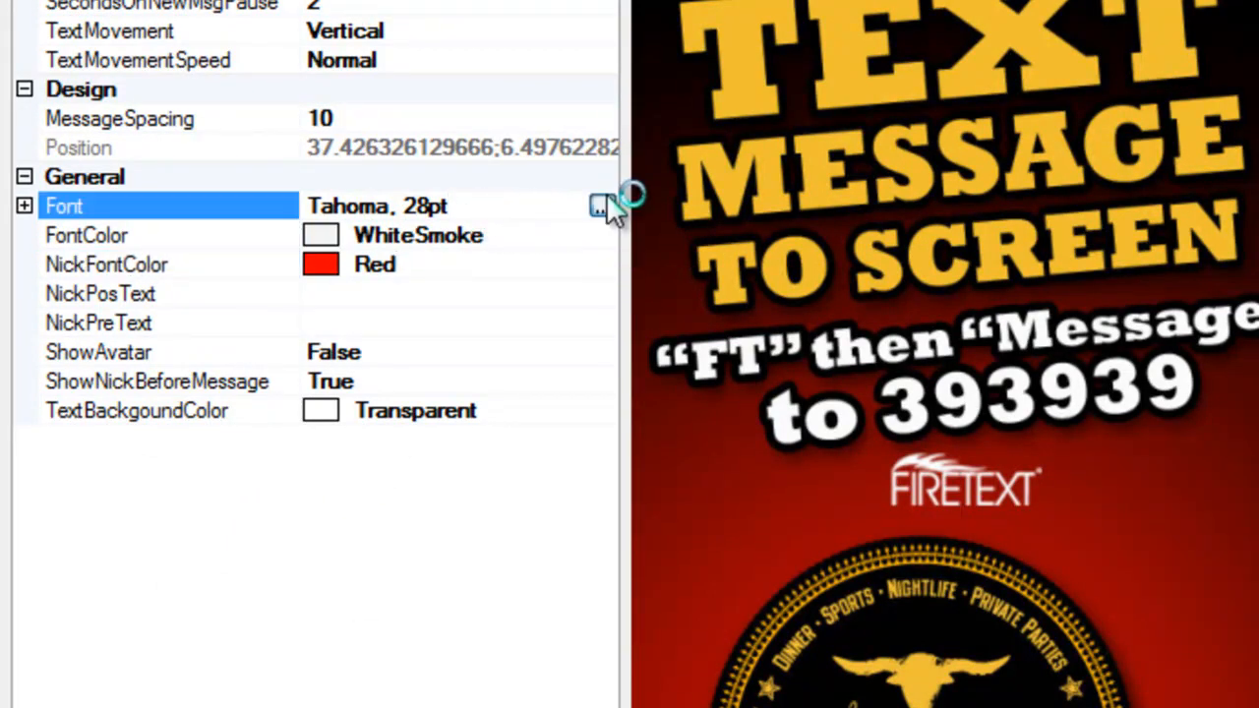
click(598, 207)
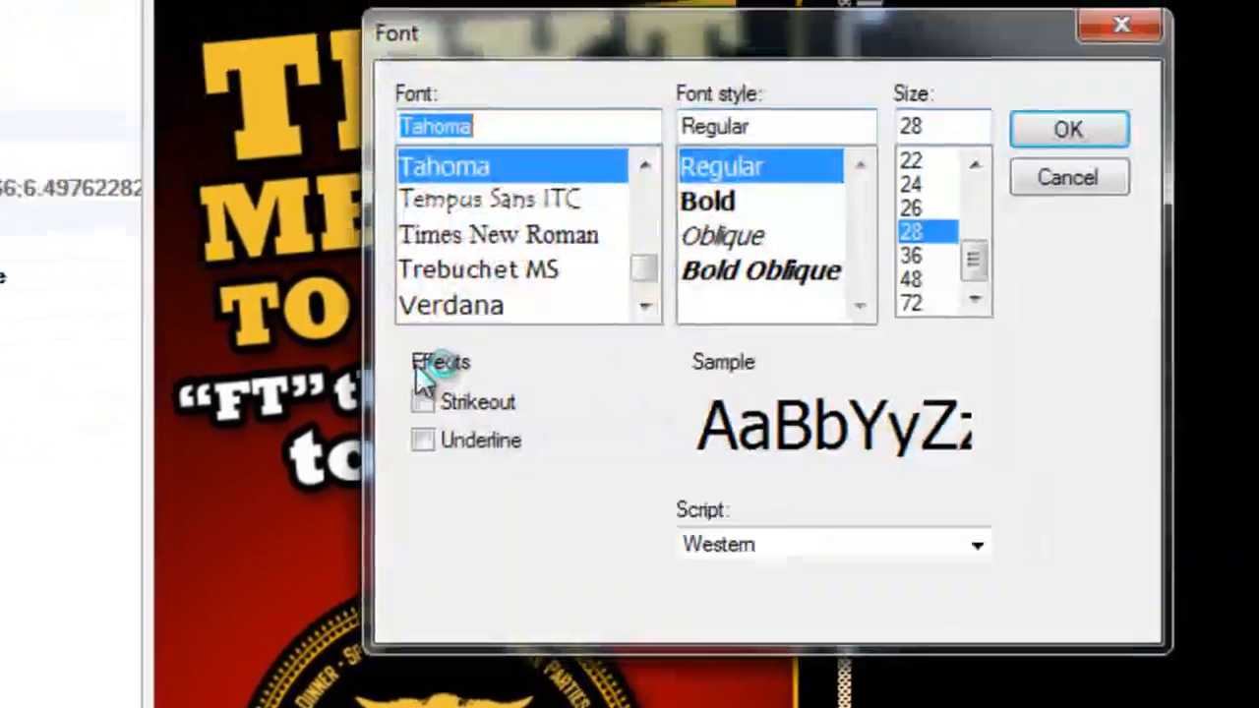
click(842, 263)
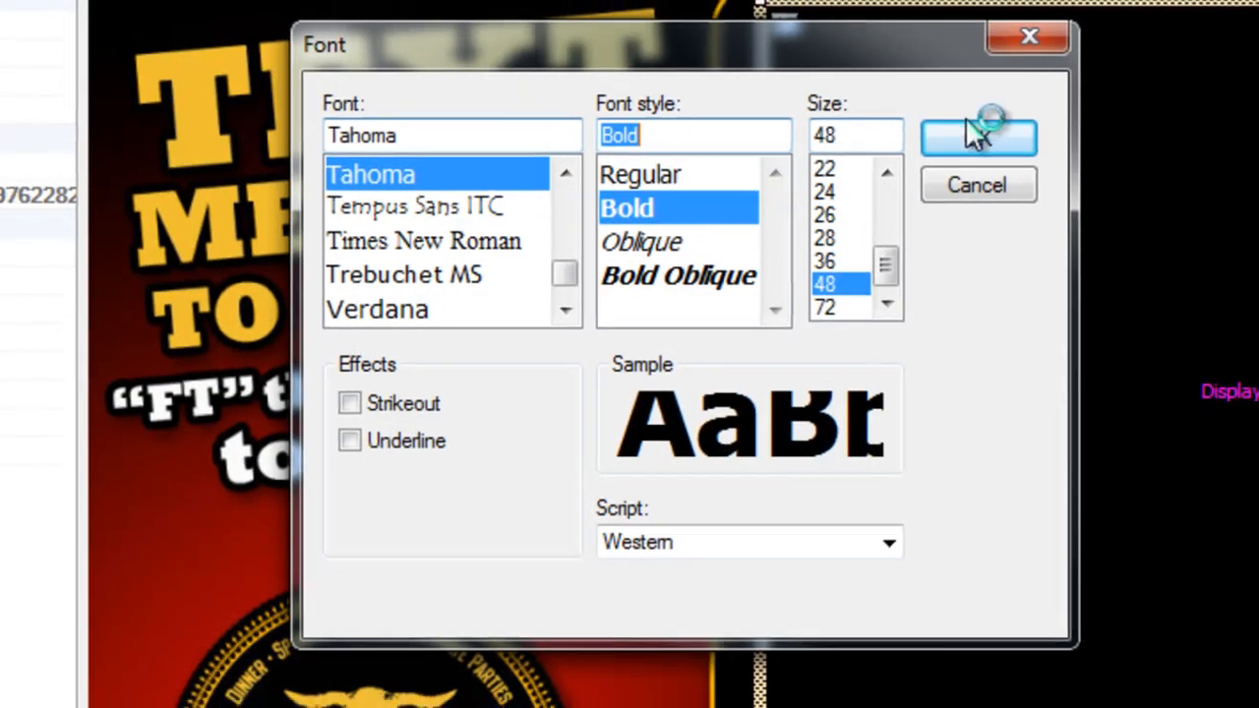
click(980, 136)
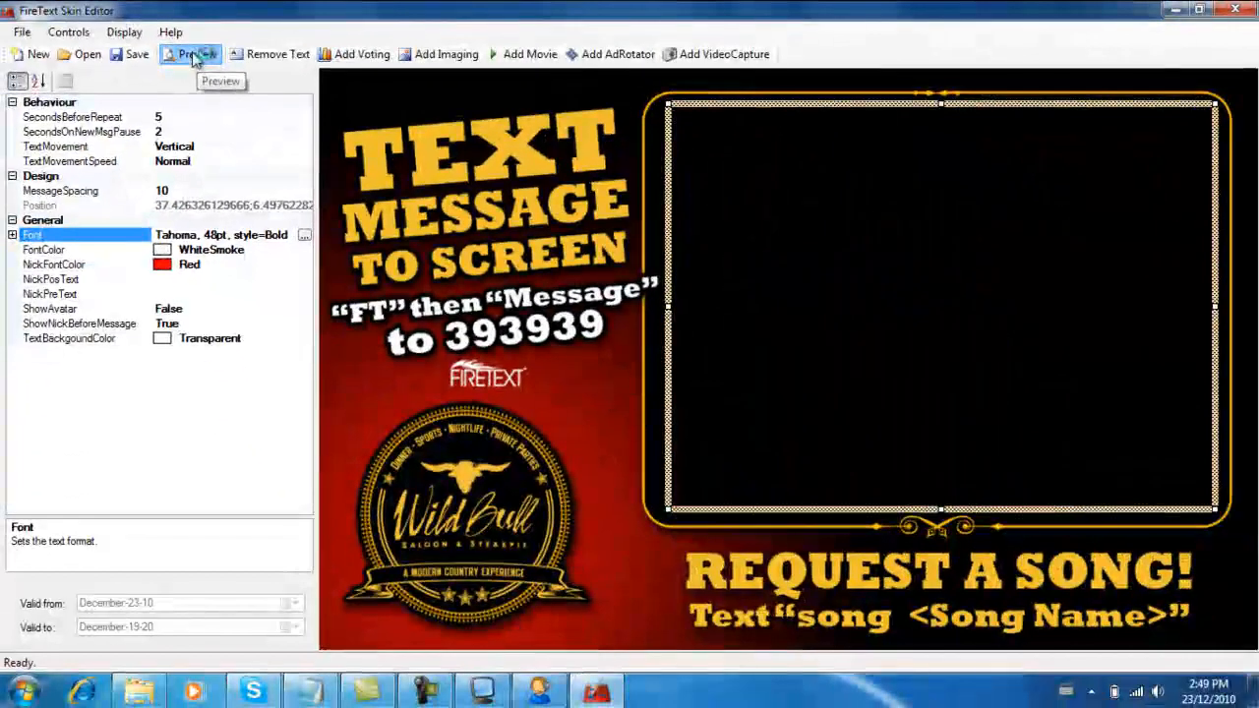
Start a live preview and set Gold message text with Gray sender nicknames
click(197, 55)
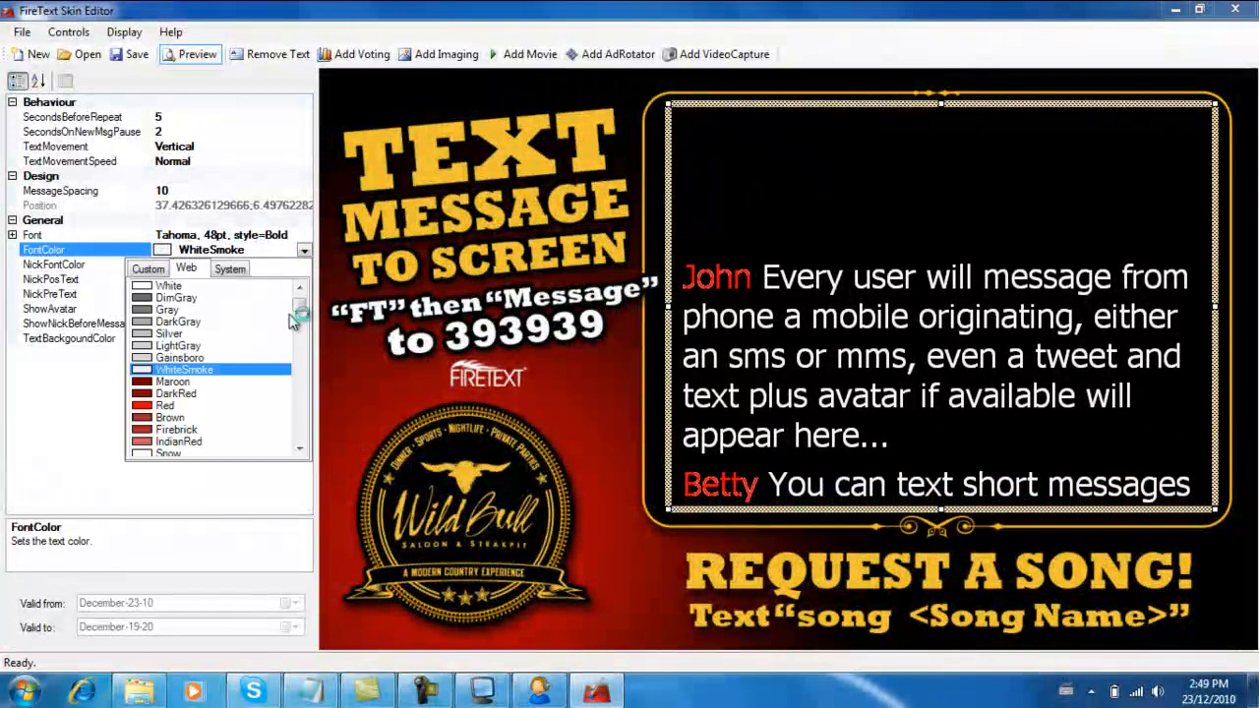
scroll(down, 3)
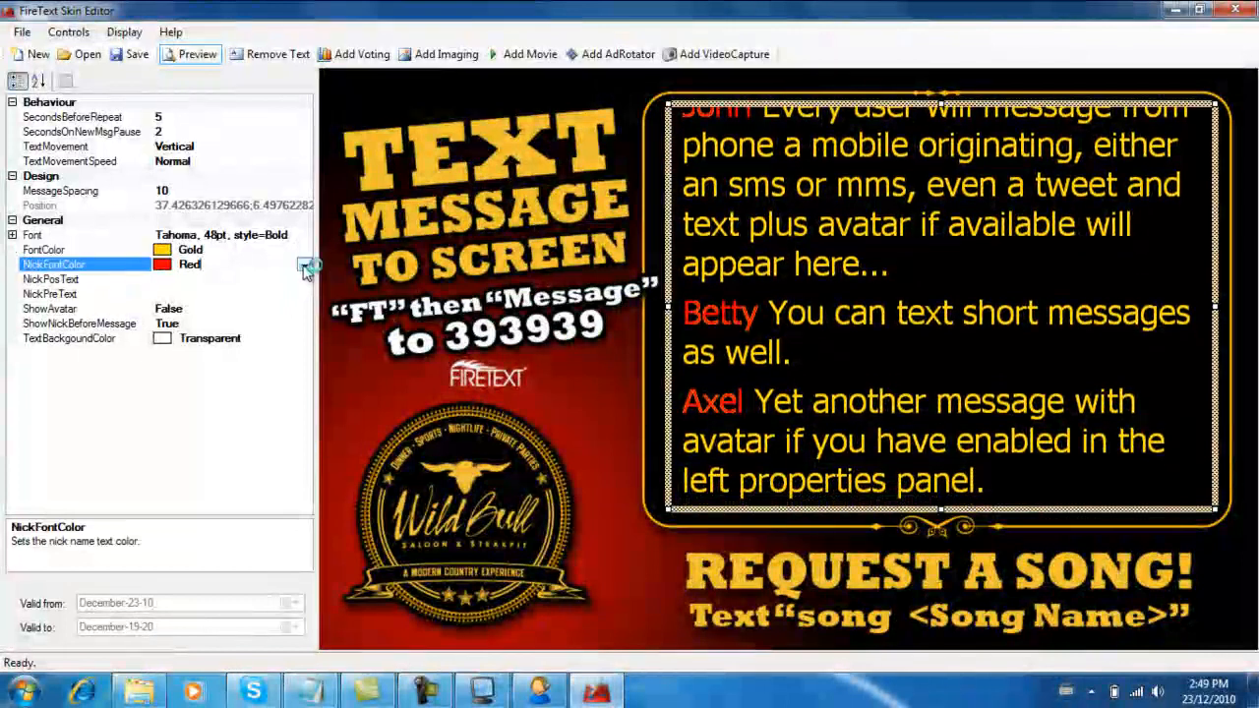
click(305, 264)
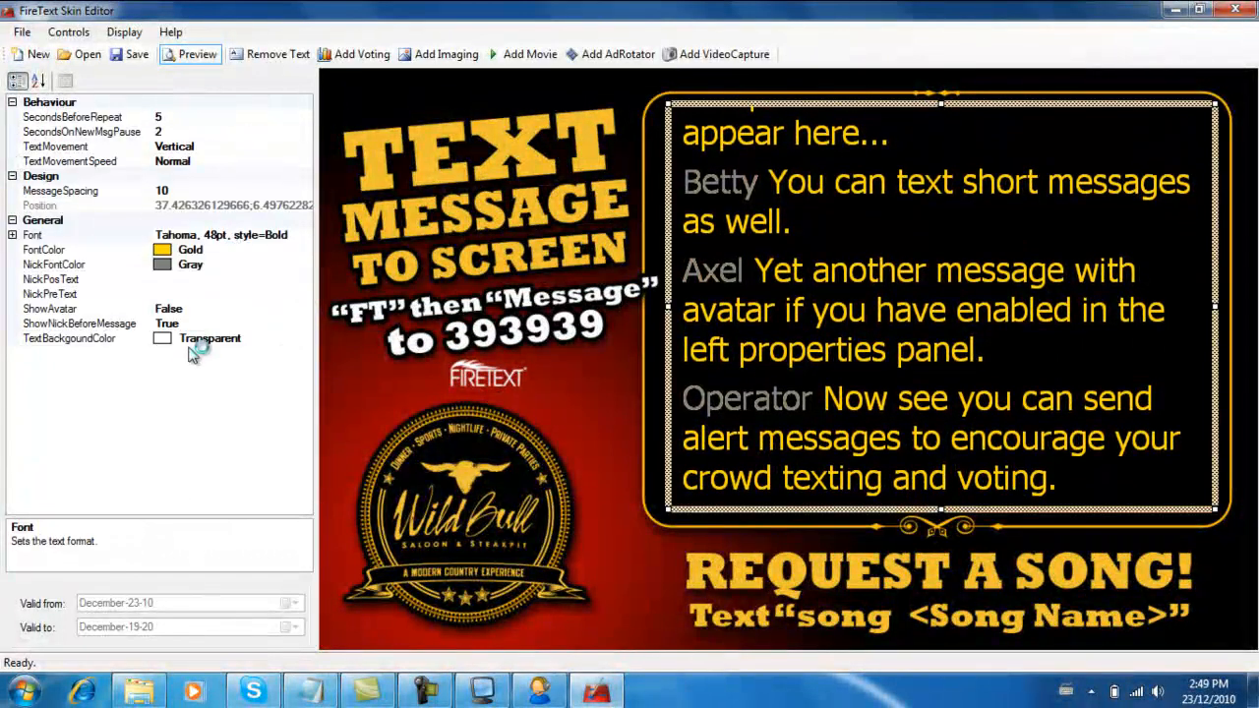
Toggle ShowNickBeforeMessage off then back to True, and stop the preview
click(79, 322)
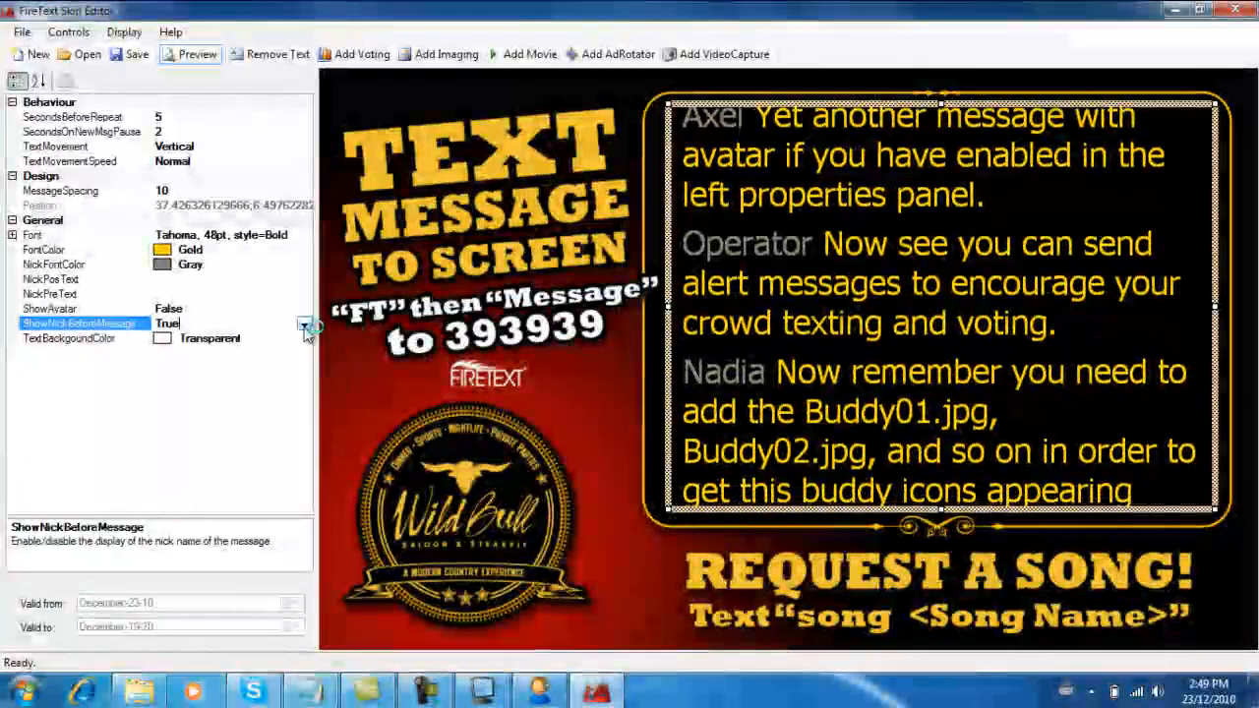
click(303, 322)
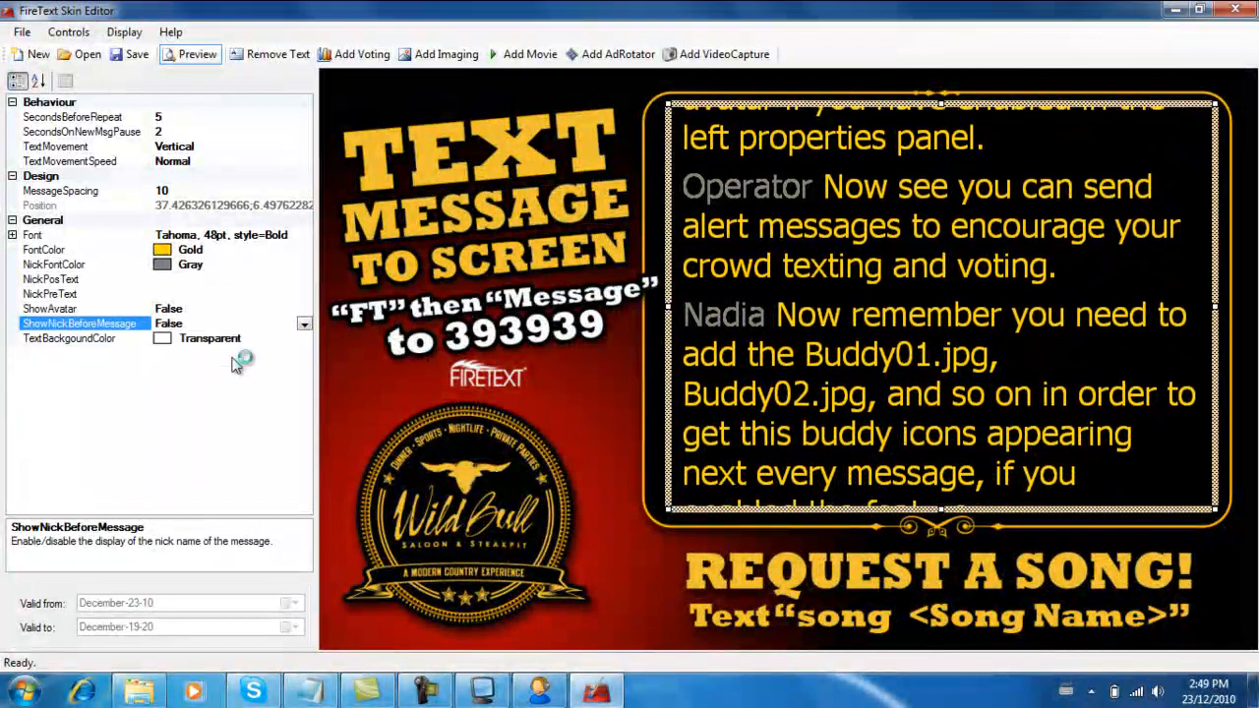
click(303, 323)
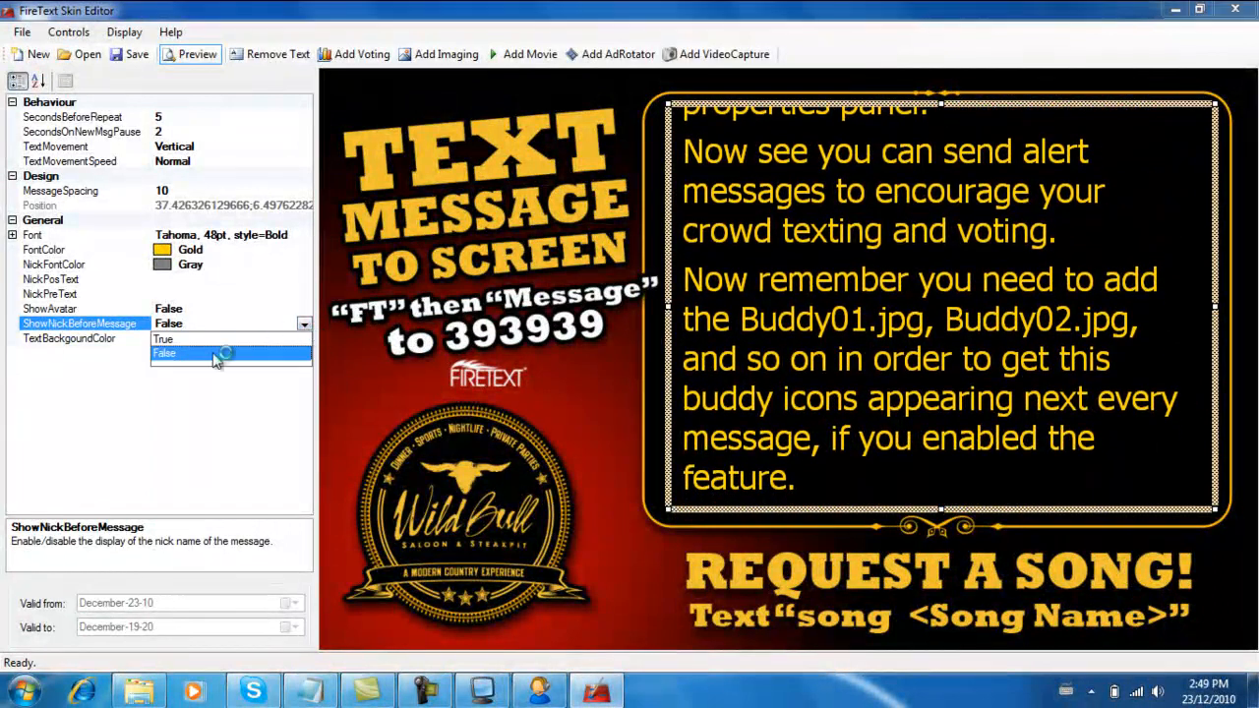
click(165, 338)
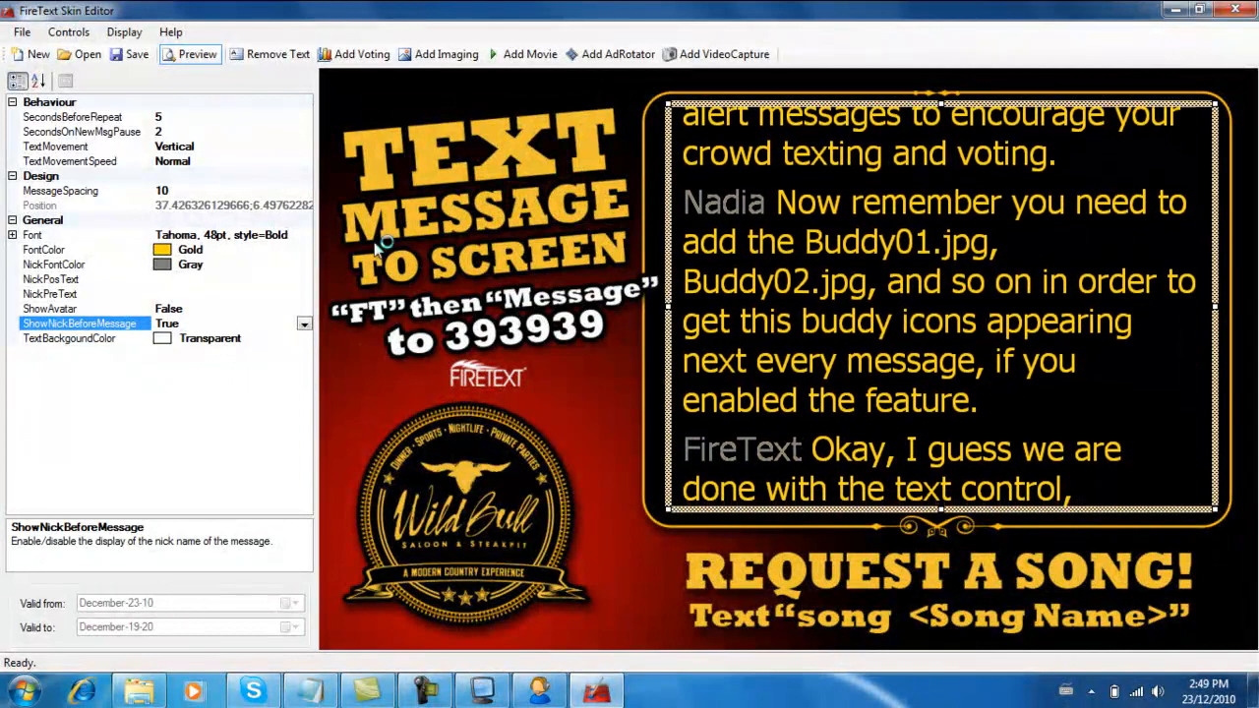
click(20, 35)
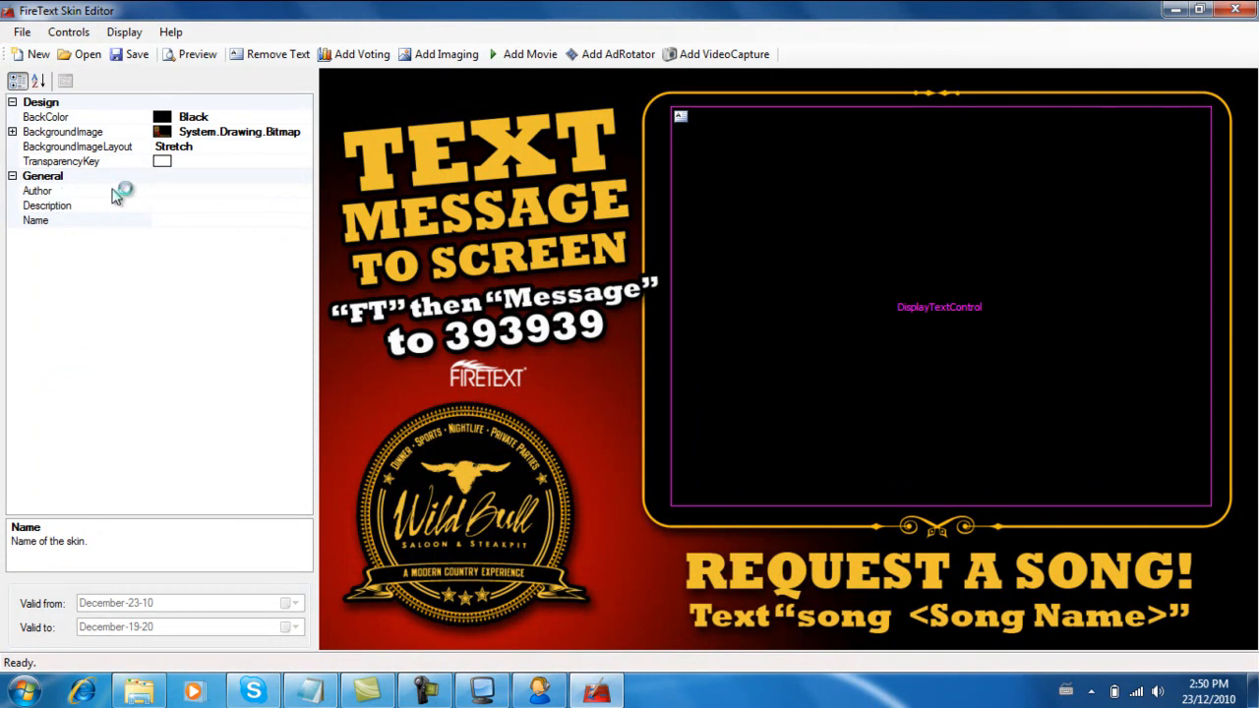
Set the skin's Author to Raoul and its Description to 'Wild Bull's Template'
click(38, 190)
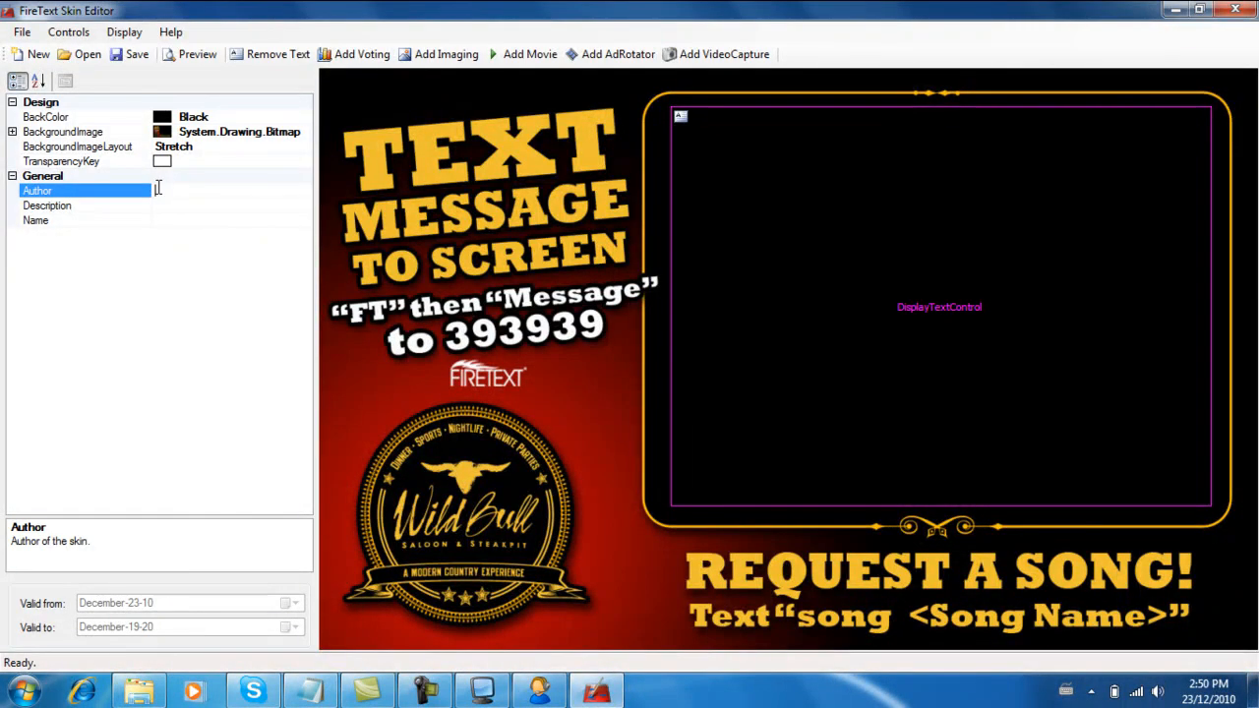
text(Raoul)
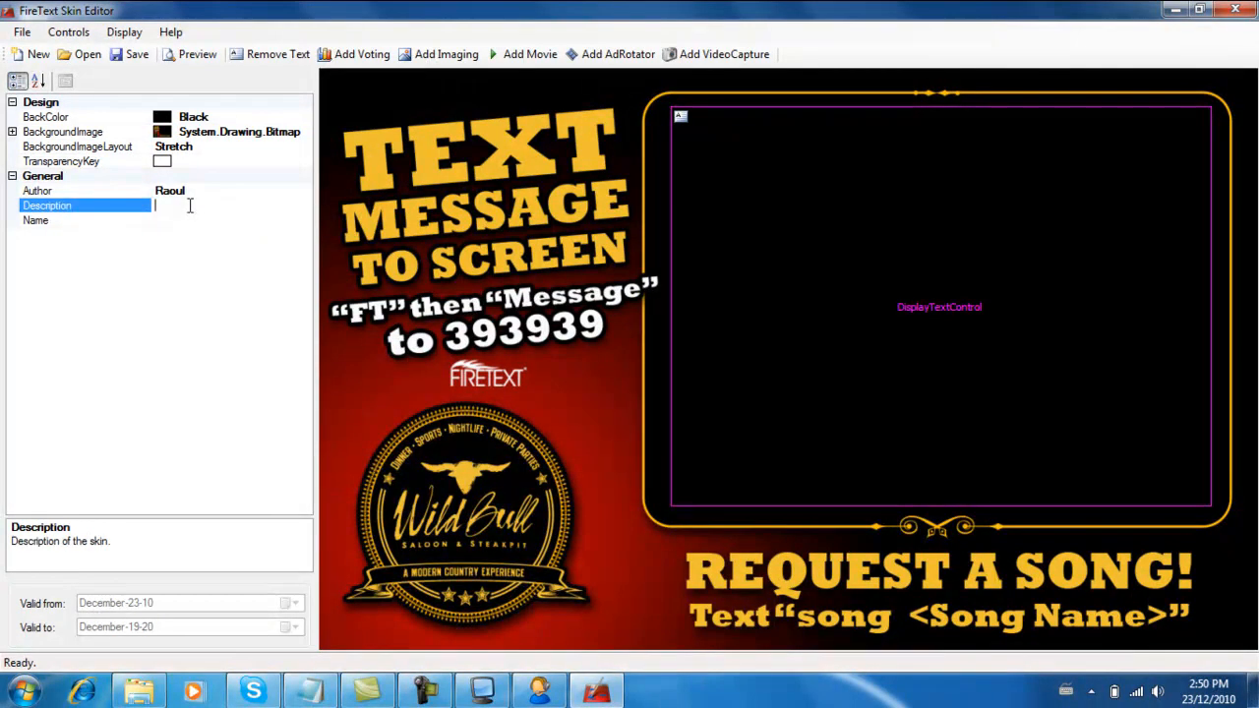
text(Wild)
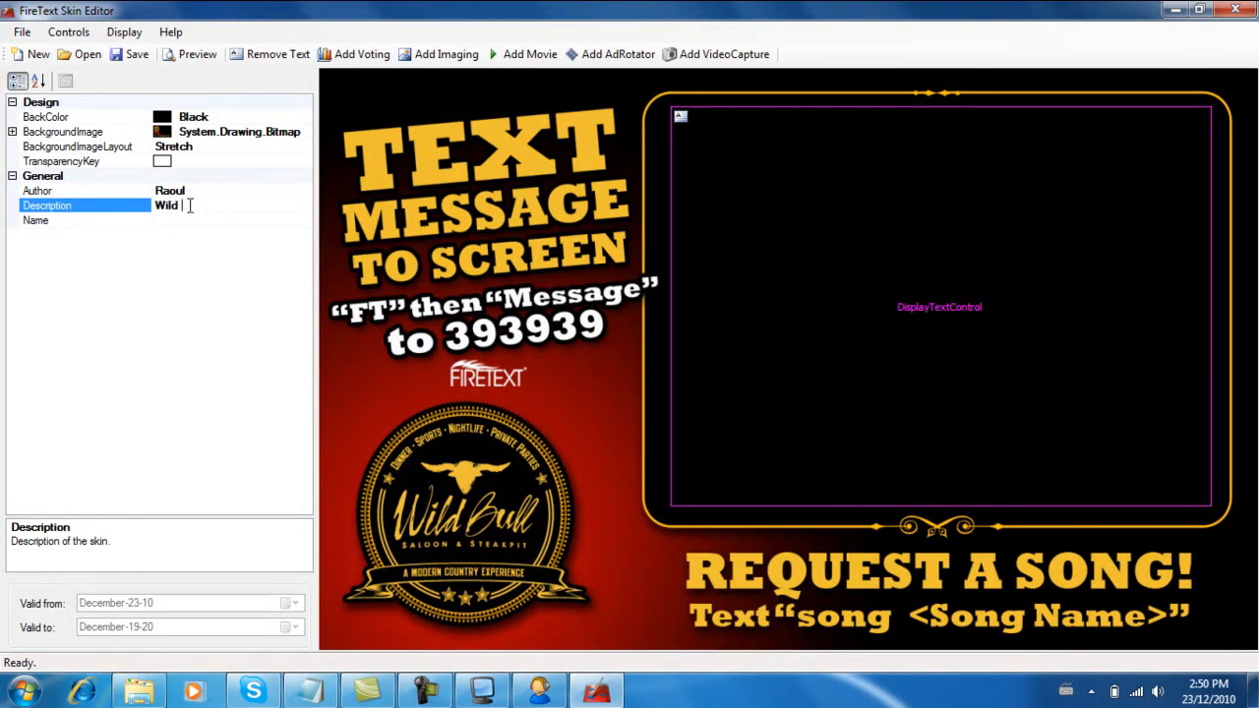
text(Bull's)
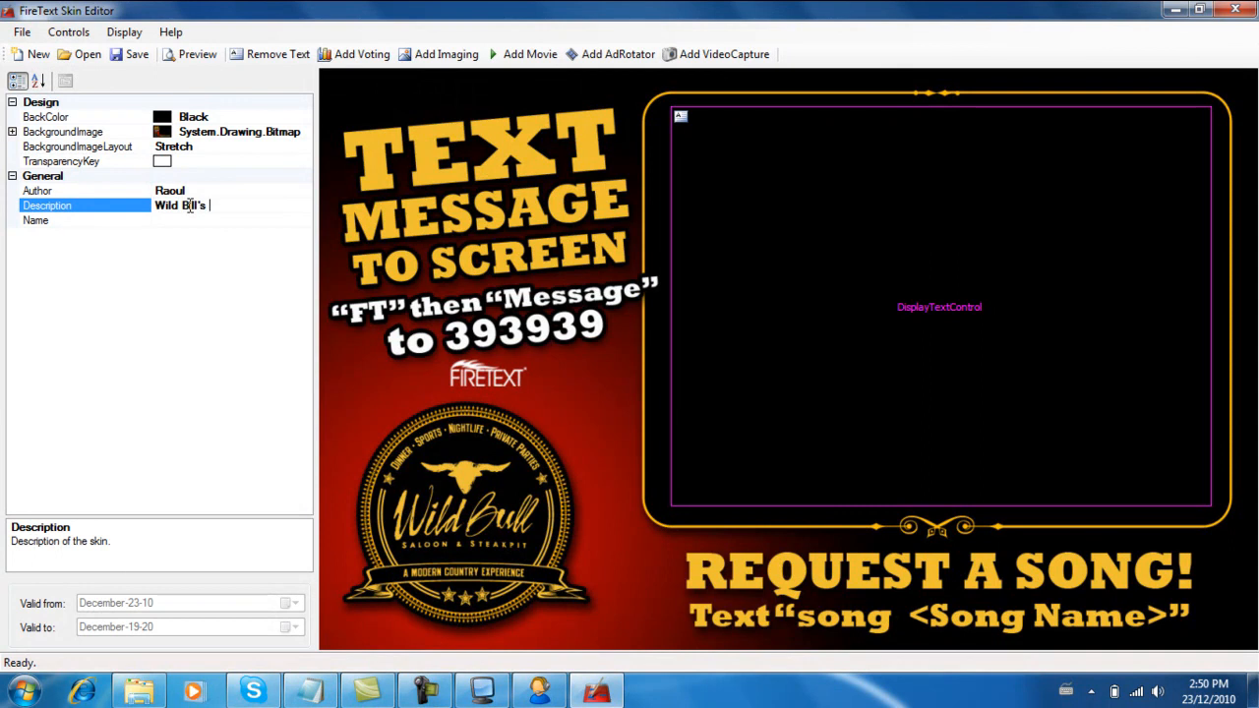
text(Template)
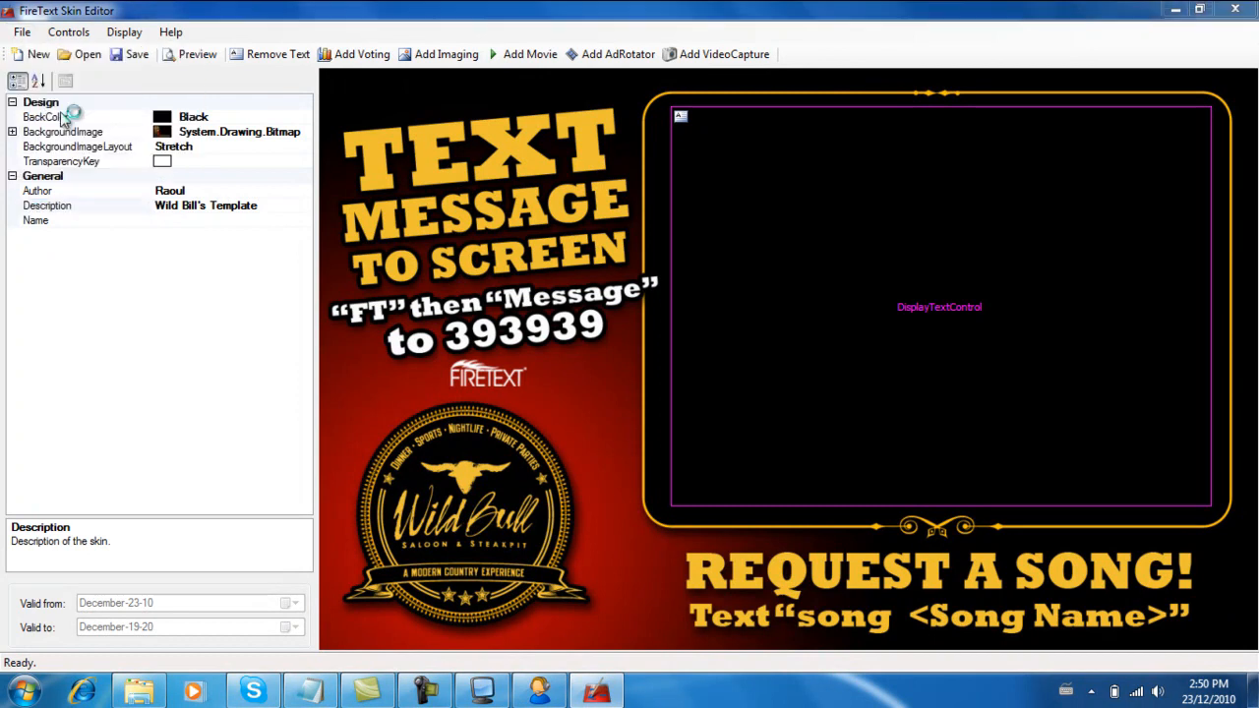
Save the skin as 'wildbills' in C:\FireText System\Templates
click(130, 55)
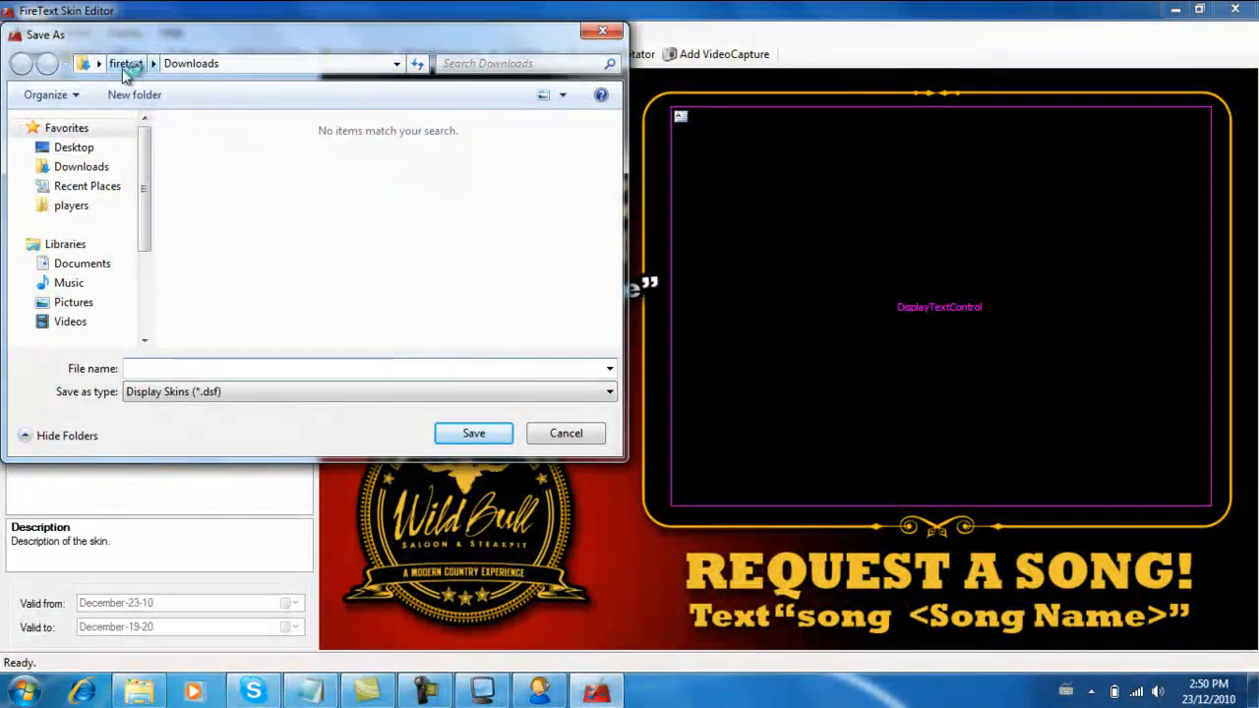
scroll(down, 3)
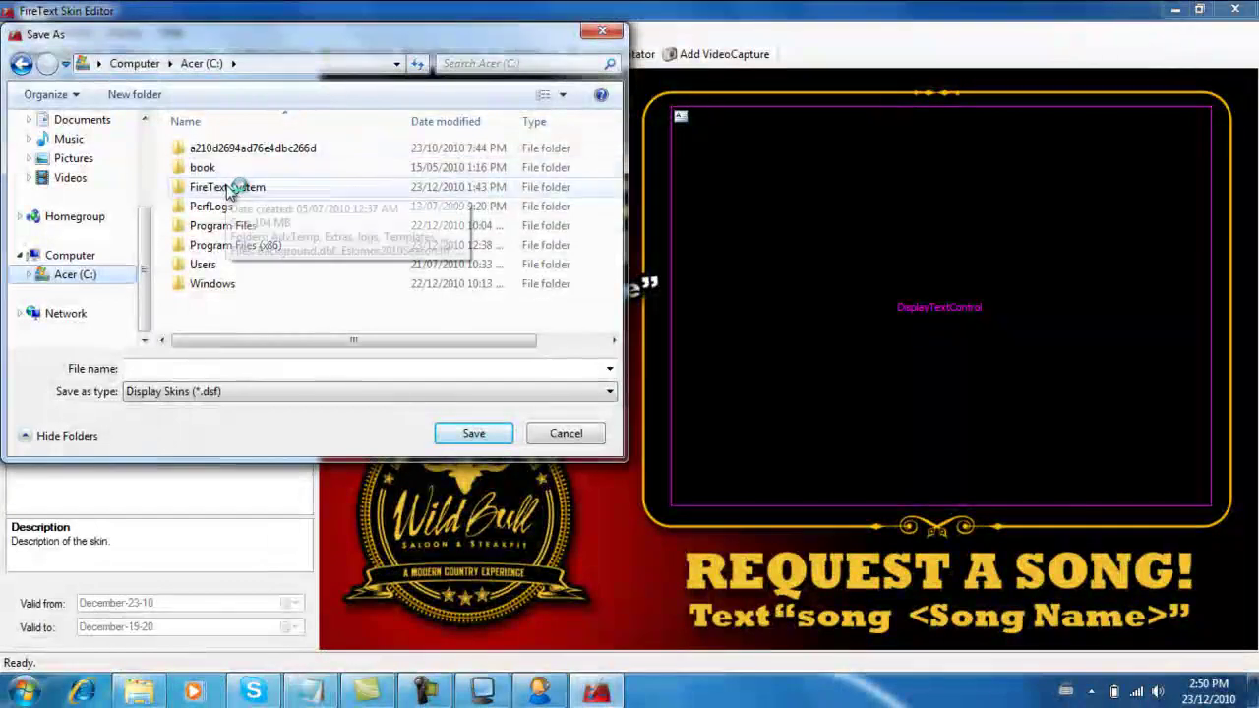
double_click(228, 187)
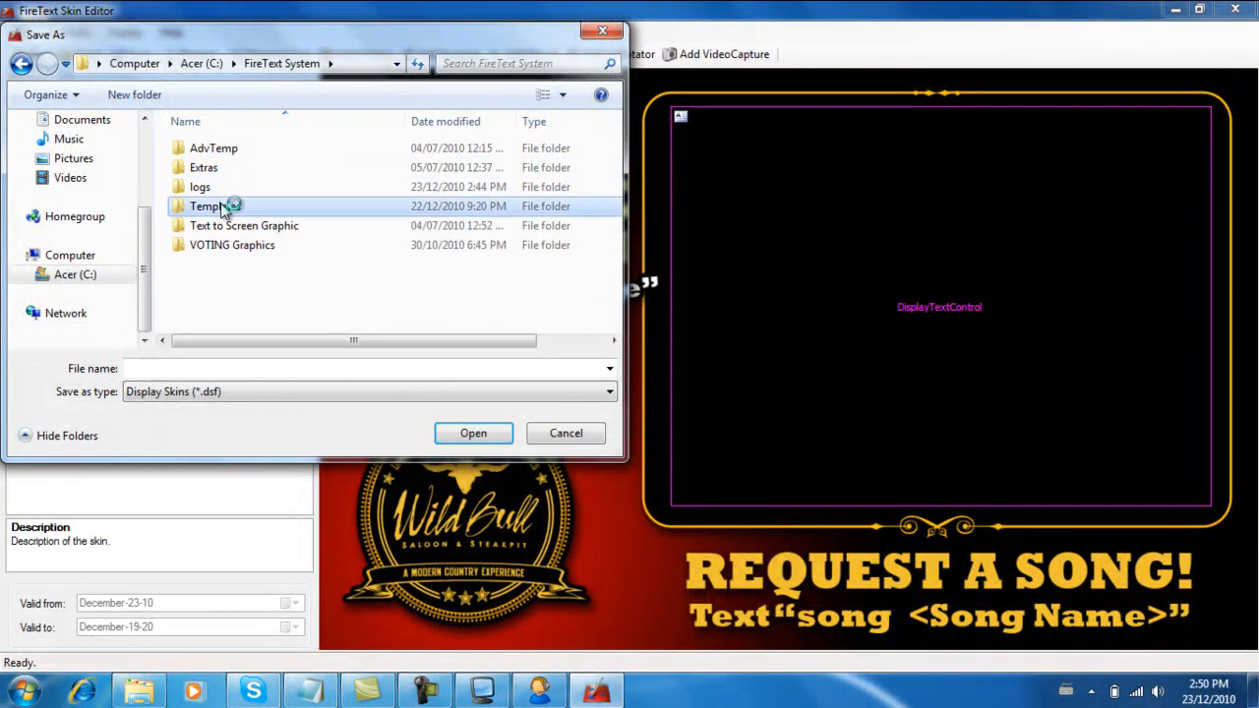
double_click(209, 206)
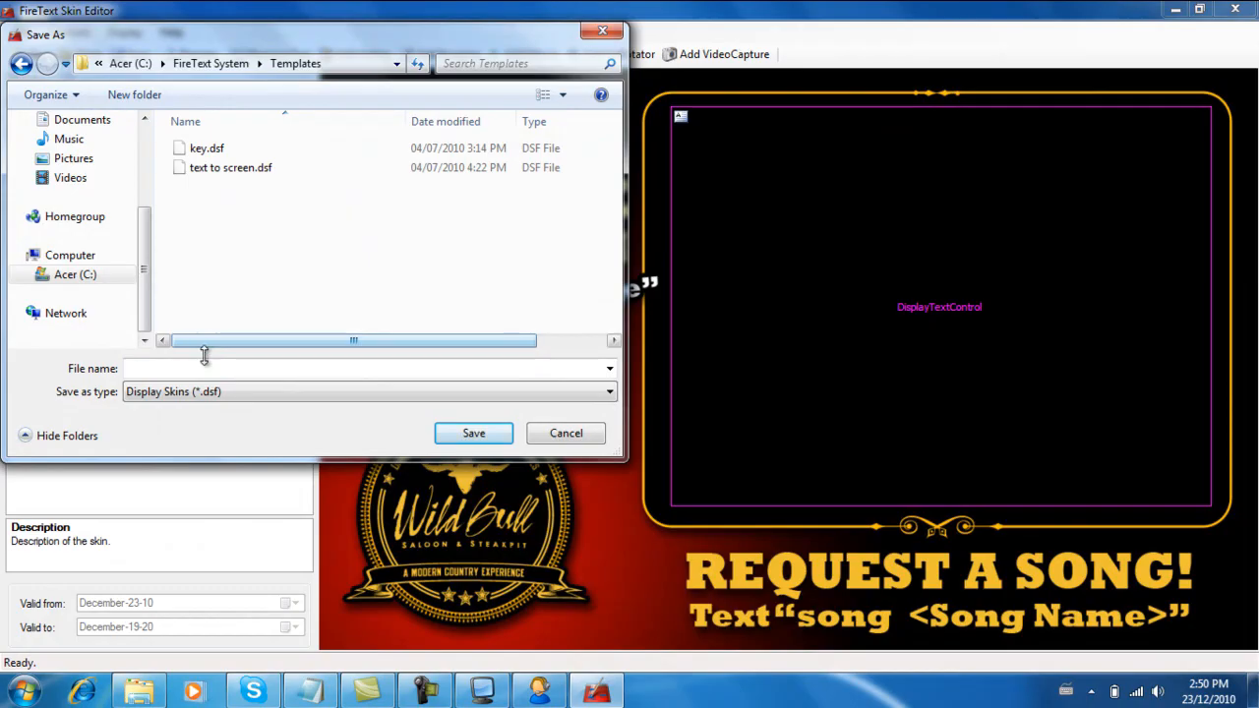
text(wildbills)
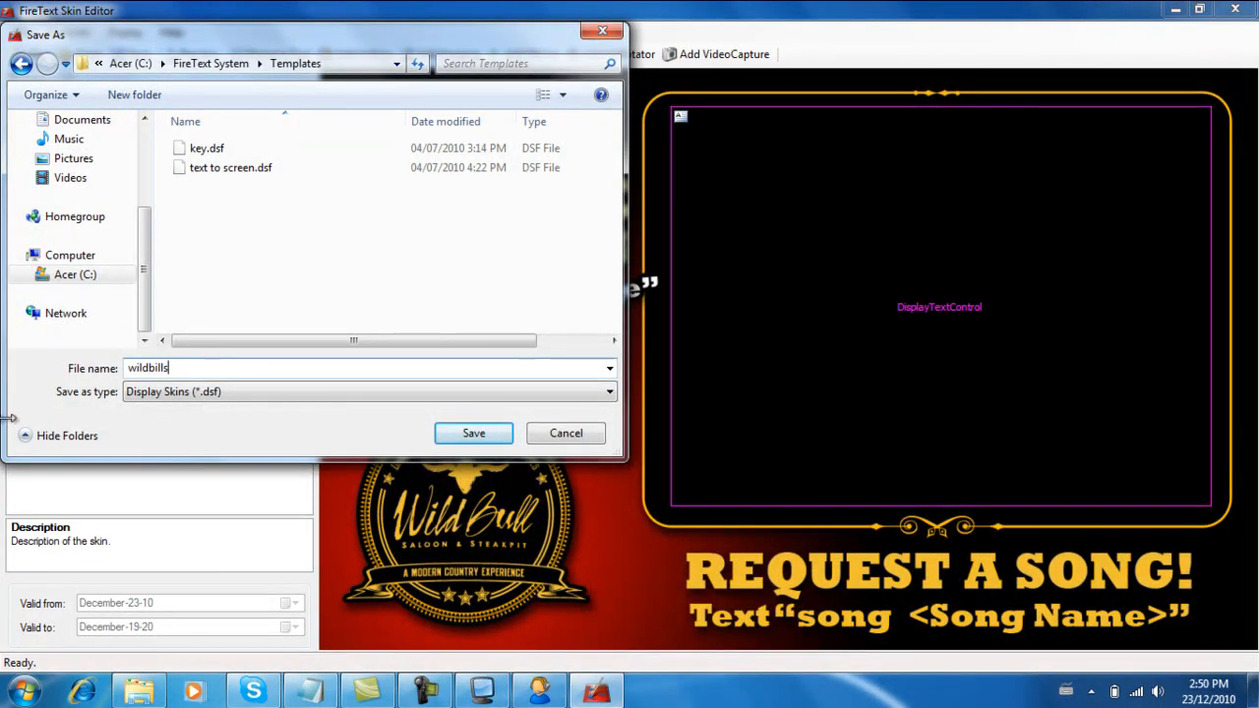
click(472, 432)
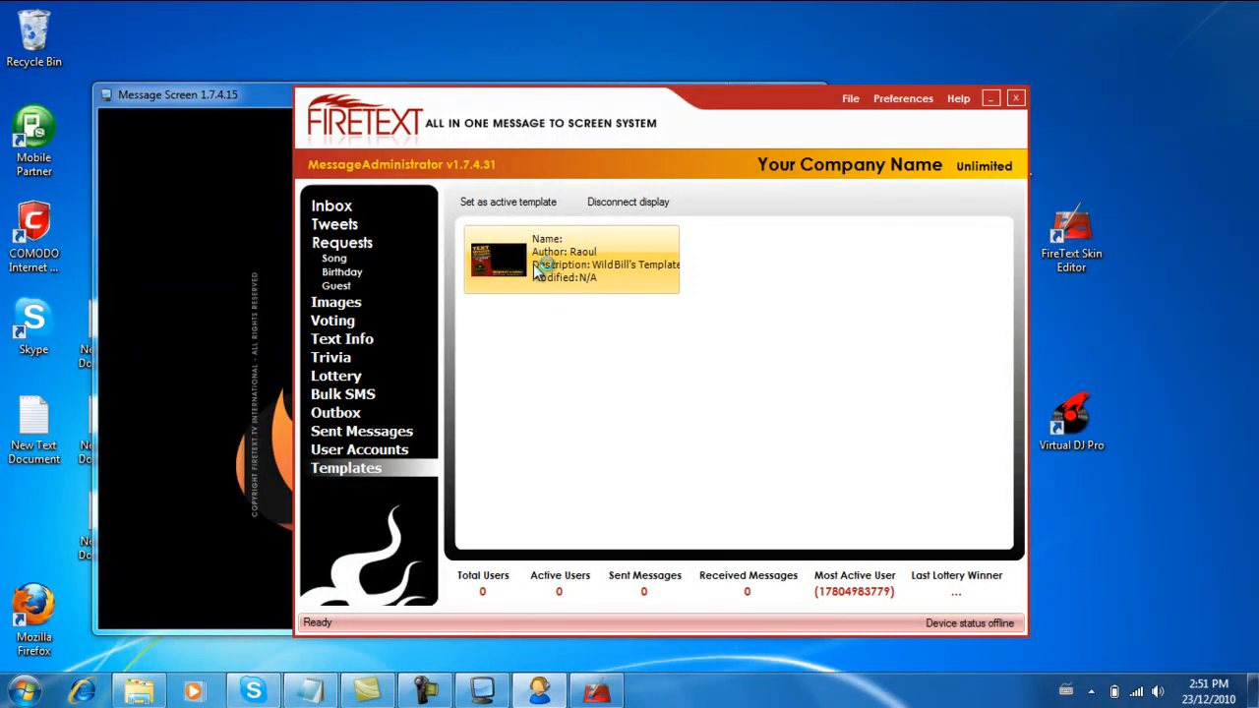
mouse_move(505, 208)
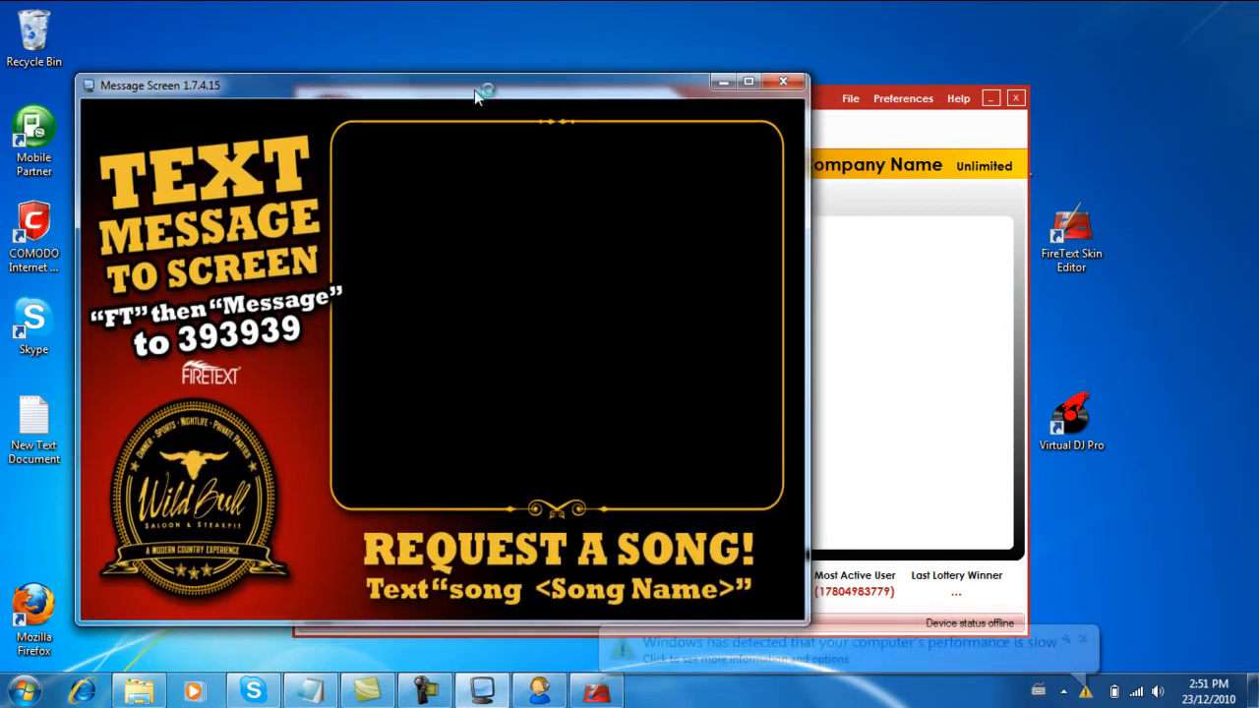
Move the Message Screen window aside and show the Inbox of received messages
drag(476, 97, 450, 91)
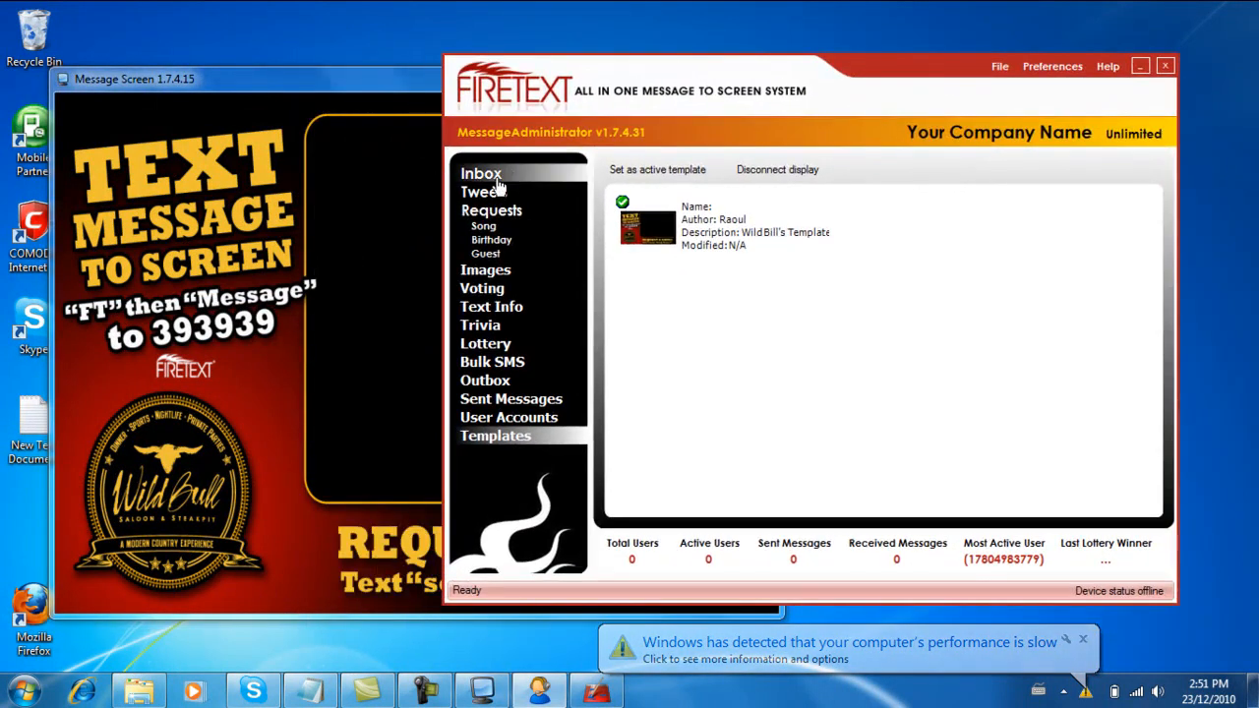
click(480, 173)
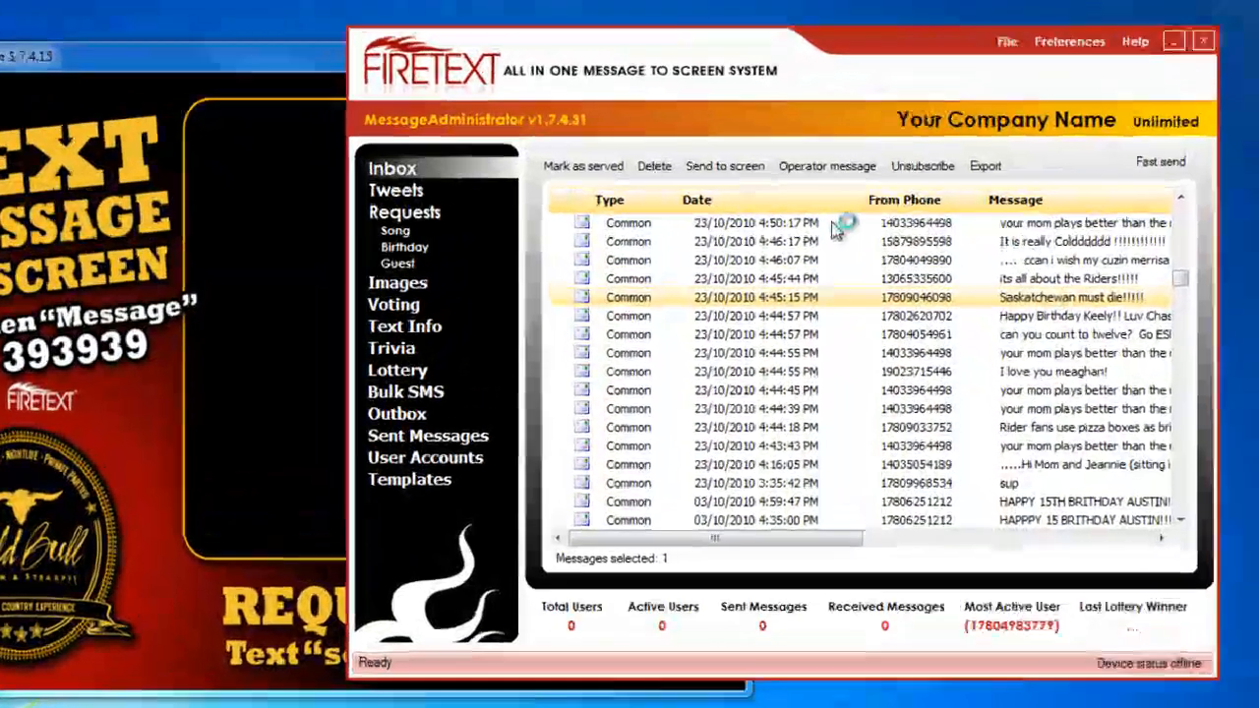
Send the Saskatchewan message and the Rider fans pizza-box message to the Message Screen, confirming each
click(723, 165)
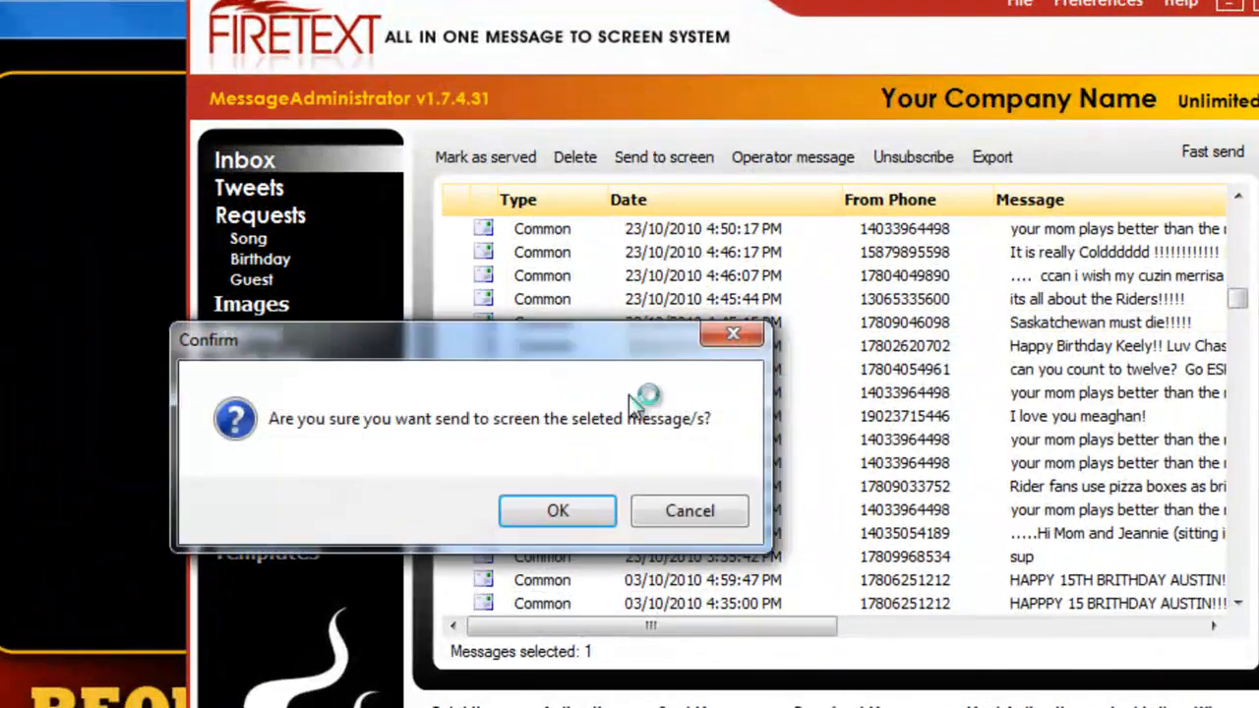
click(558, 511)
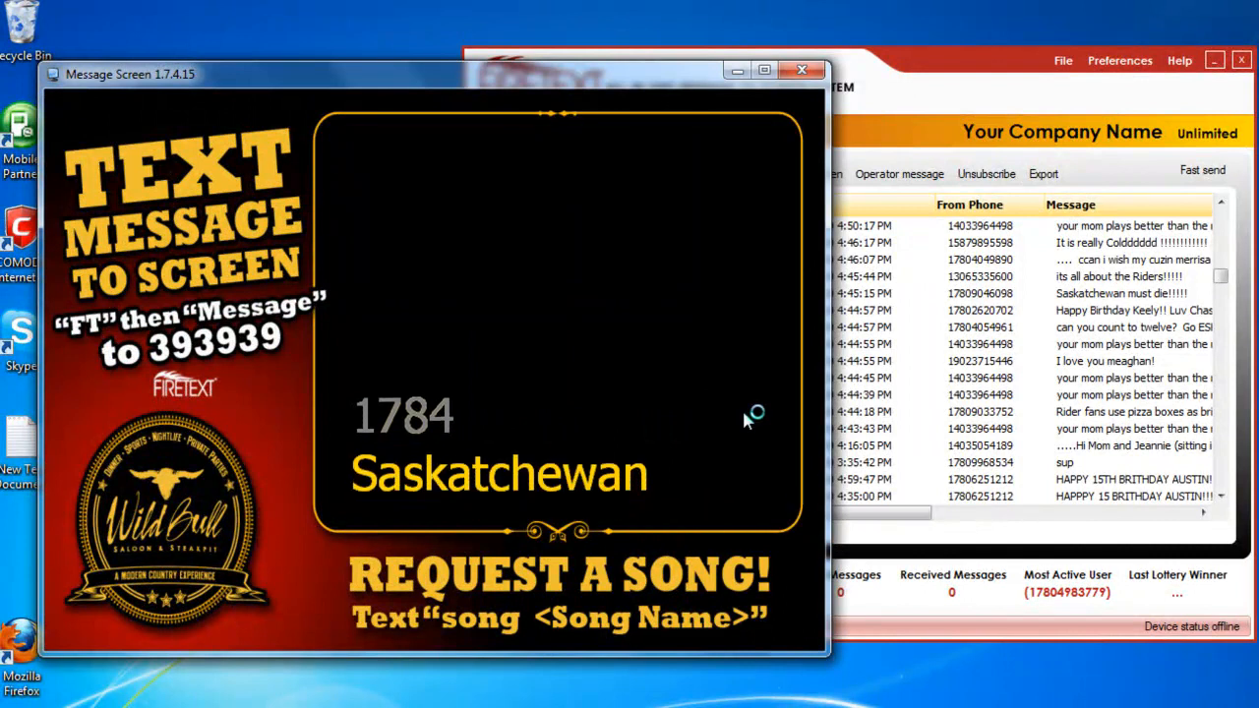
mouse_move(785, 413)
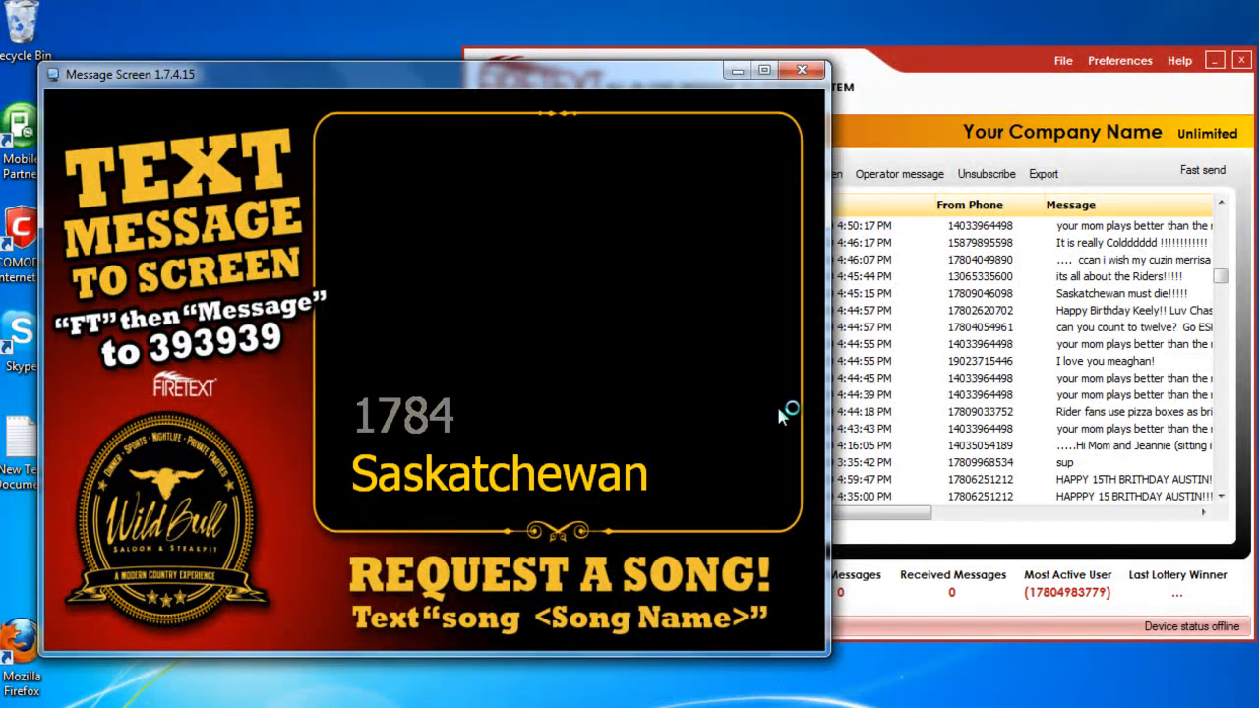
mouse_move(688, 421)
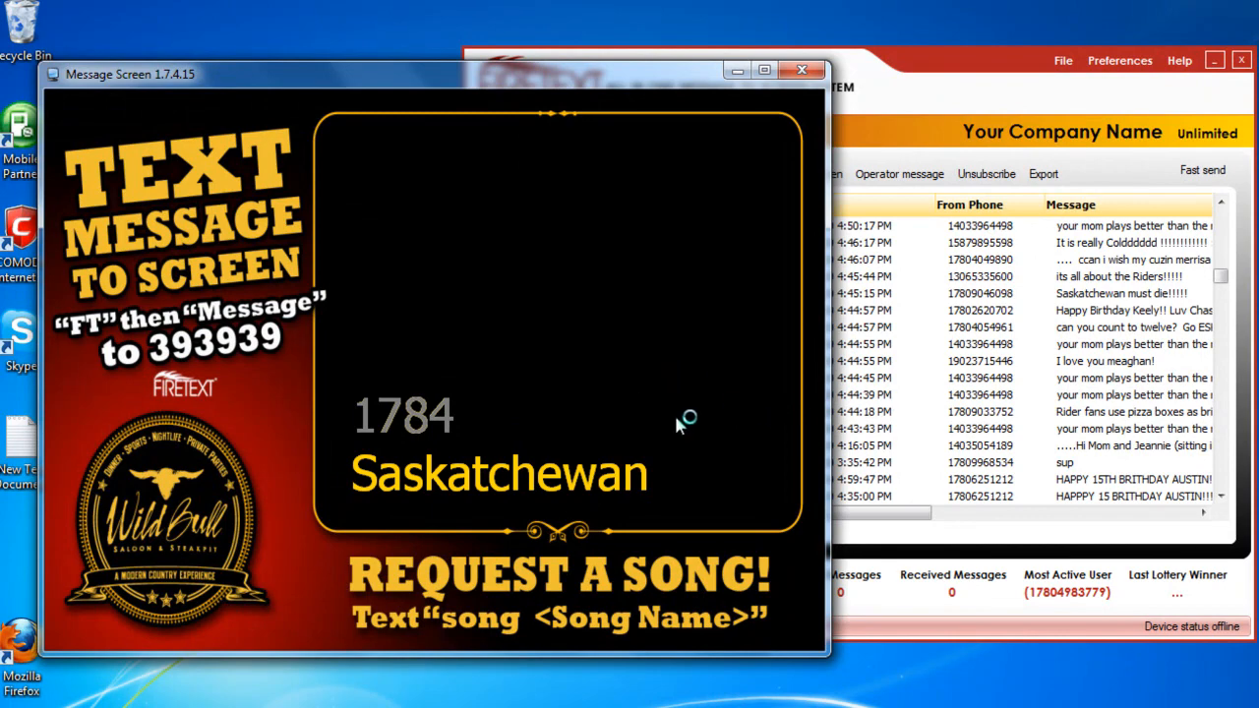
mouse_move(940, 377)
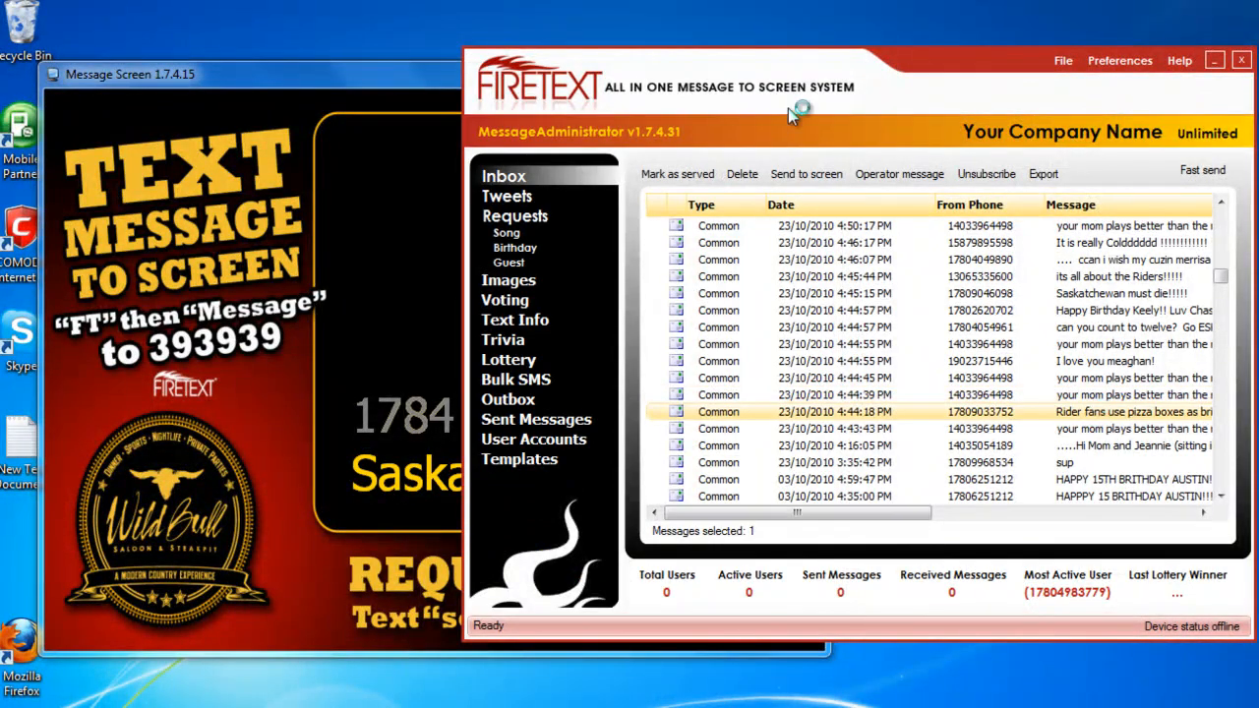
click(807, 173)
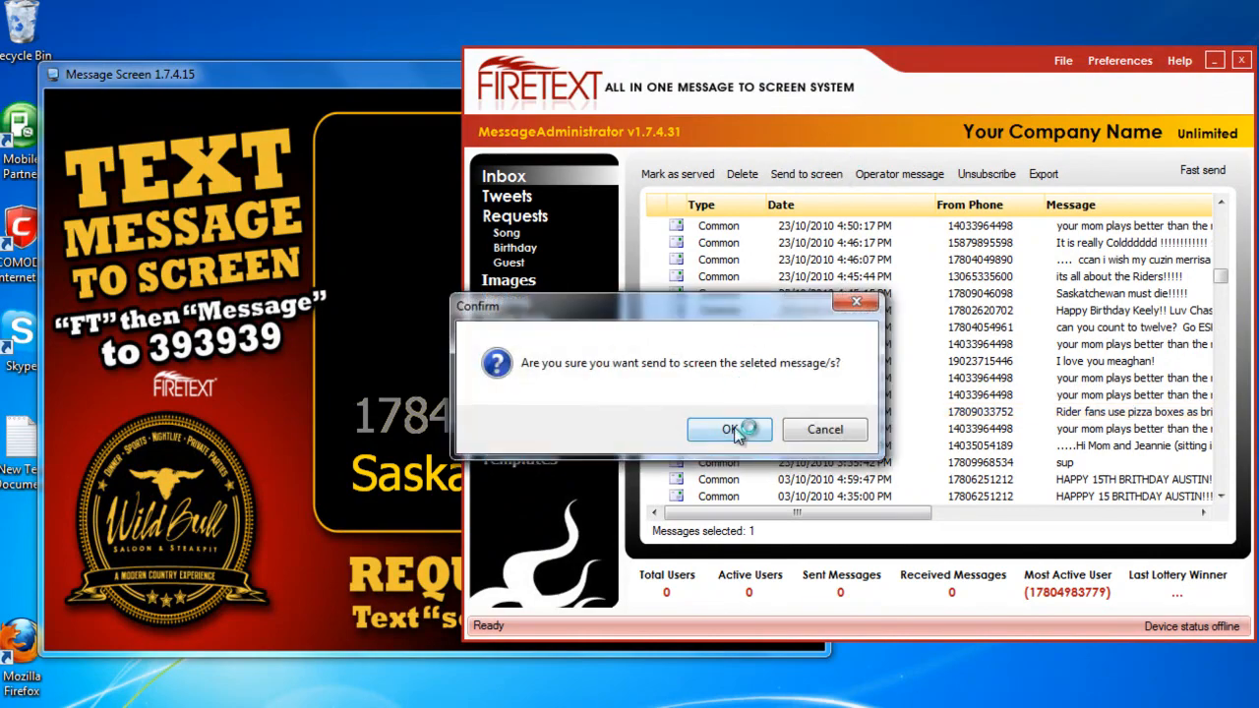
click(728, 429)
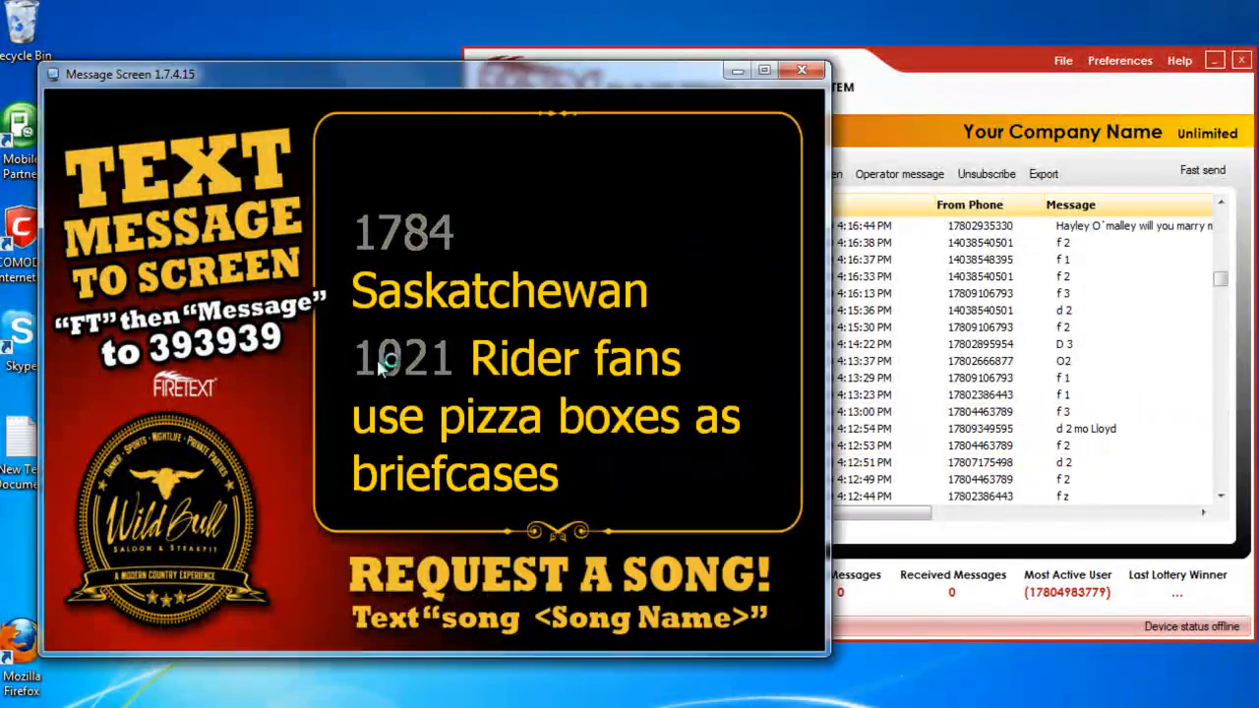
mouse_move(436, 377)
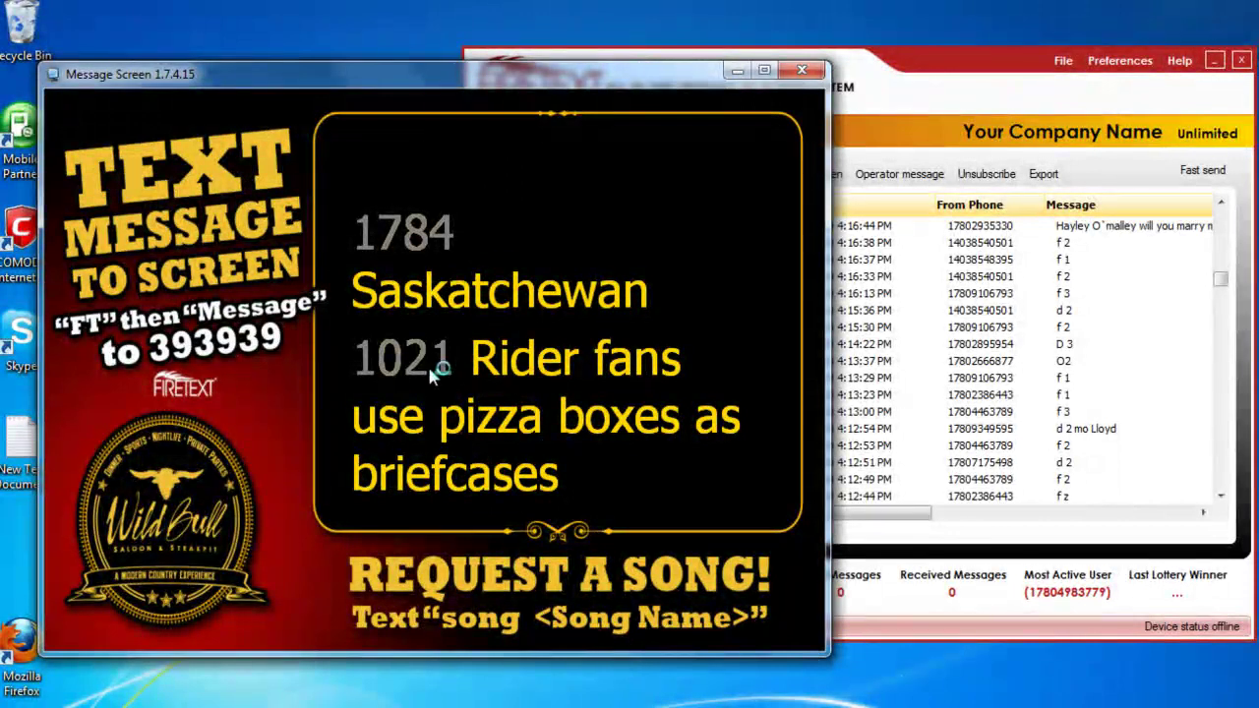
mouse_move(352, 307)
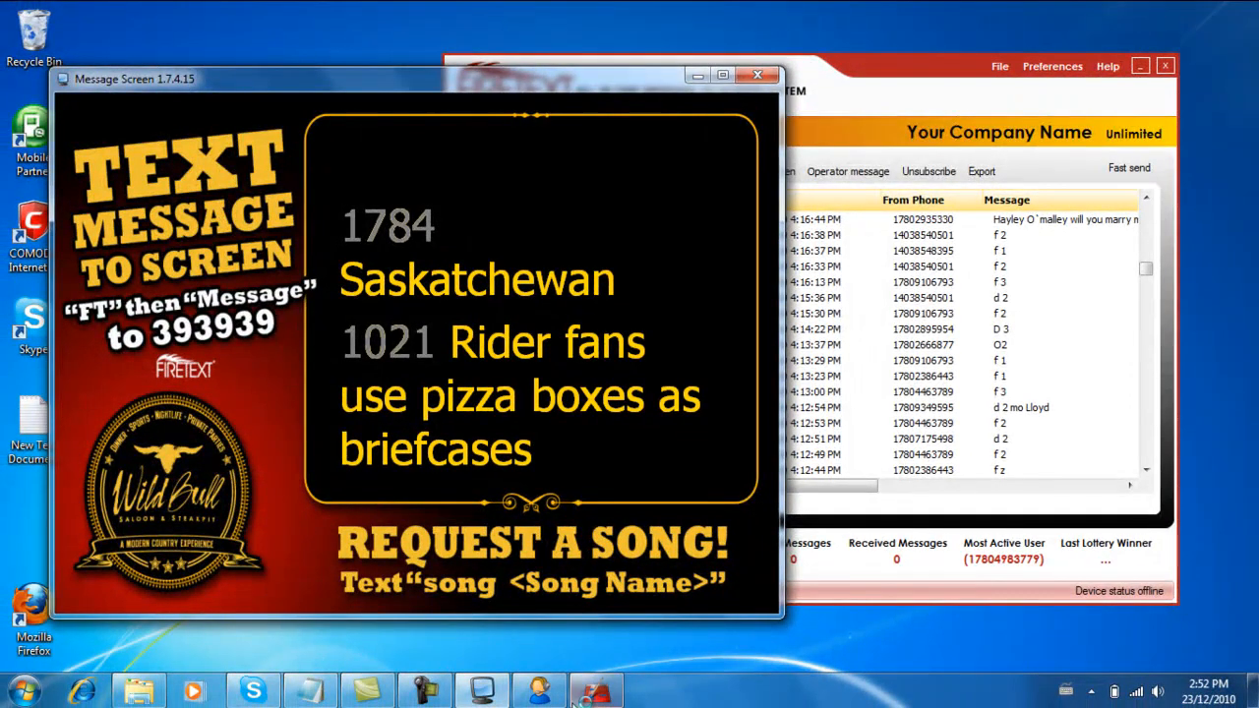
Set the DisplayTextControl's FontColor to Khaki and review its Tahoma bold font settings
click(594, 691)
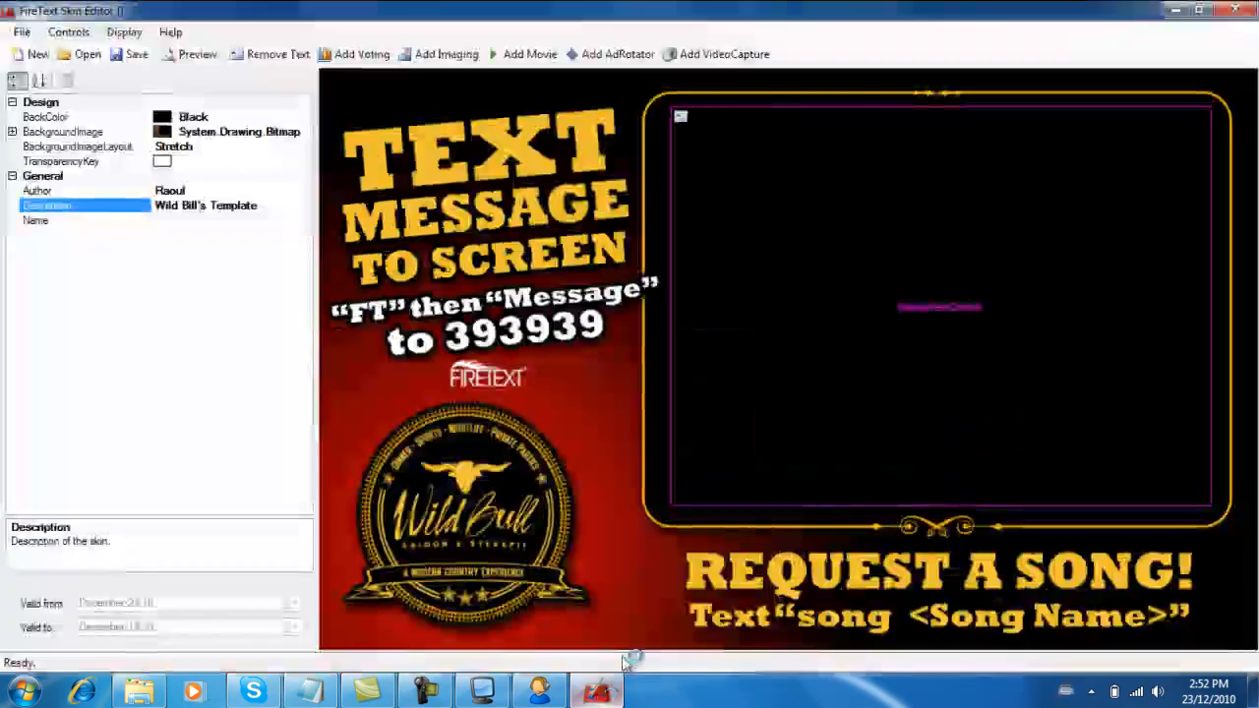
click(938, 306)
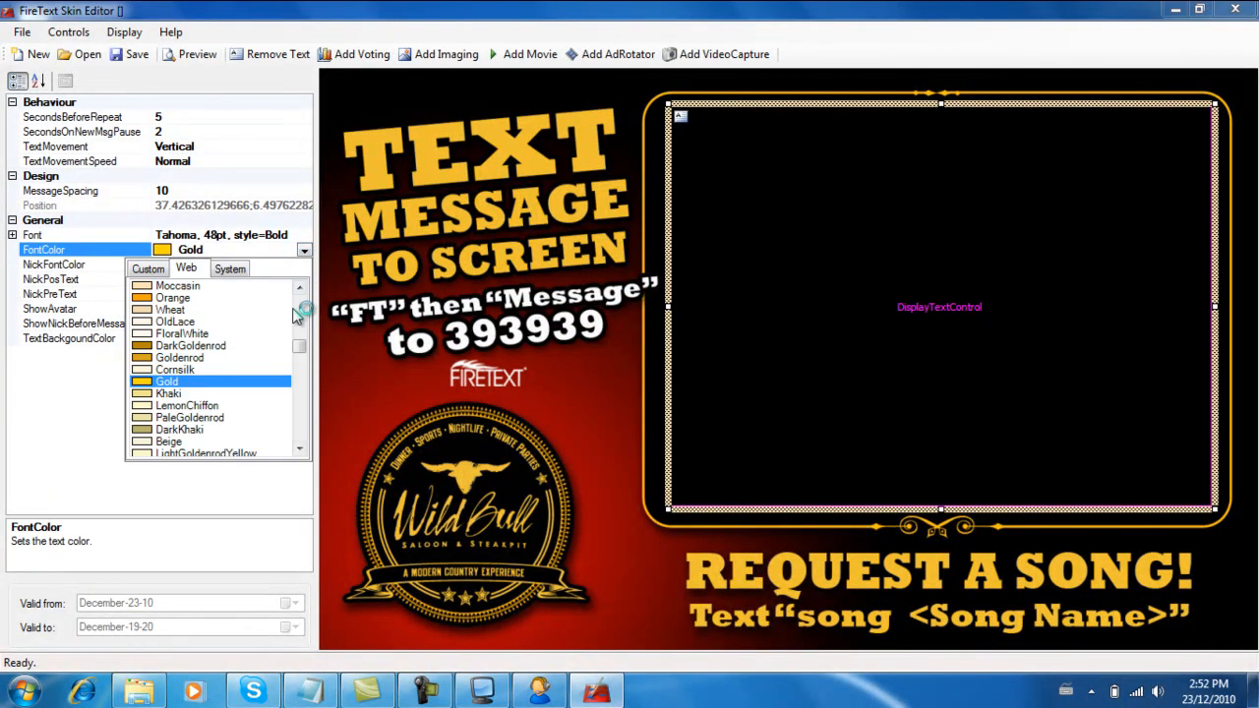
click(170, 393)
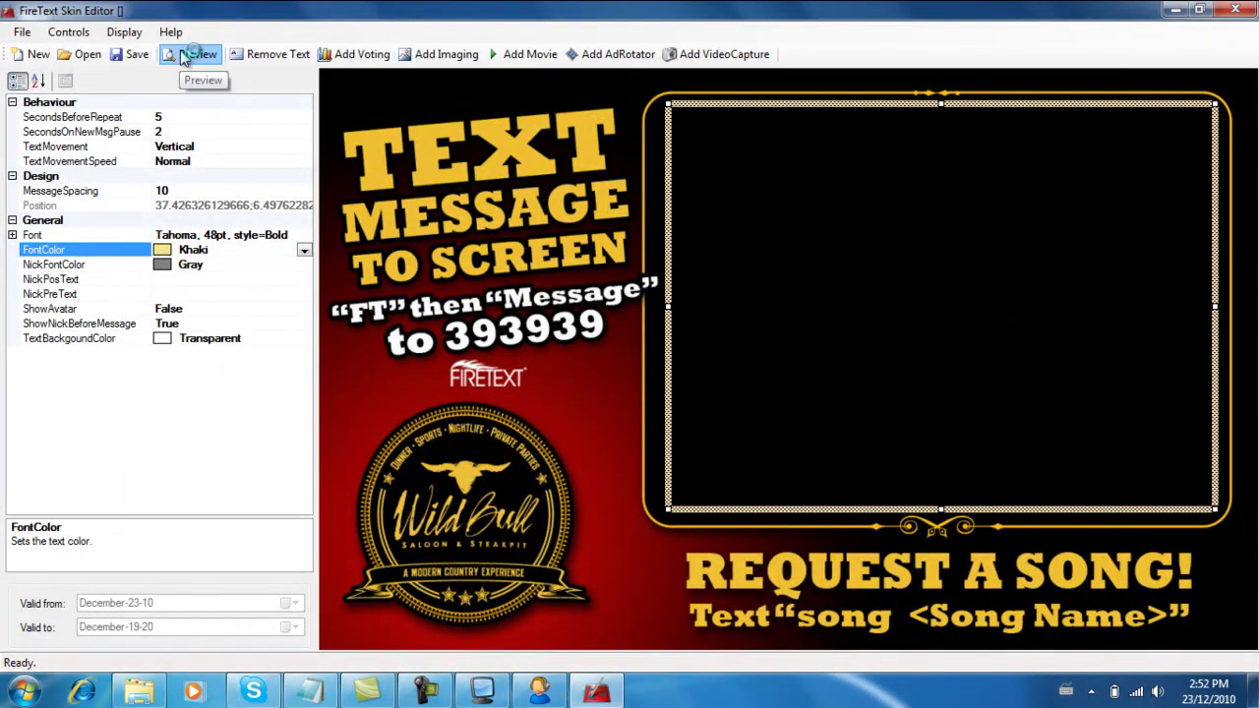
click(32, 234)
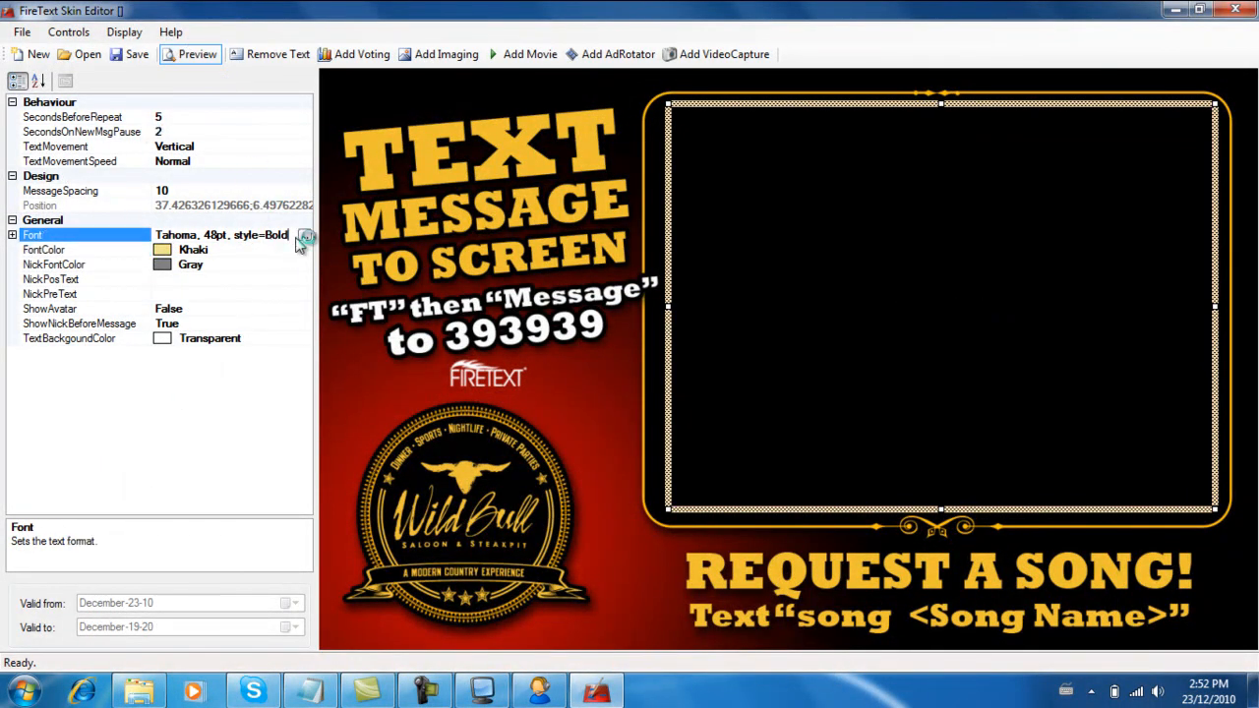
click(305, 234)
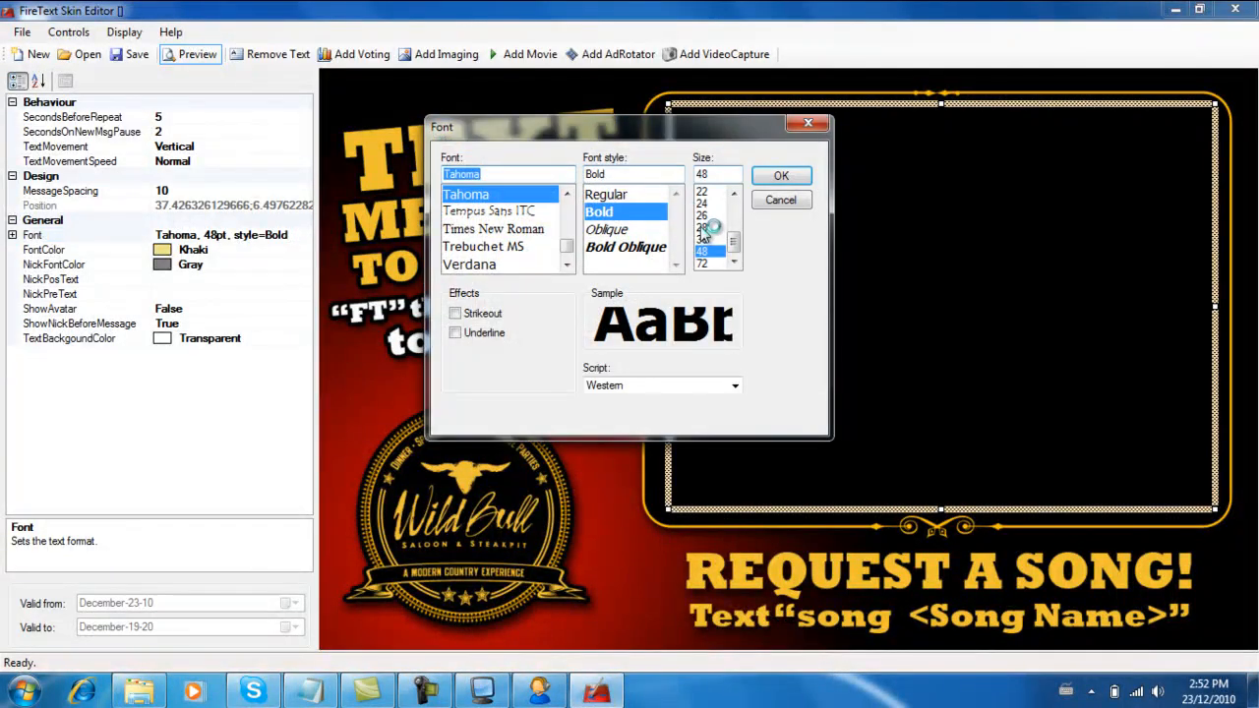
click(781, 175)
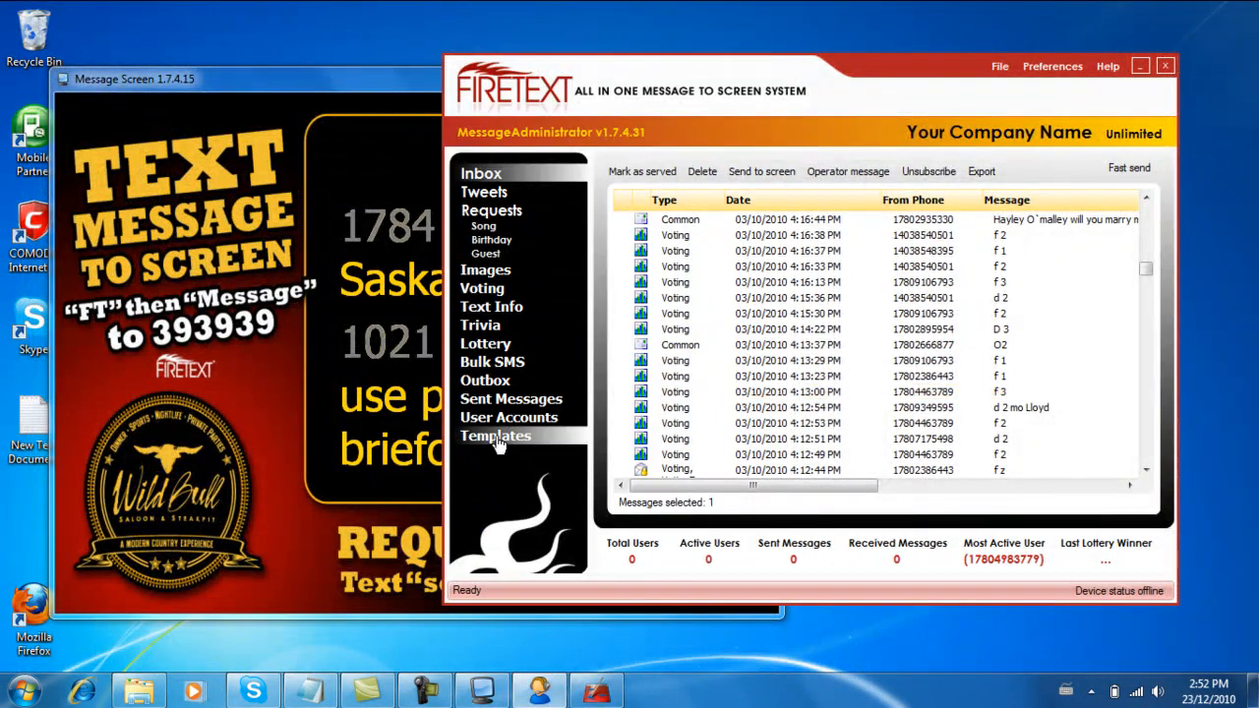
click(494, 437)
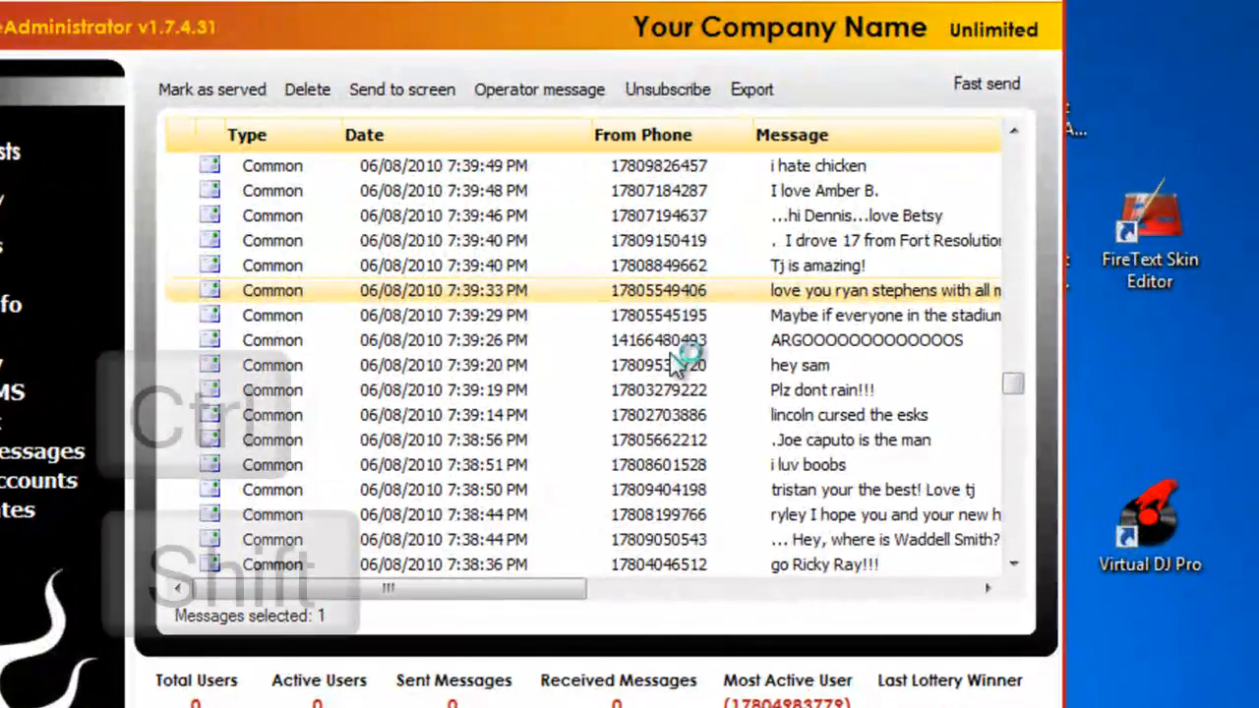
Send nine selected June inbox messages such as 'ARGOOOO' and 'Plz dont rain' to the screen at once
click(679, 440)
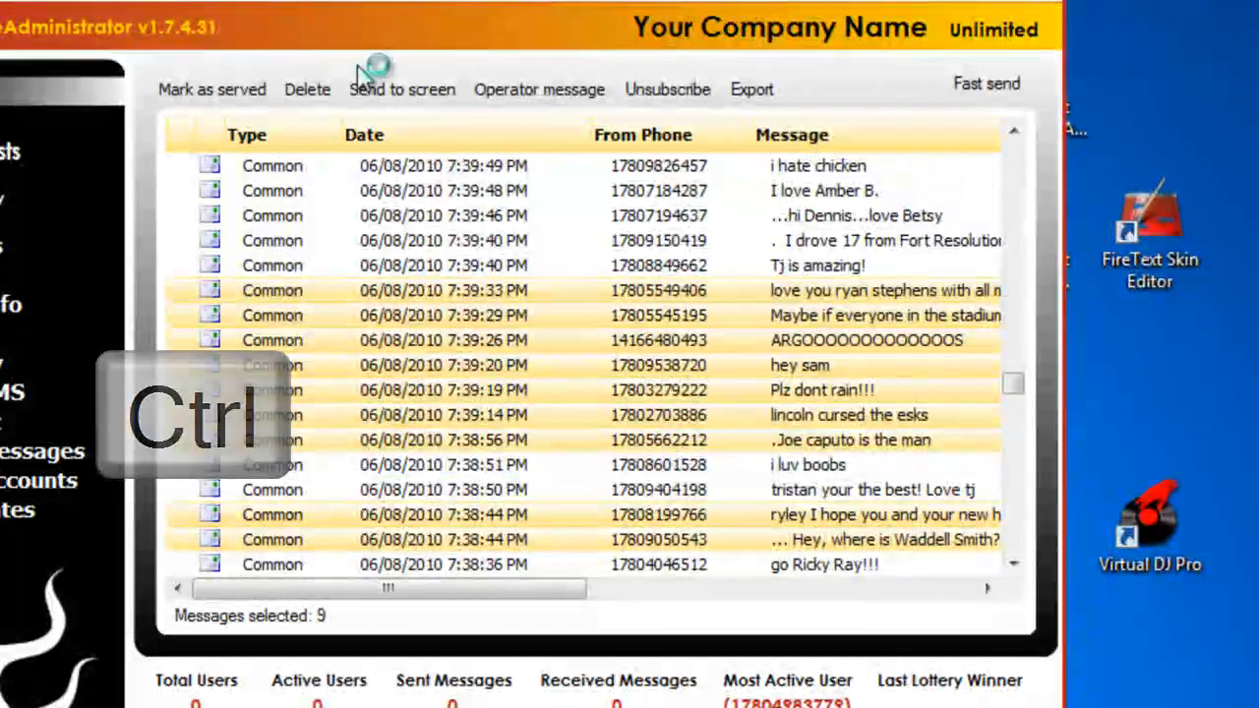
click(402, 89)
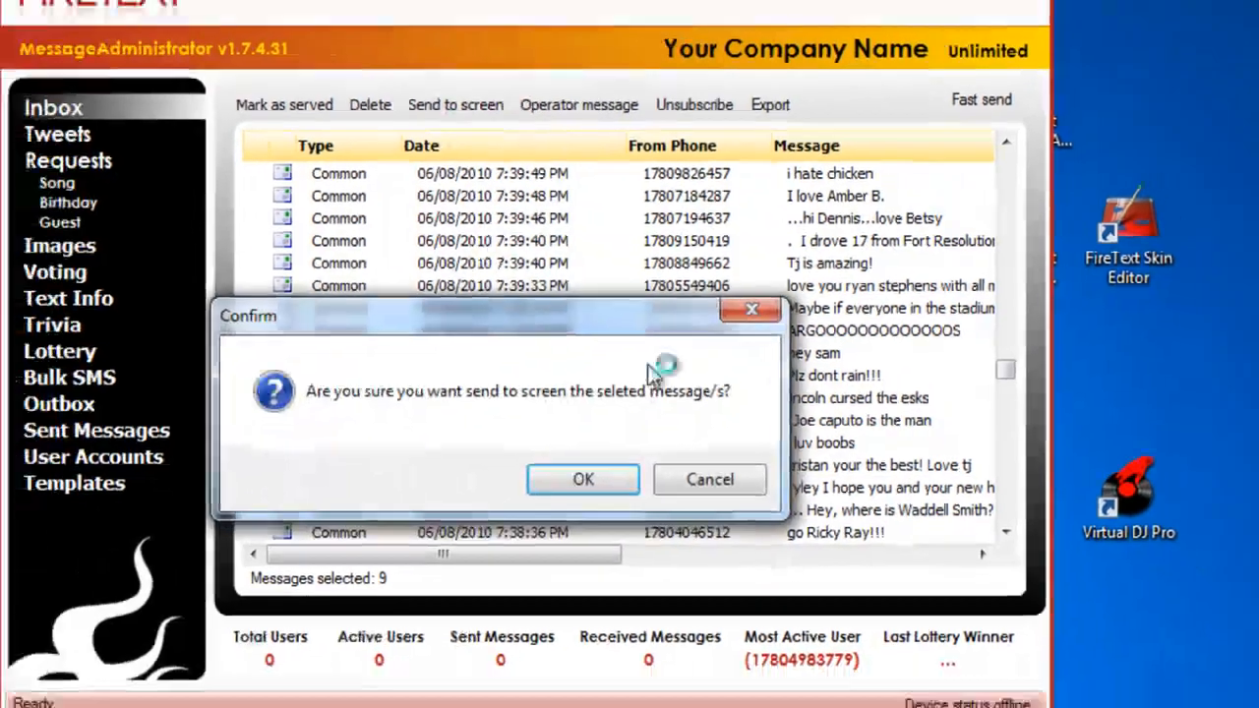
click(582, 479)
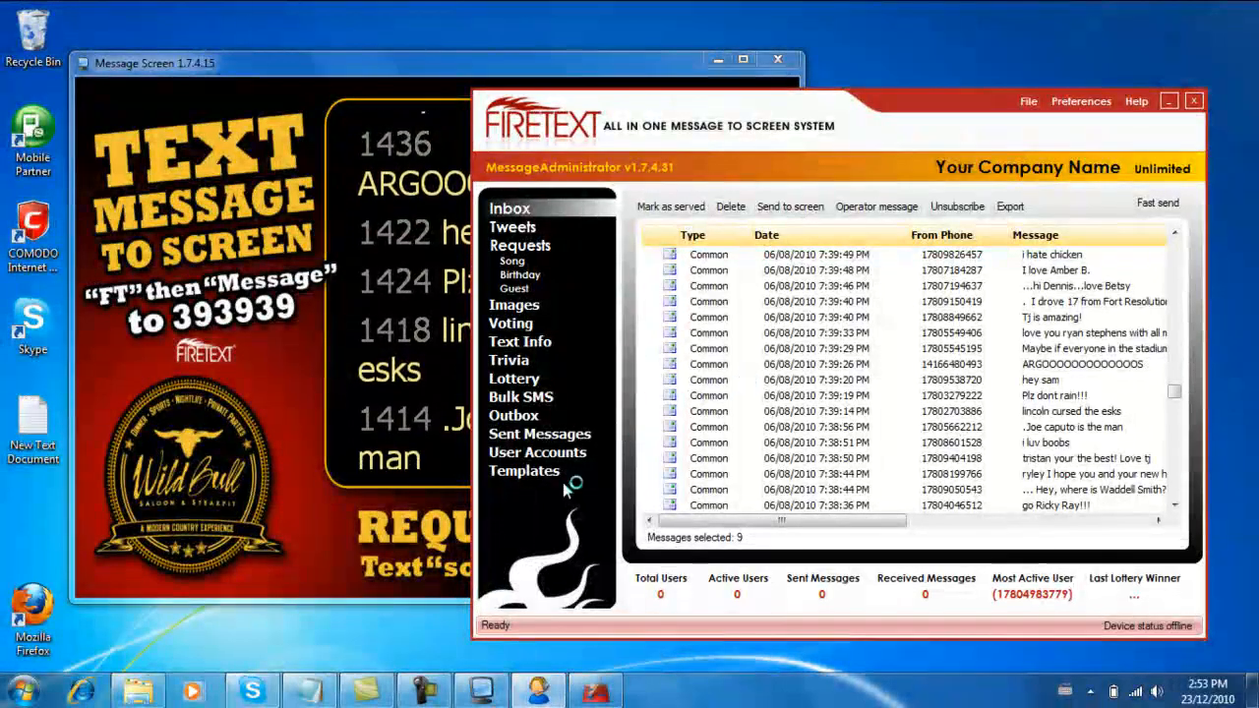
Show the Templates list in the MessageAdministrator sidebar
click(523, 472)
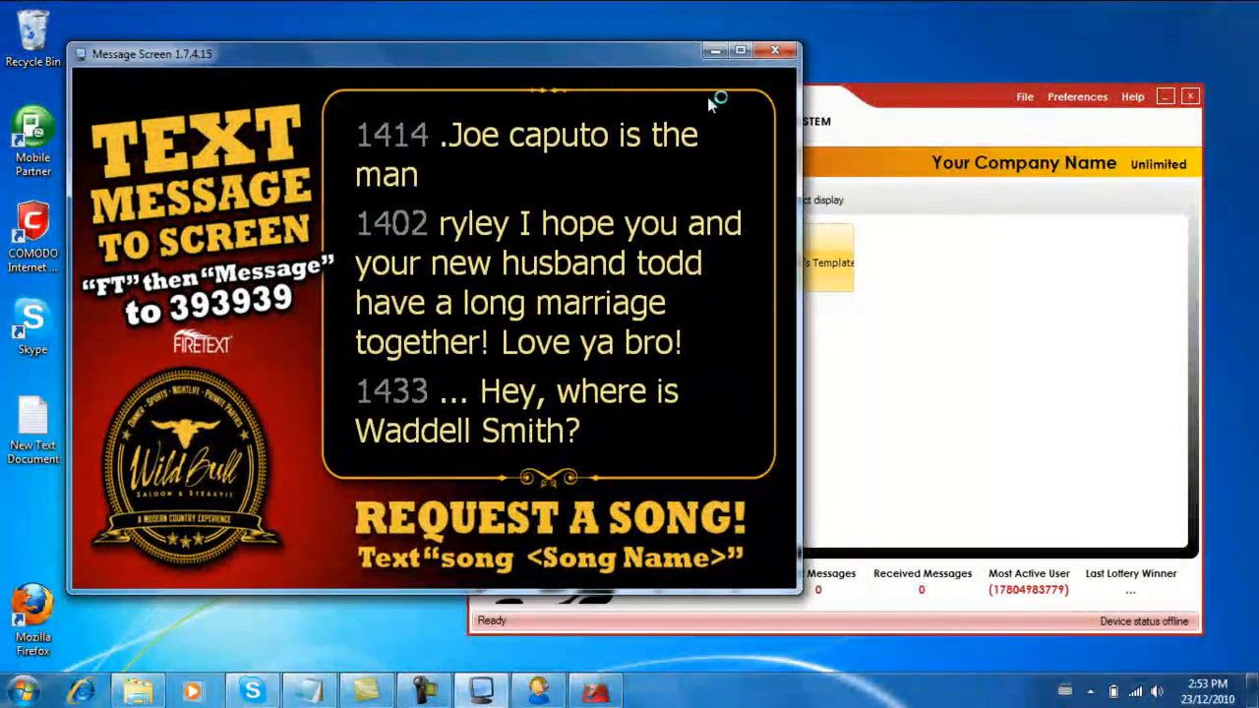
mouse_move(909, 134)
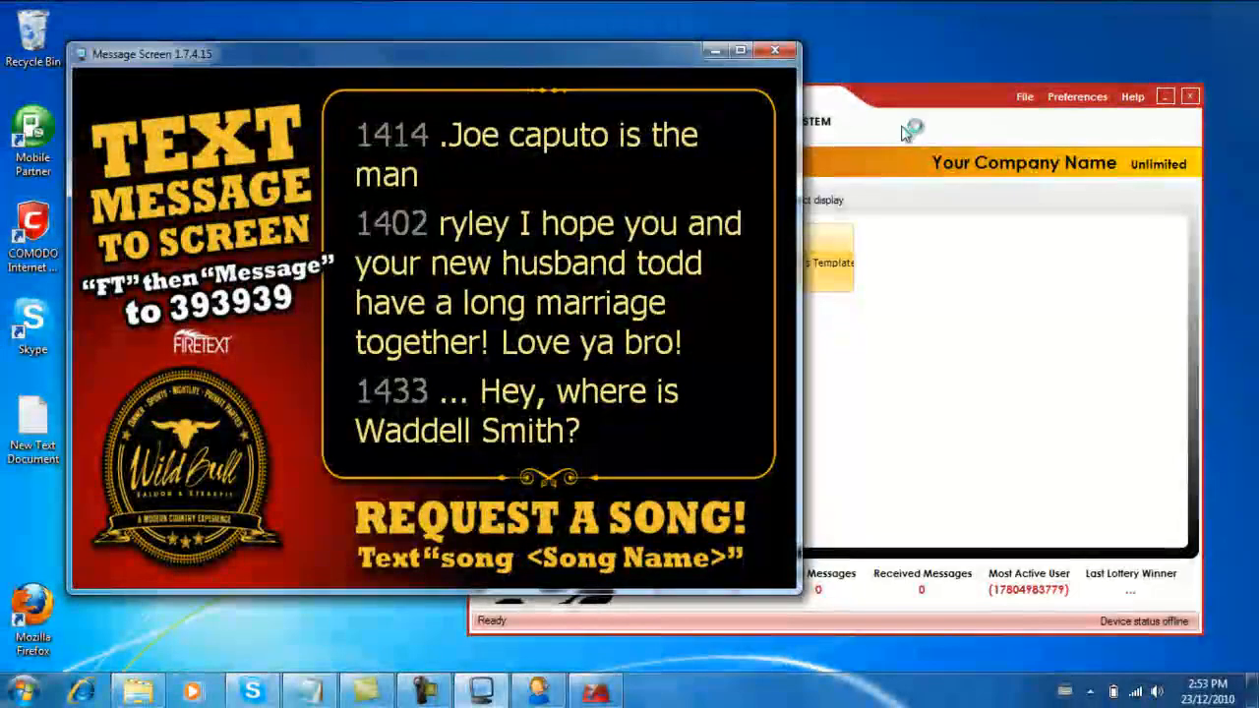